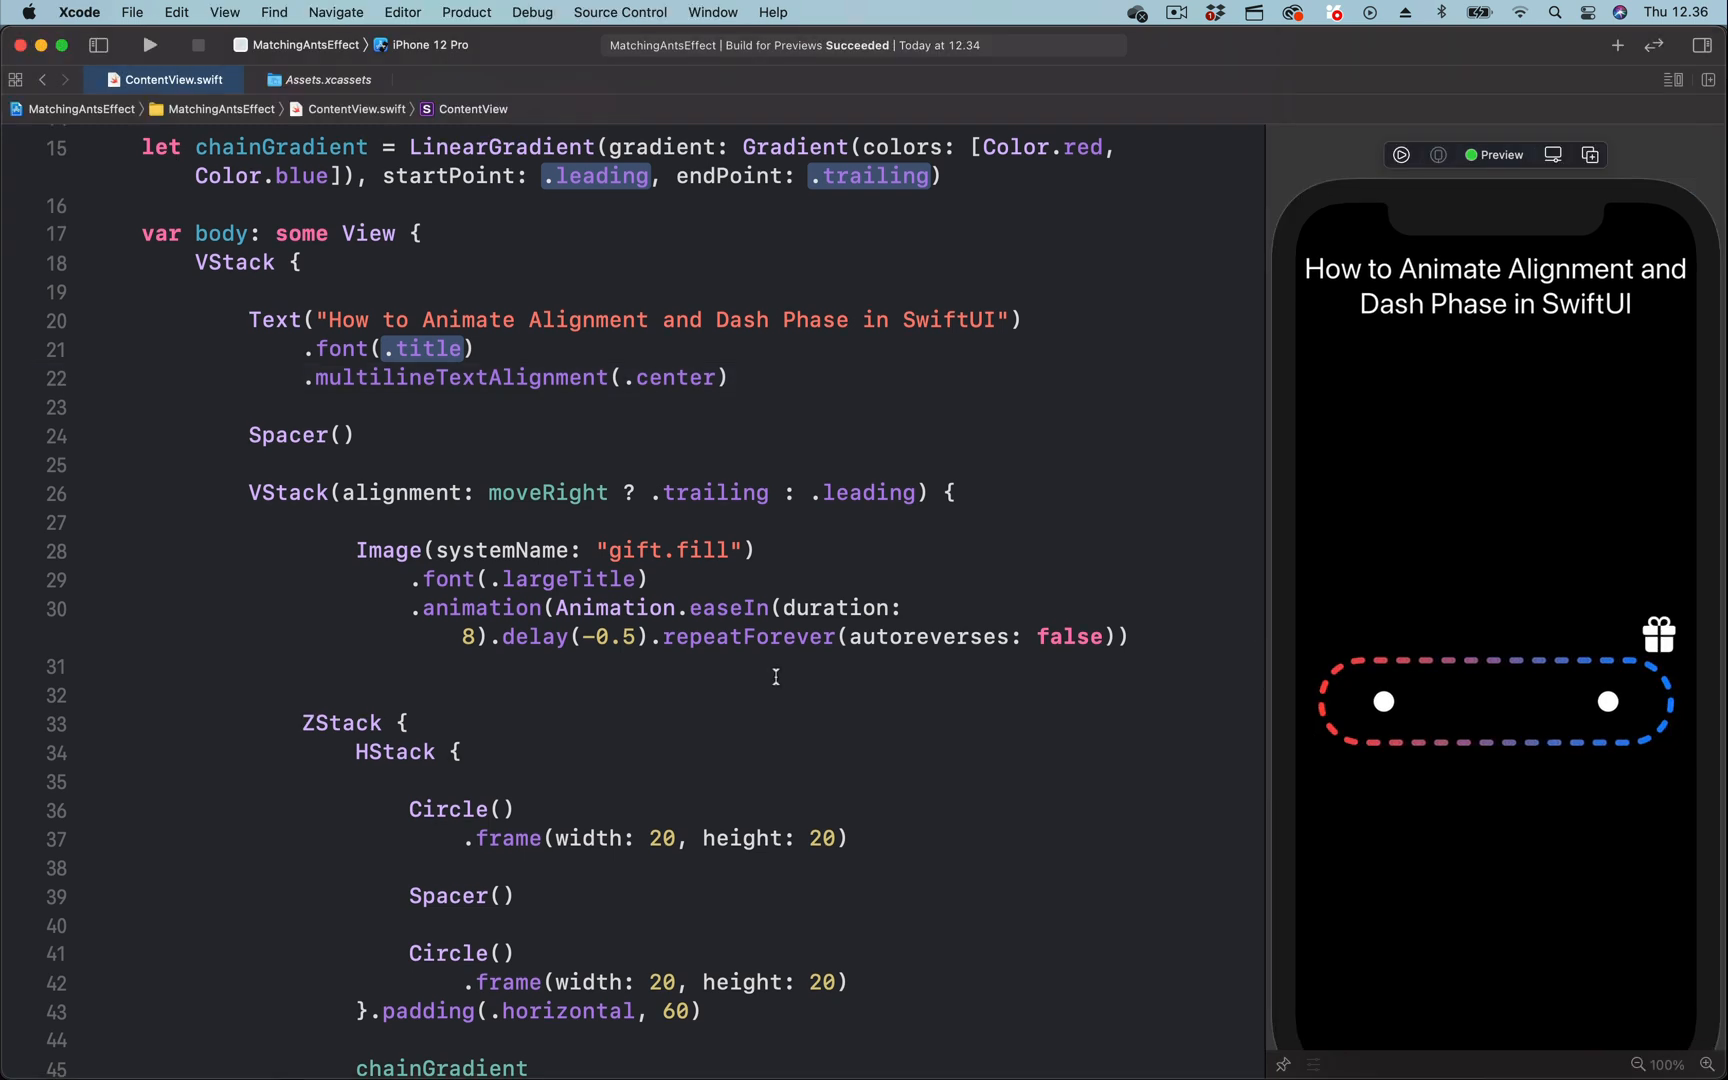
scroll("down", 3)
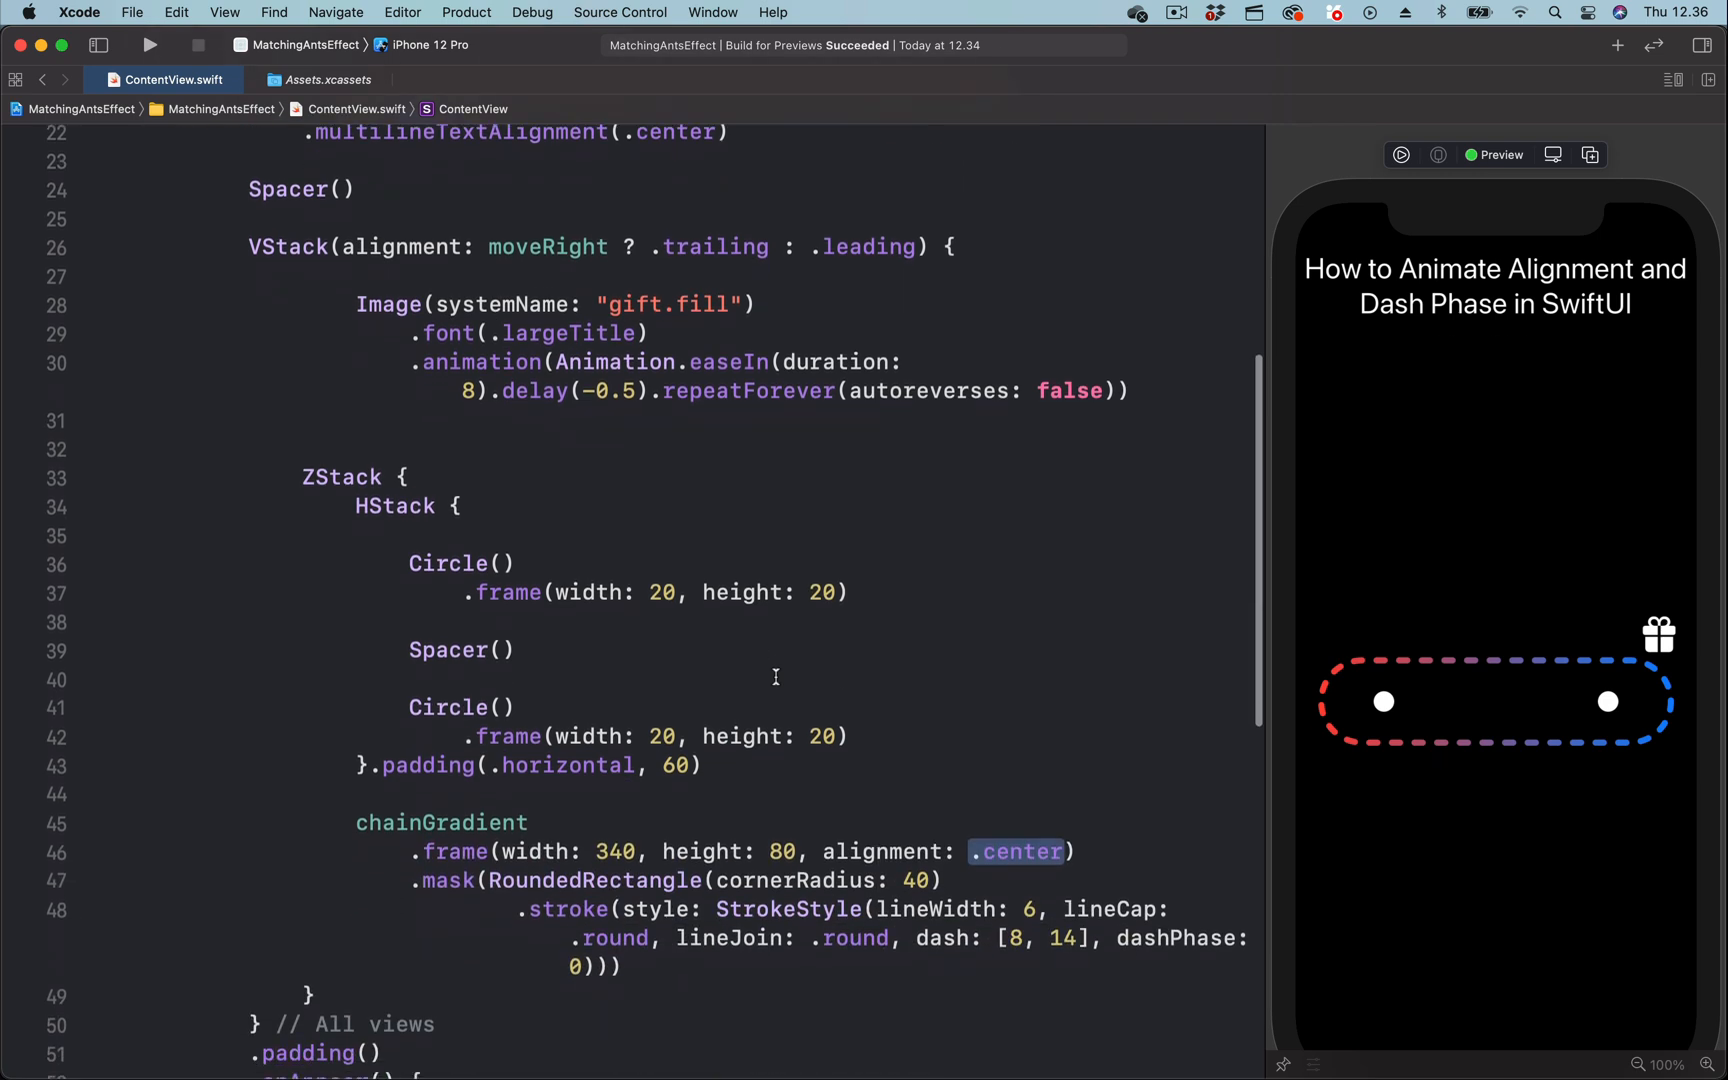
scroll("down", 3)
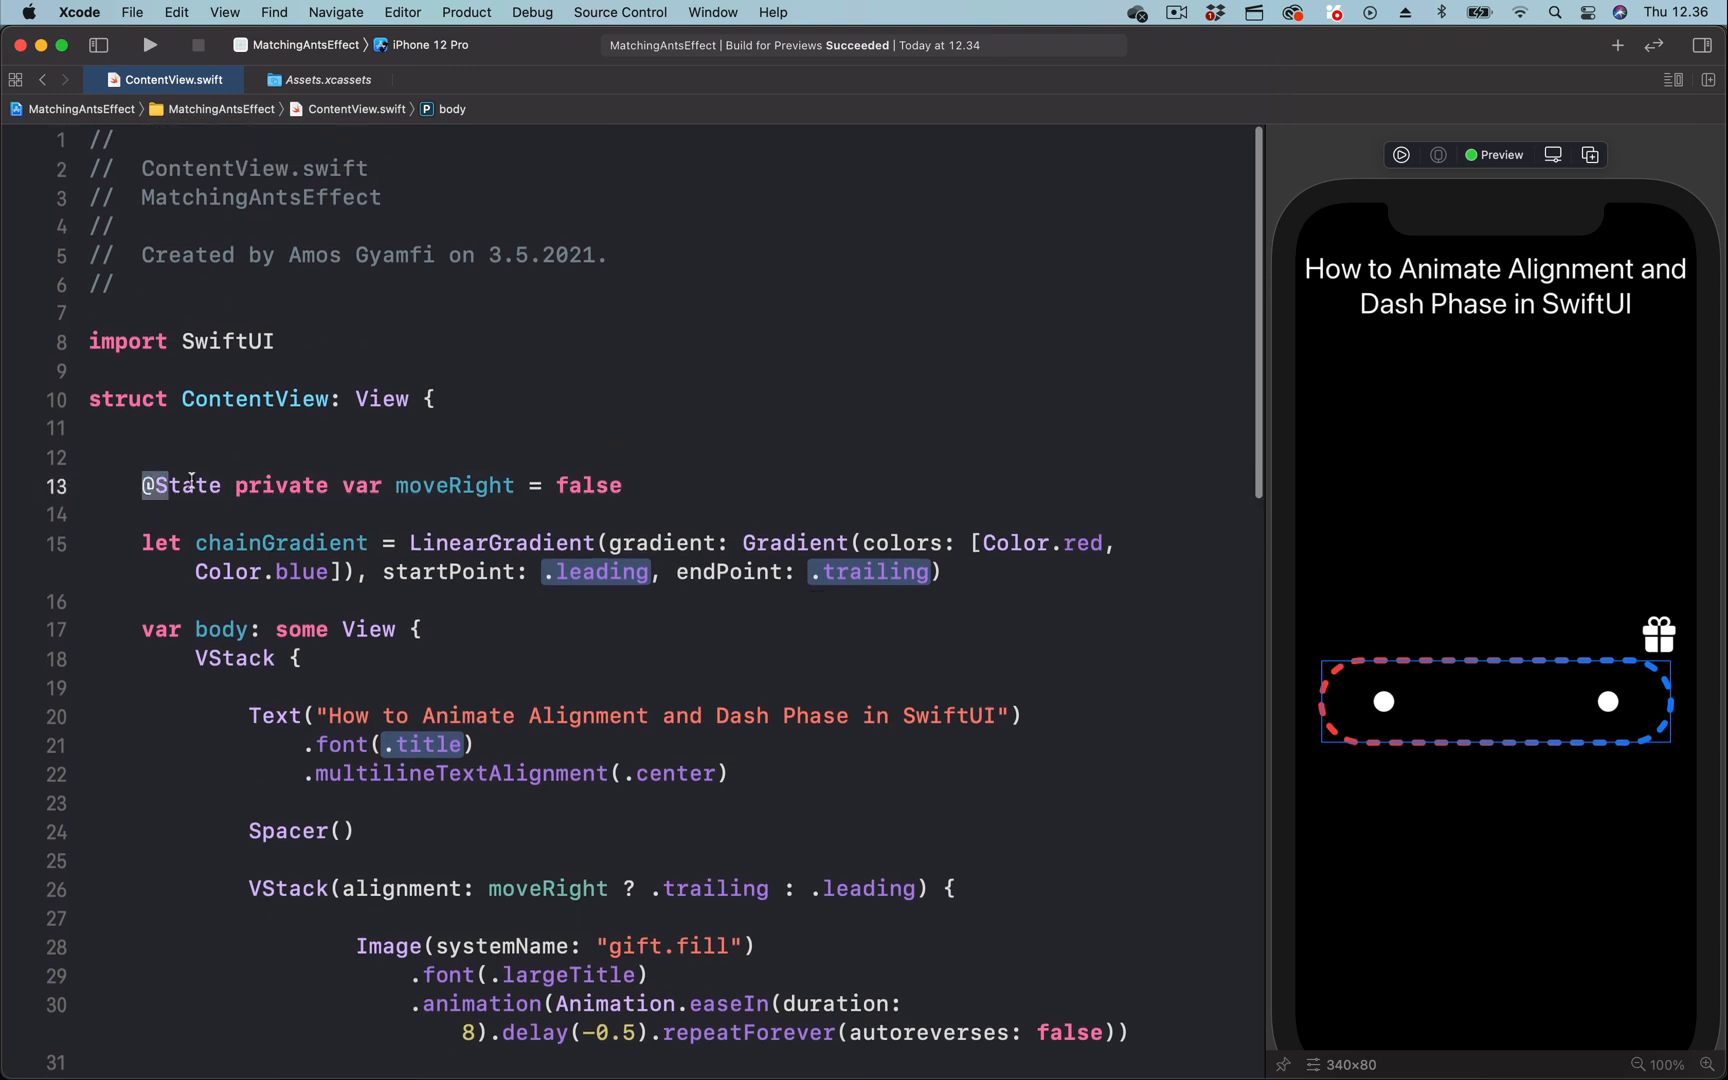
triple_click(380, 485)
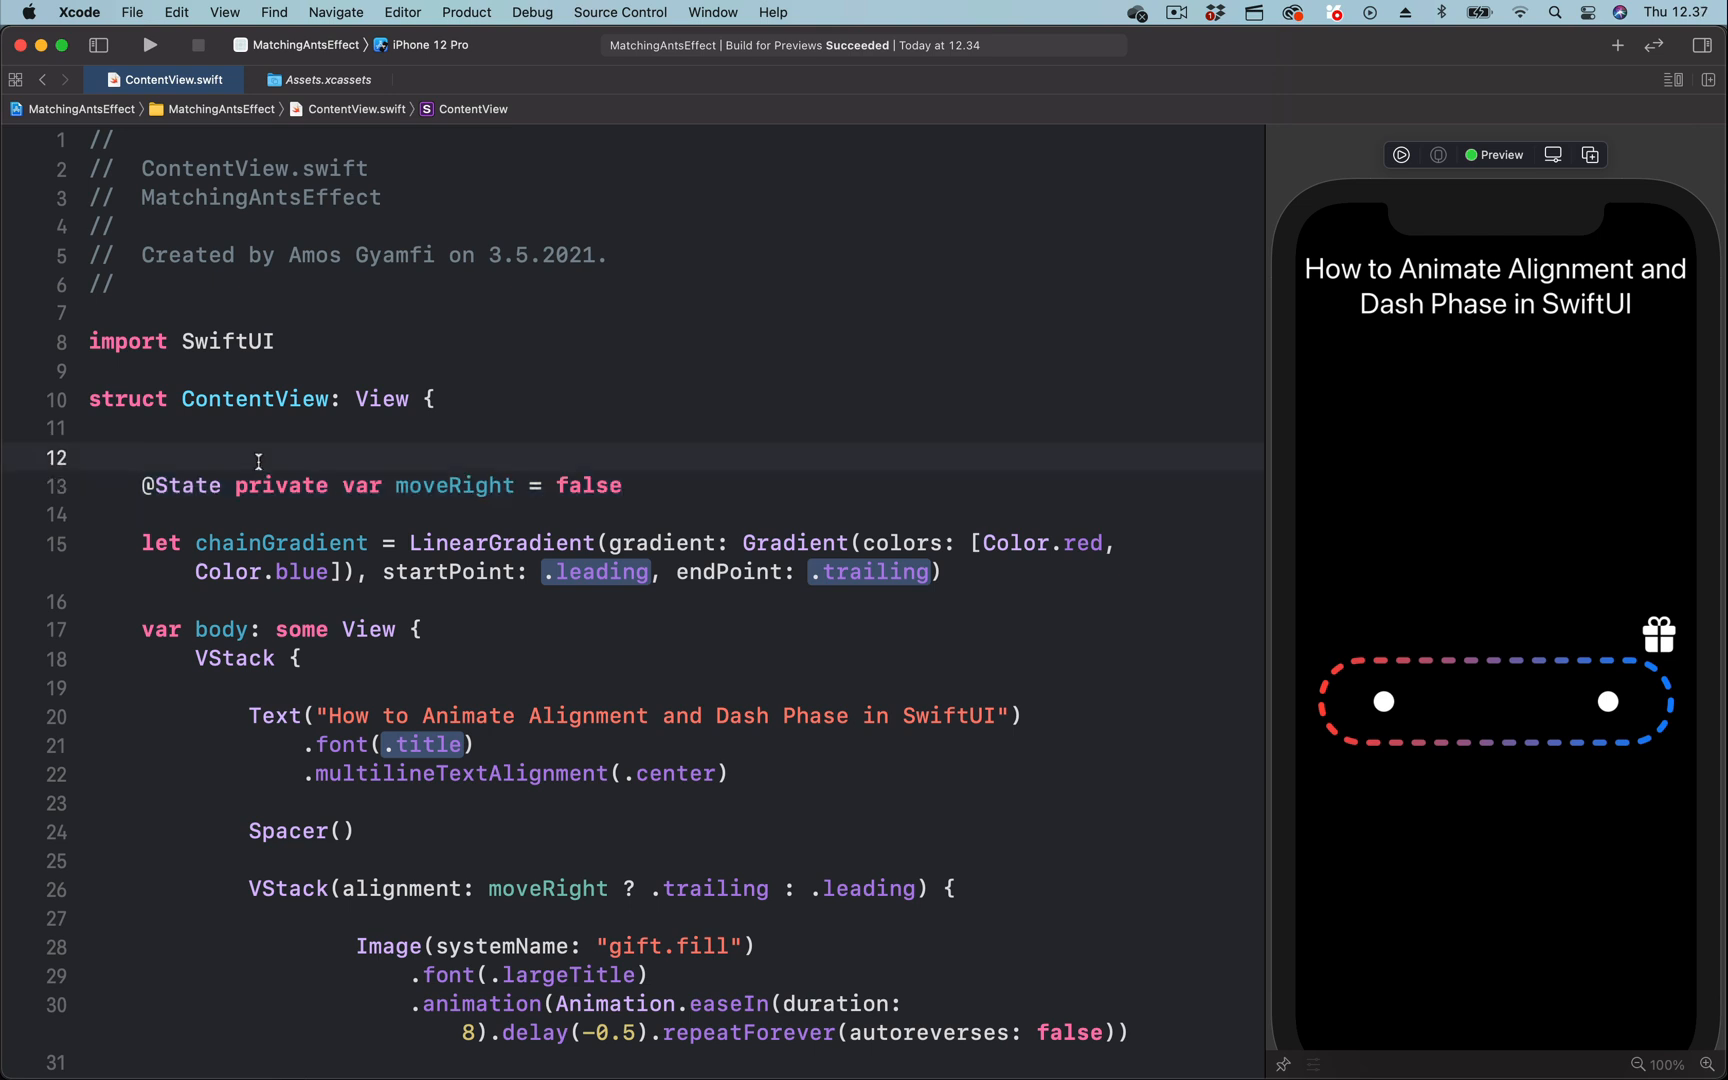
type("@State private var moveRight = false")
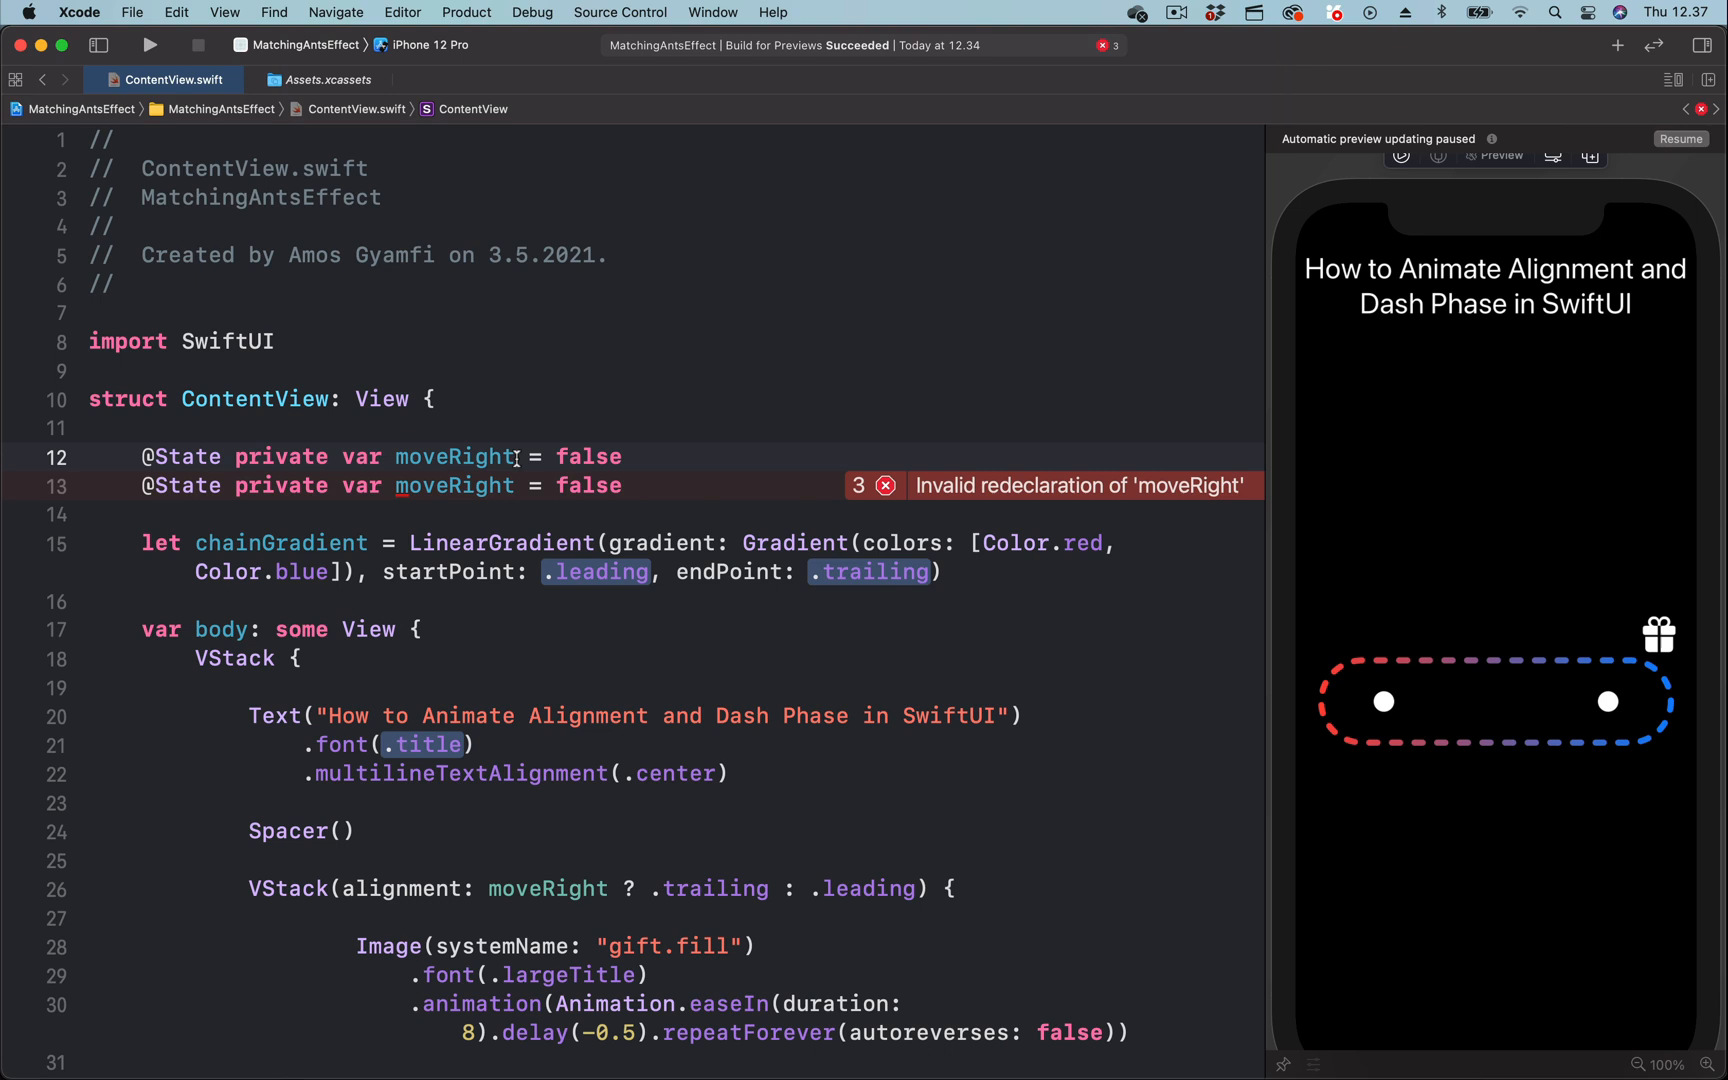
type("moveDashes")
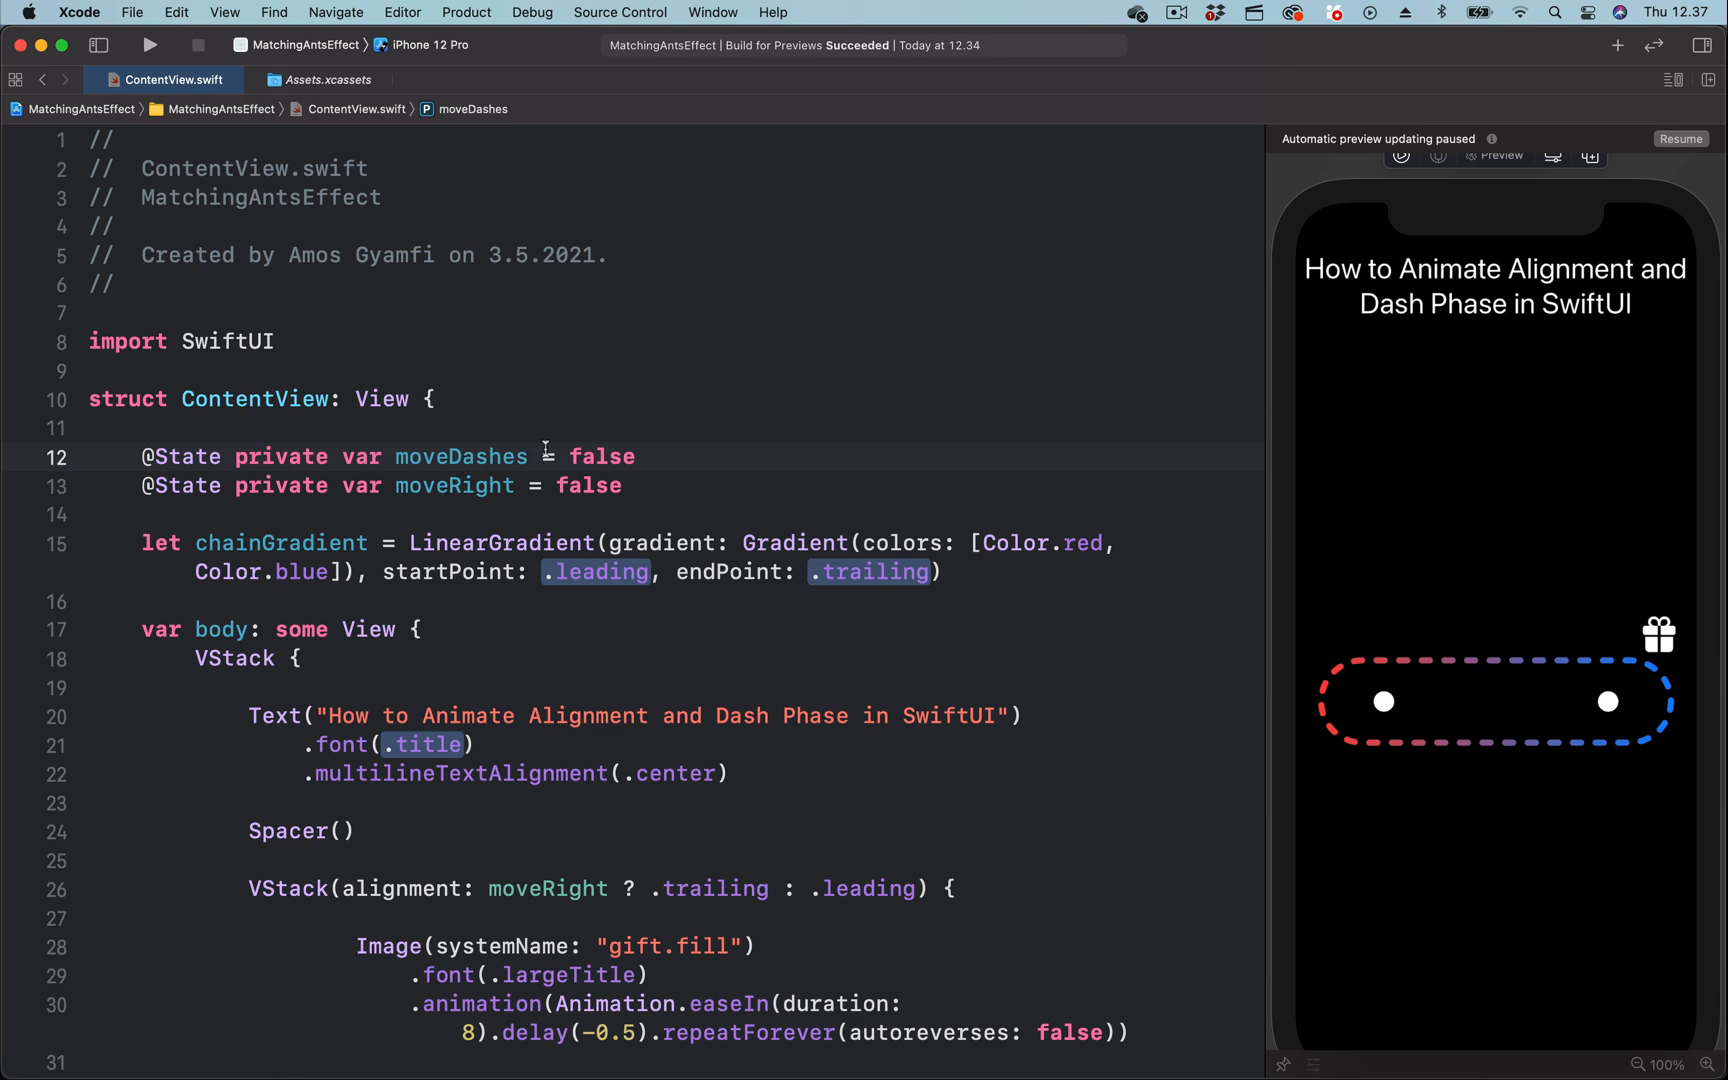
double_click(602, 456)
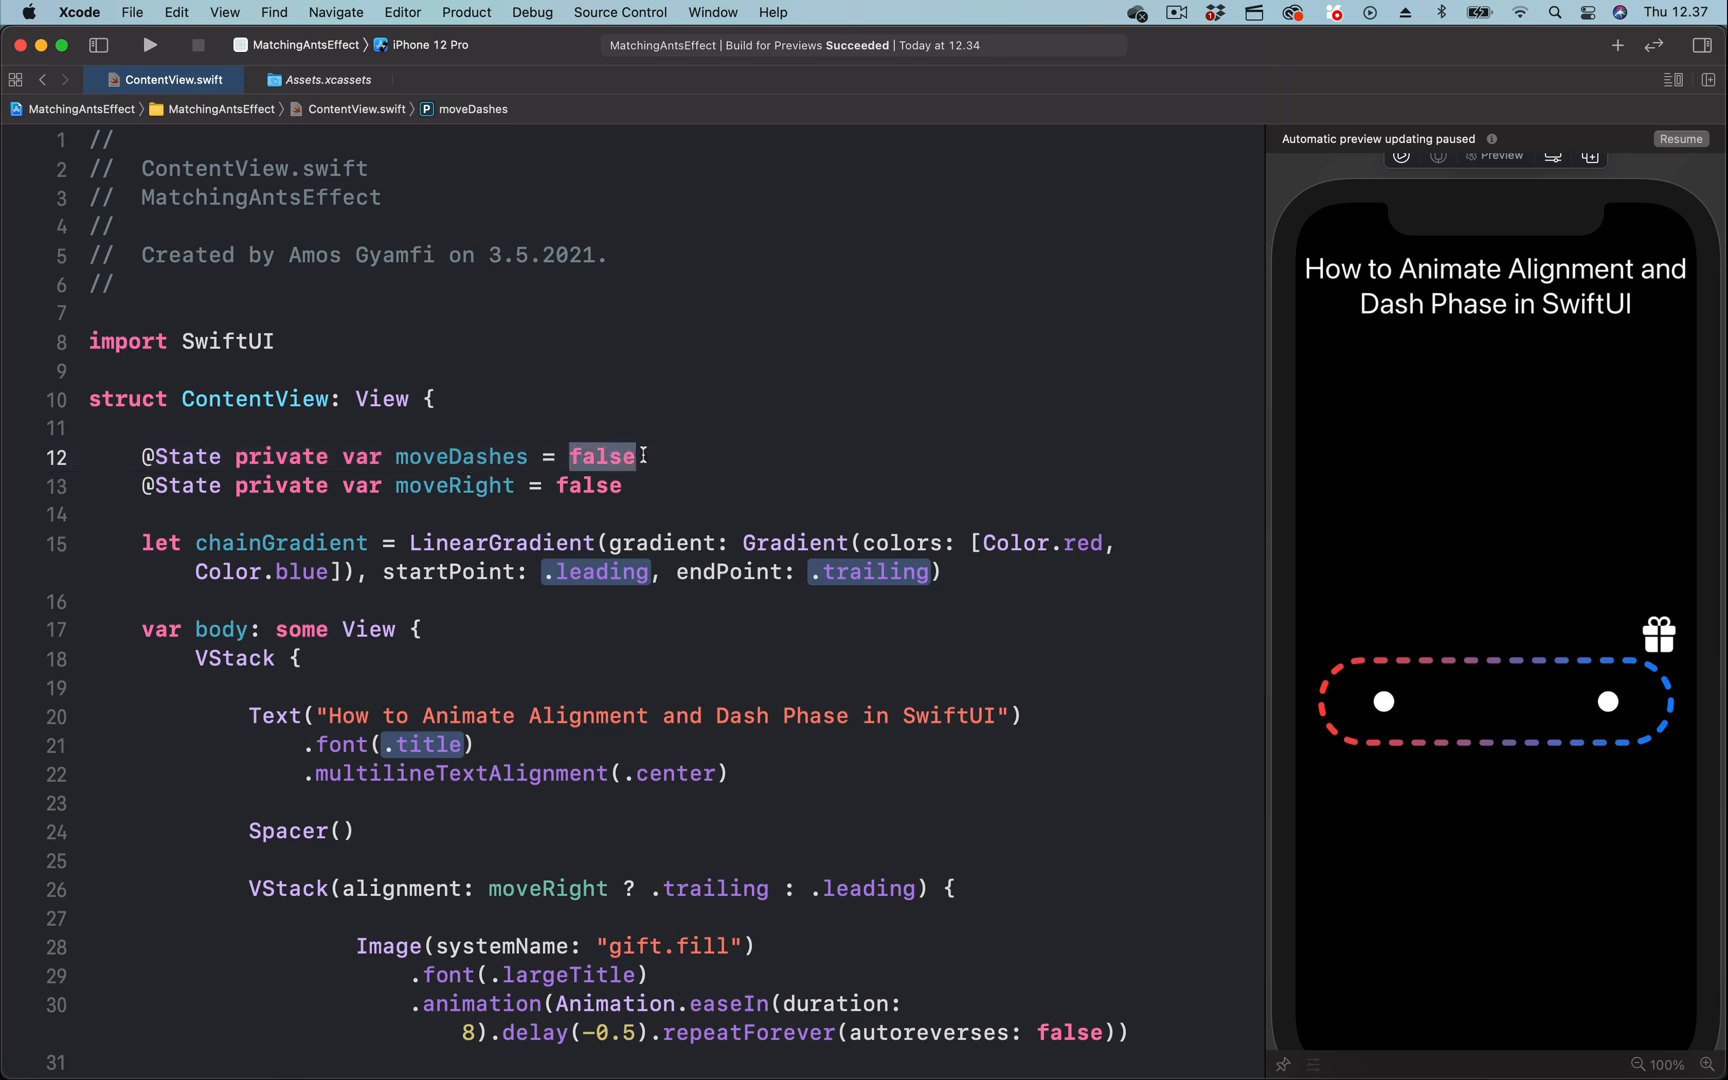
type("50")
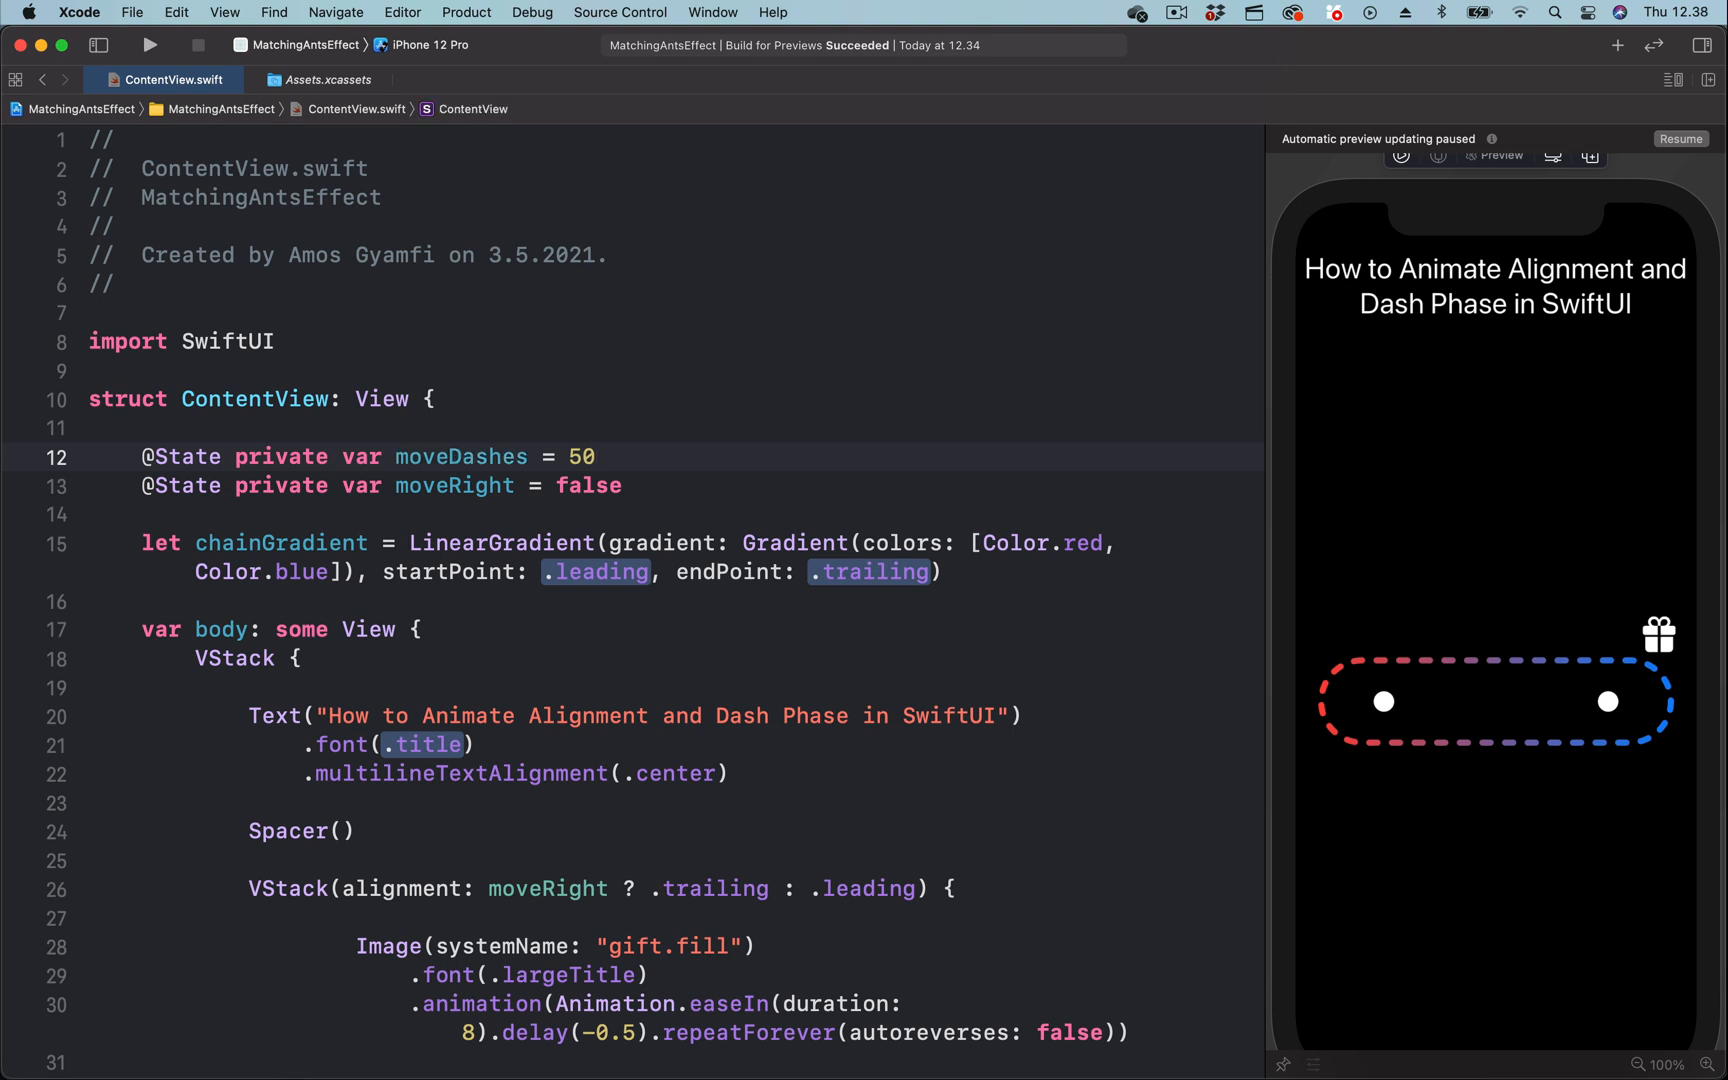
left_click(598, 456)
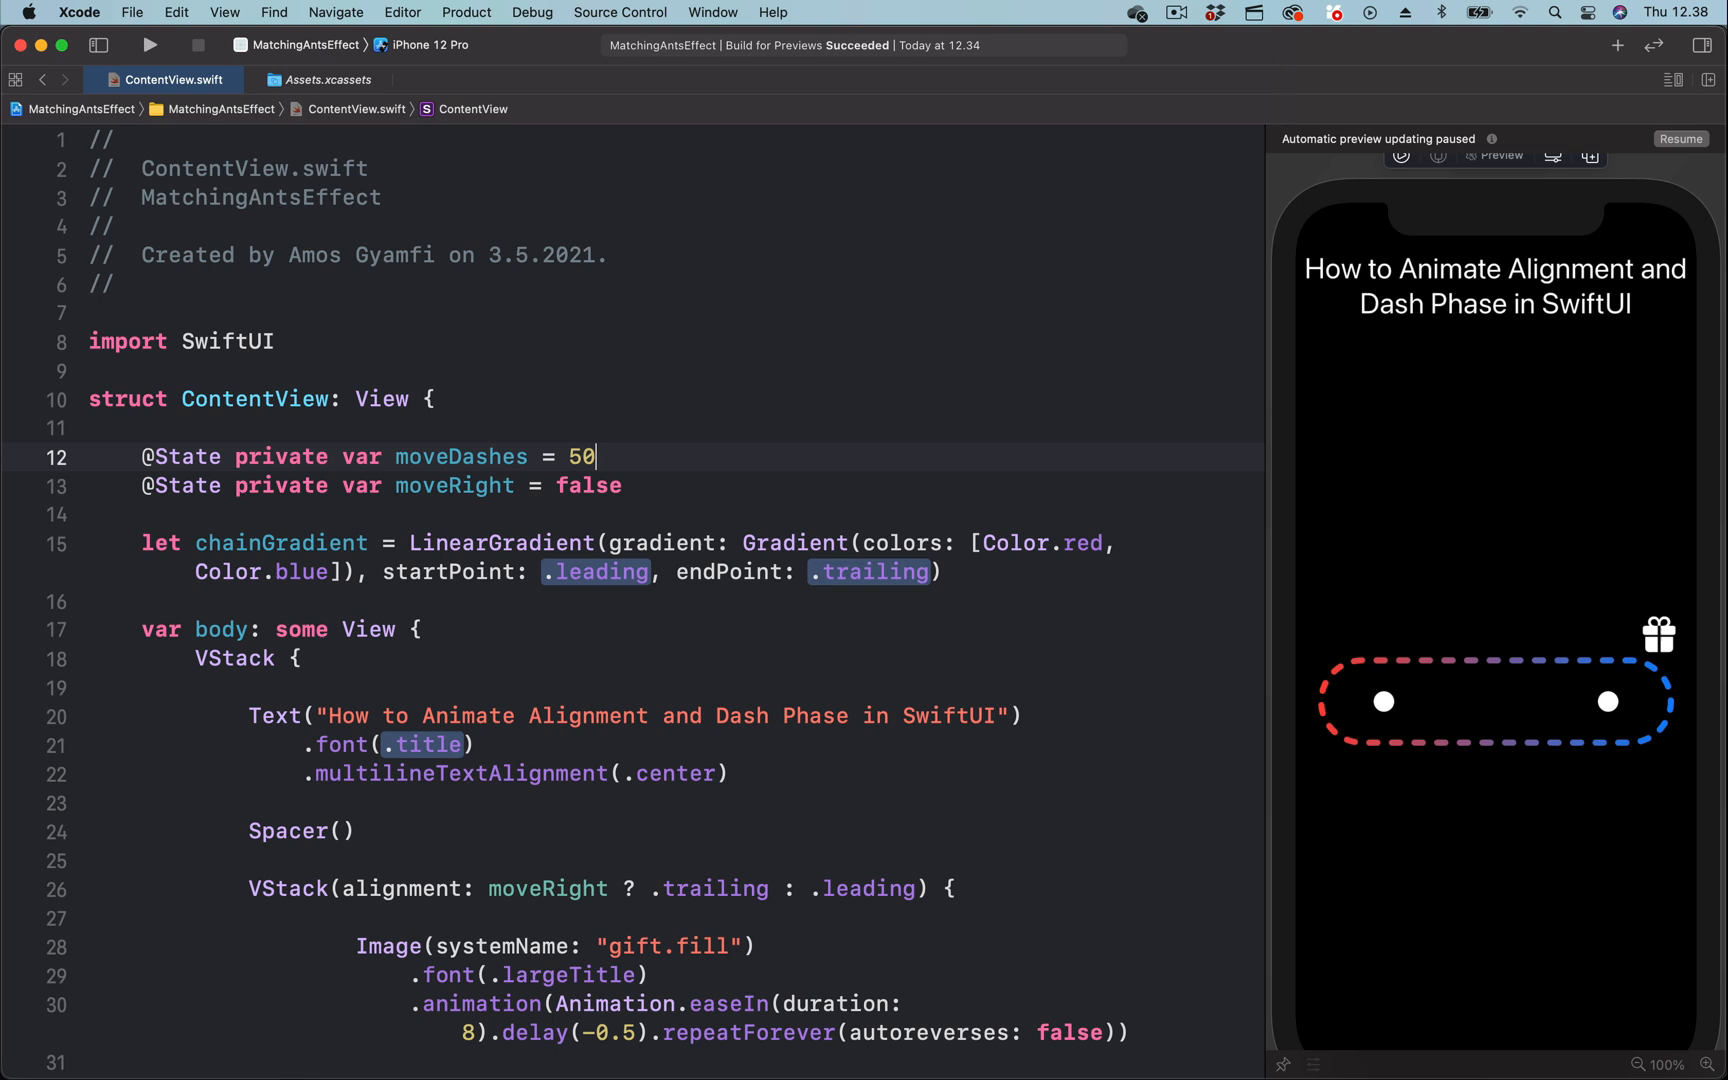
scroll("down", 3)
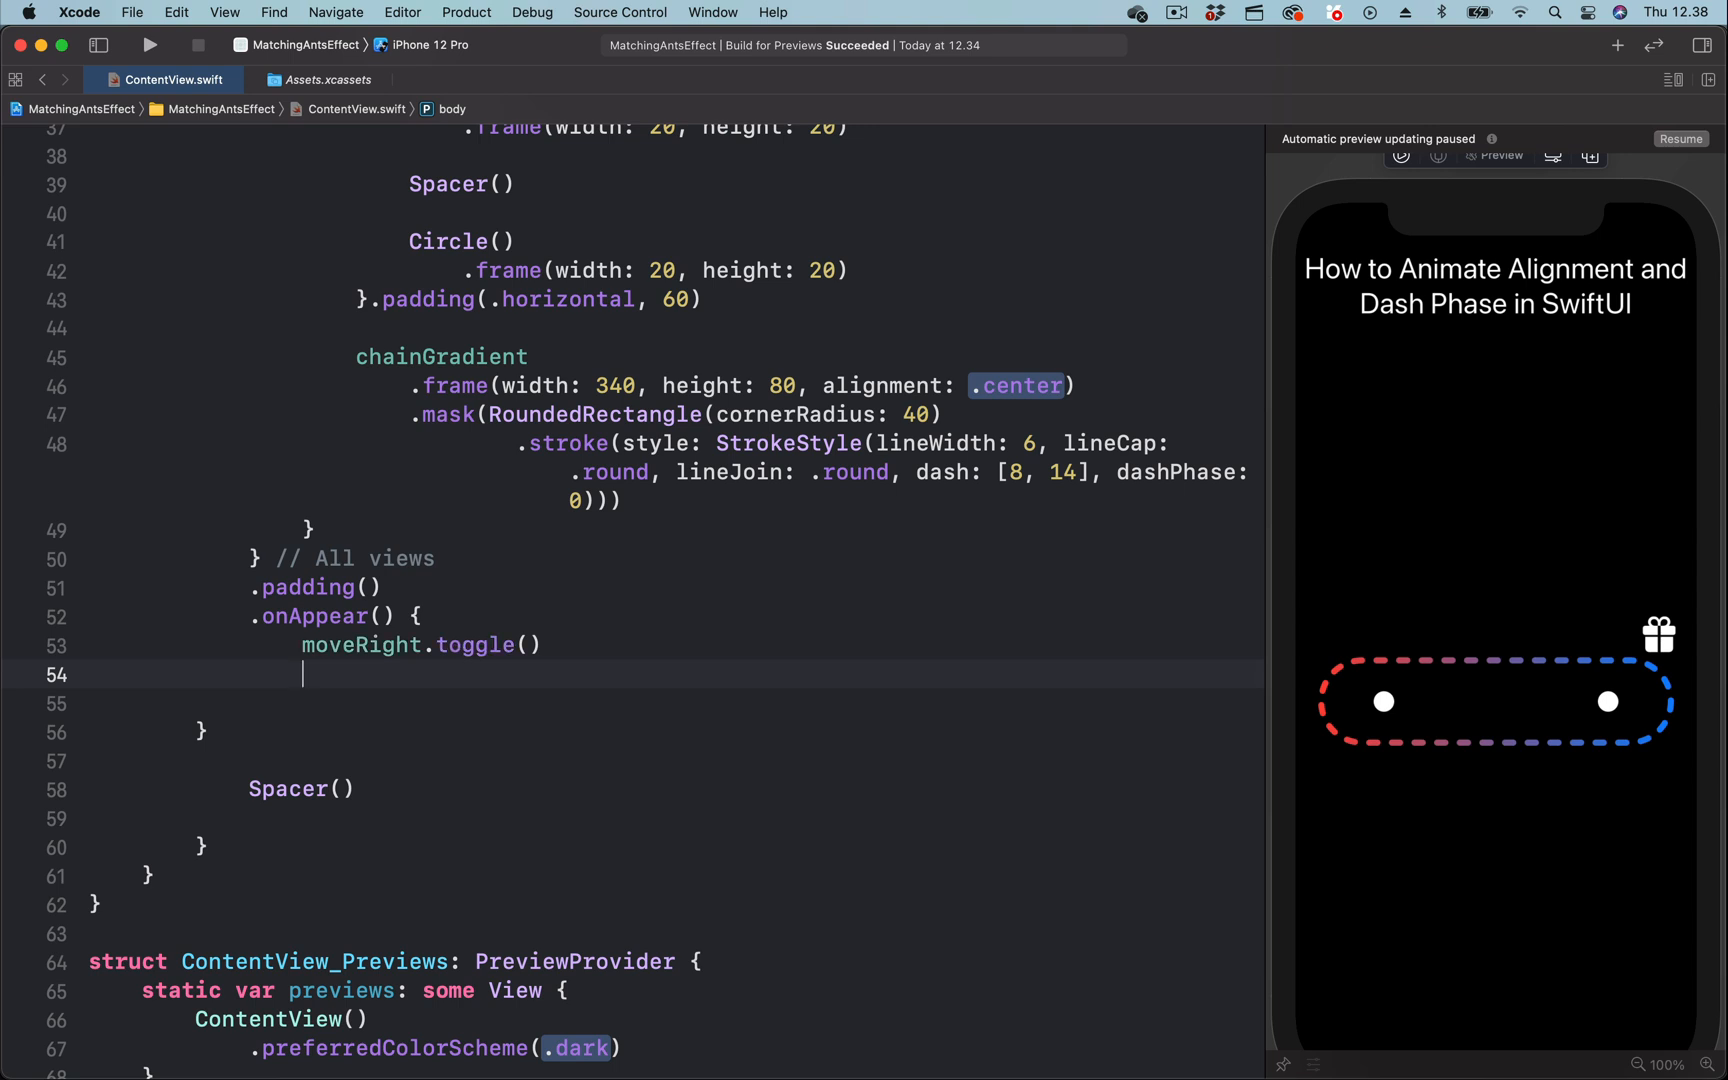
Add moveDashes = -50 in onAppear, right after moveRight.toggle().
type("moveDashes")
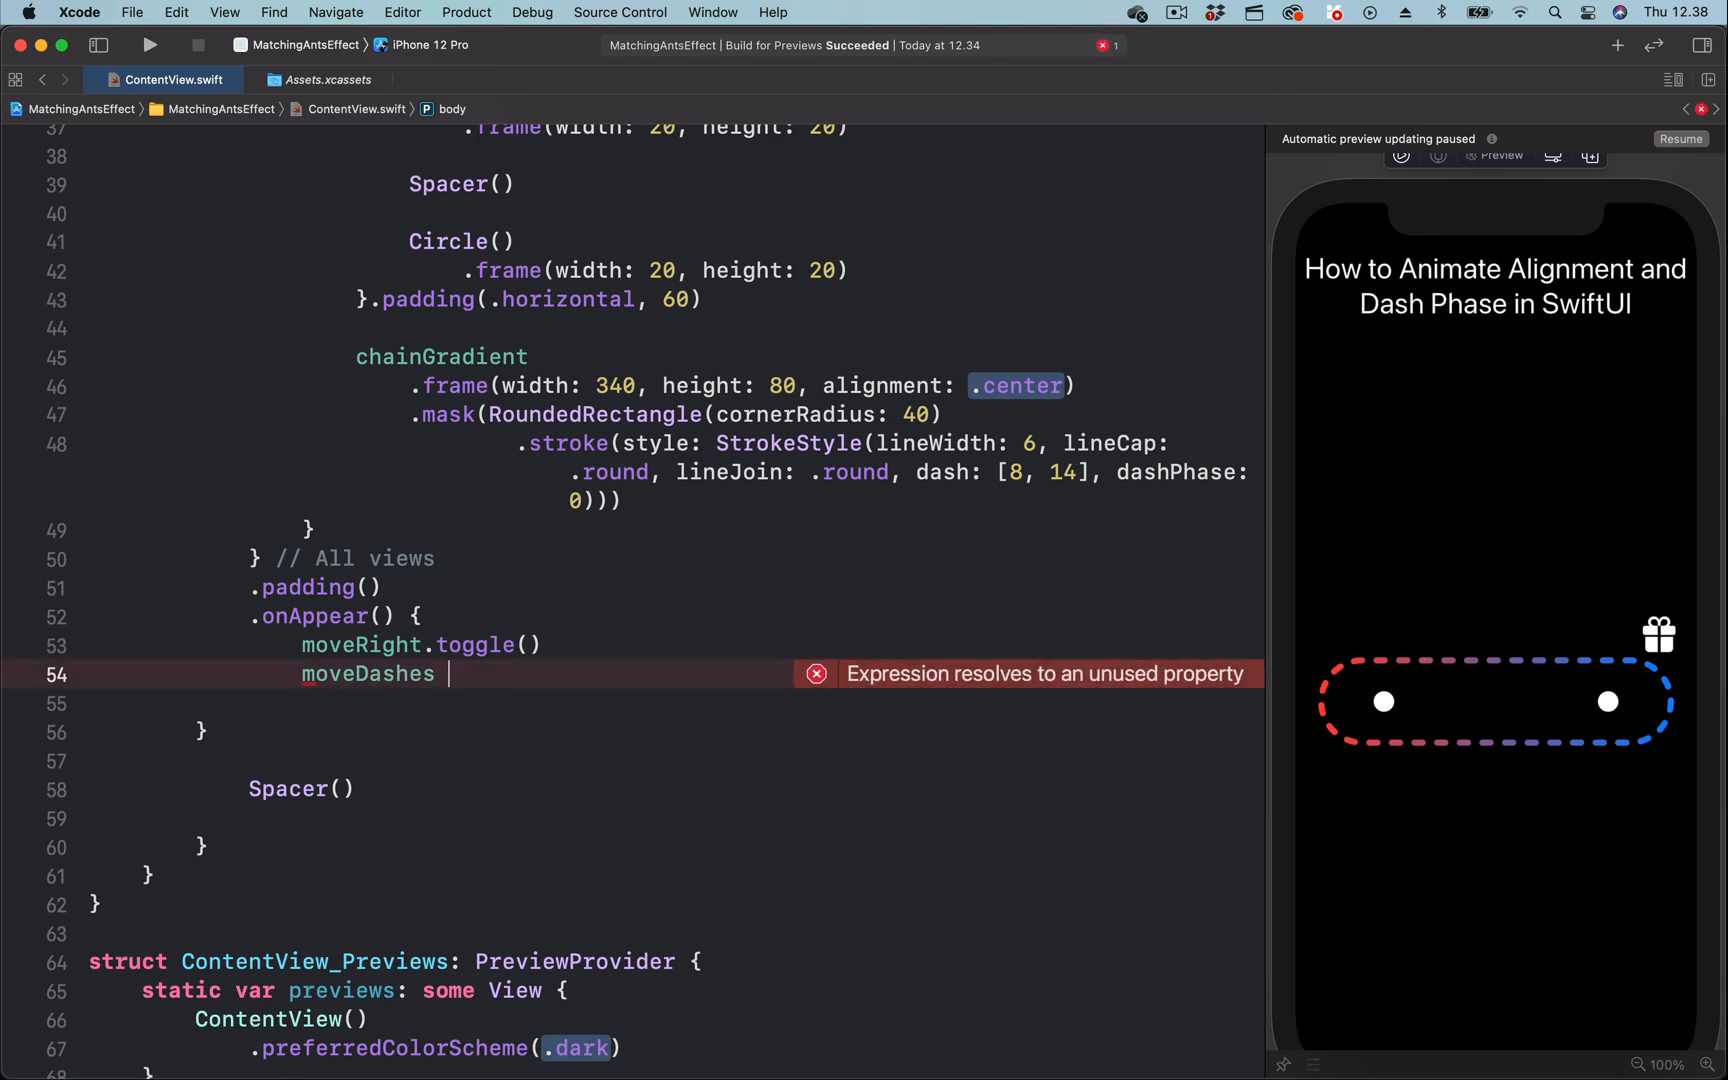
type("=")
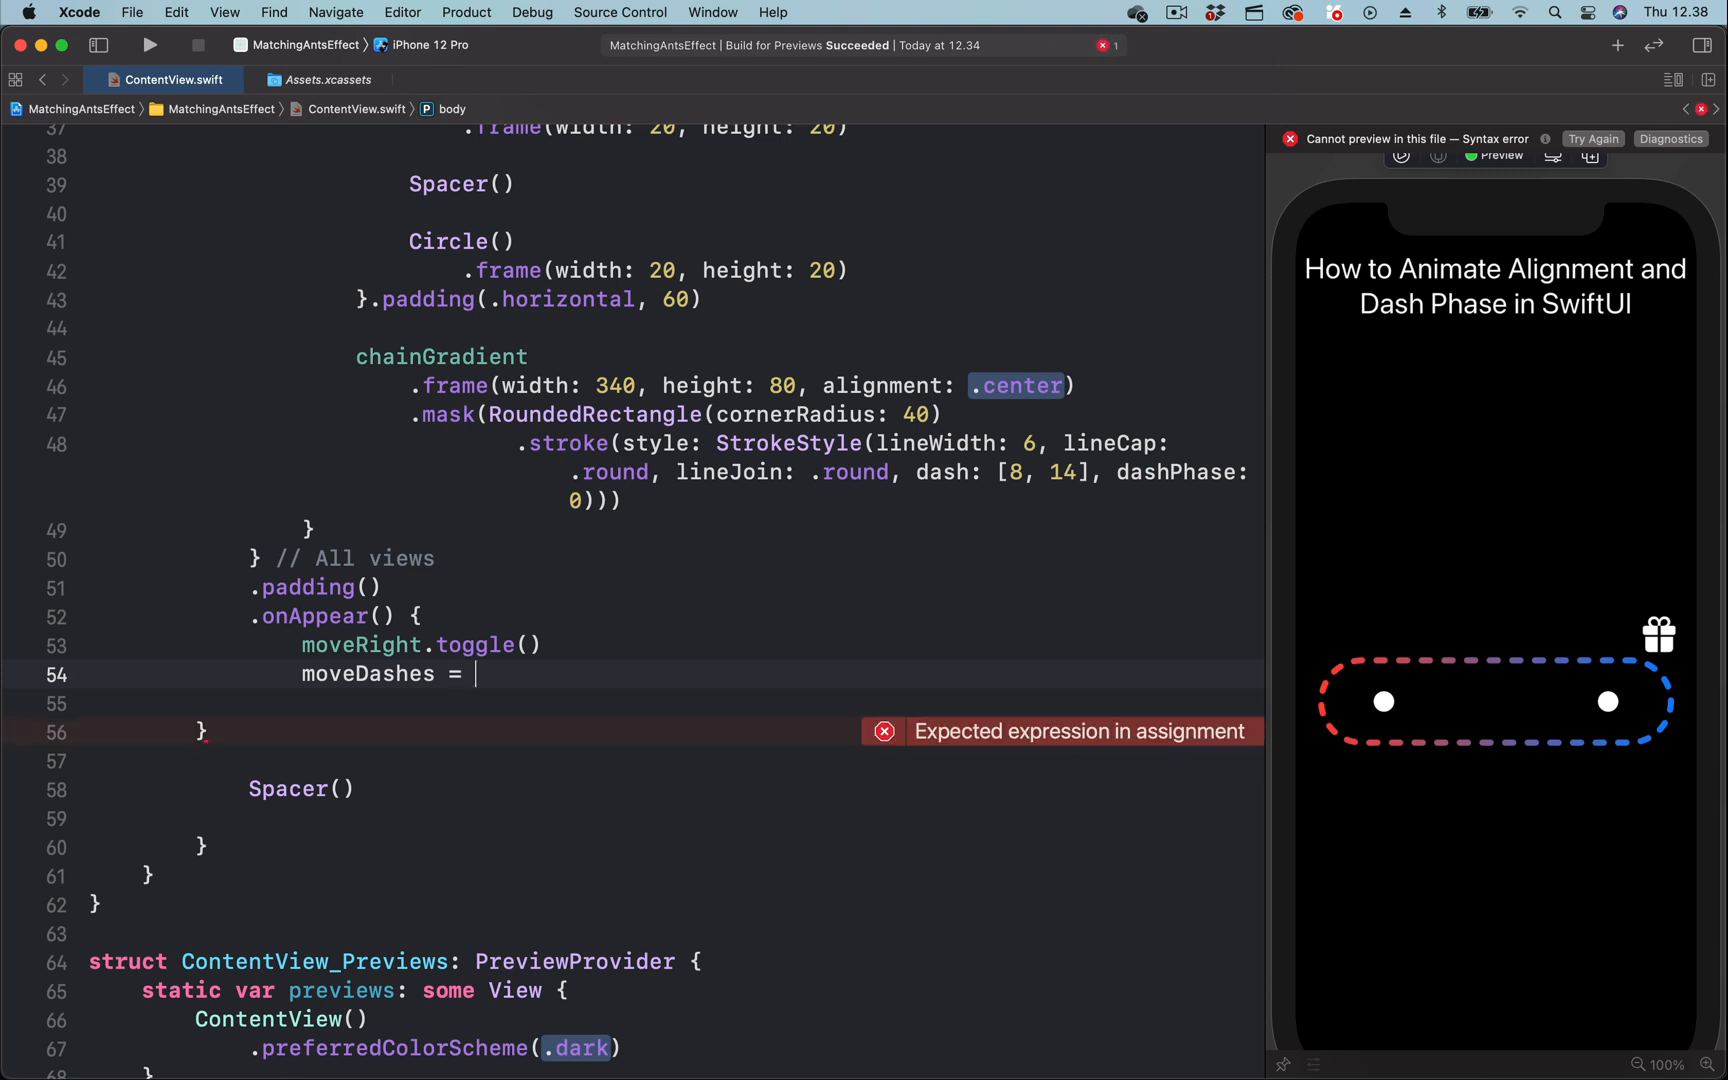
type("-50")
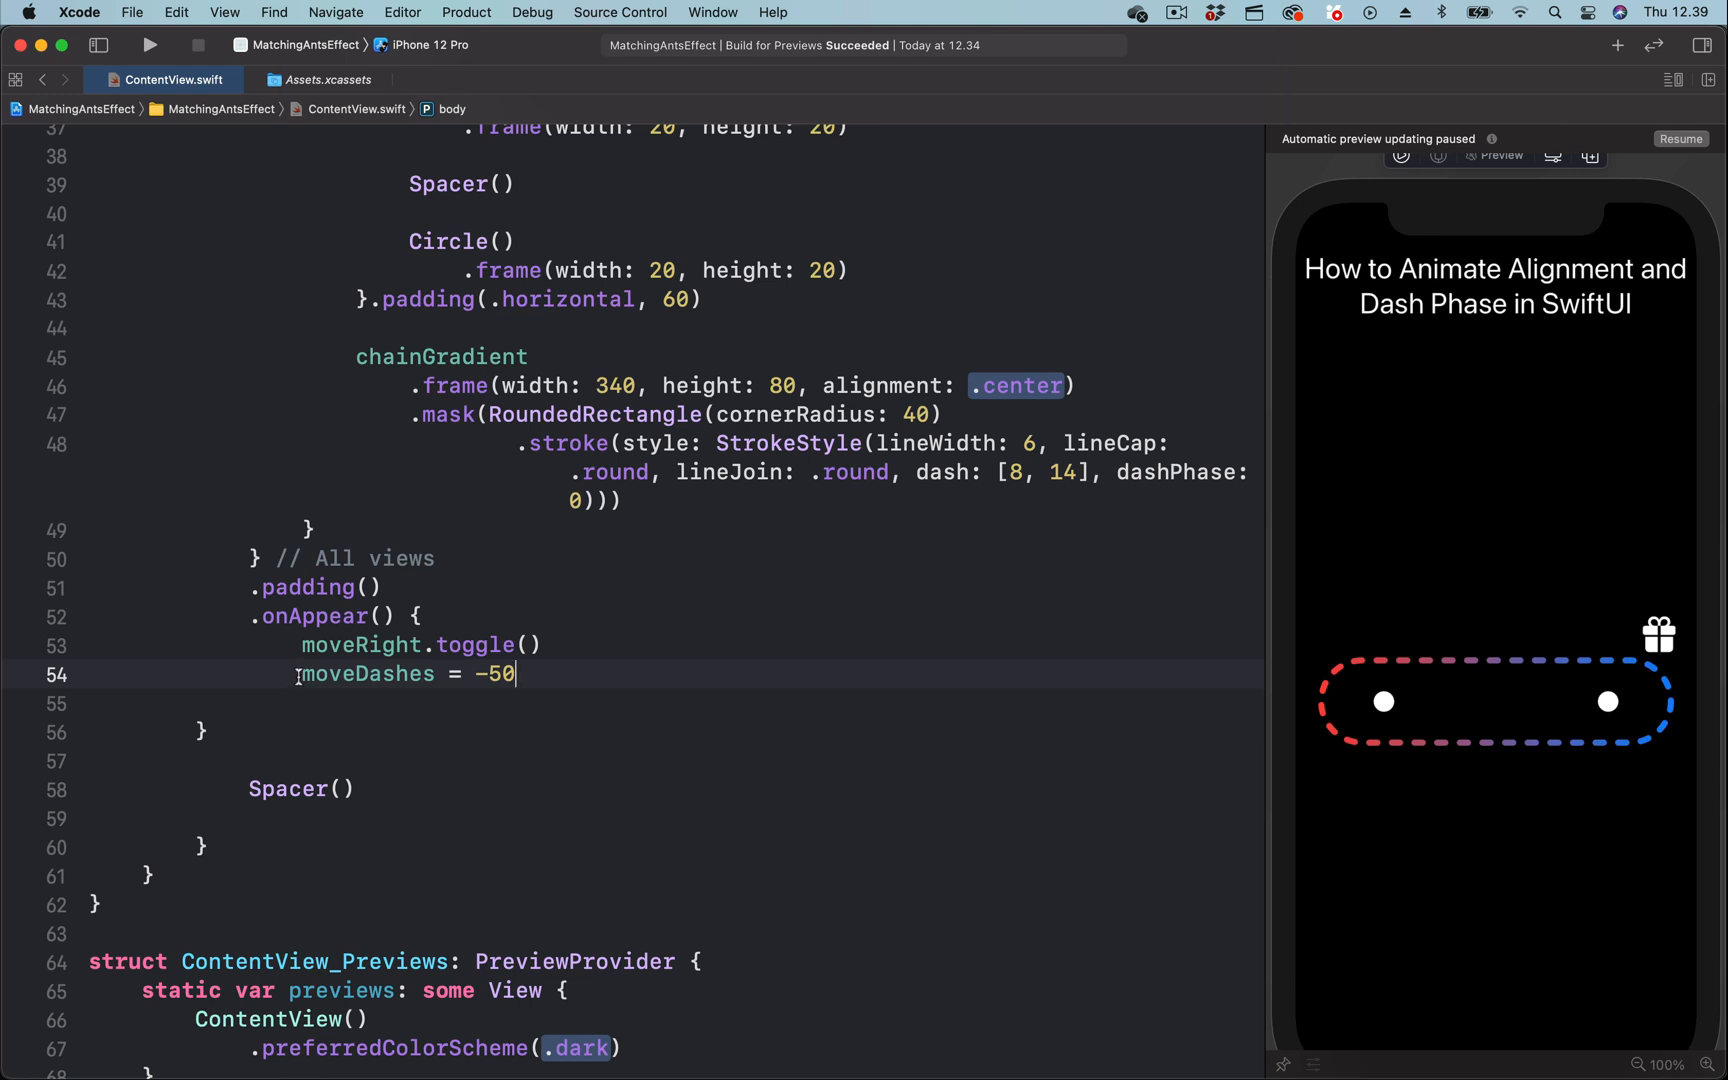
double_click(363, 673)
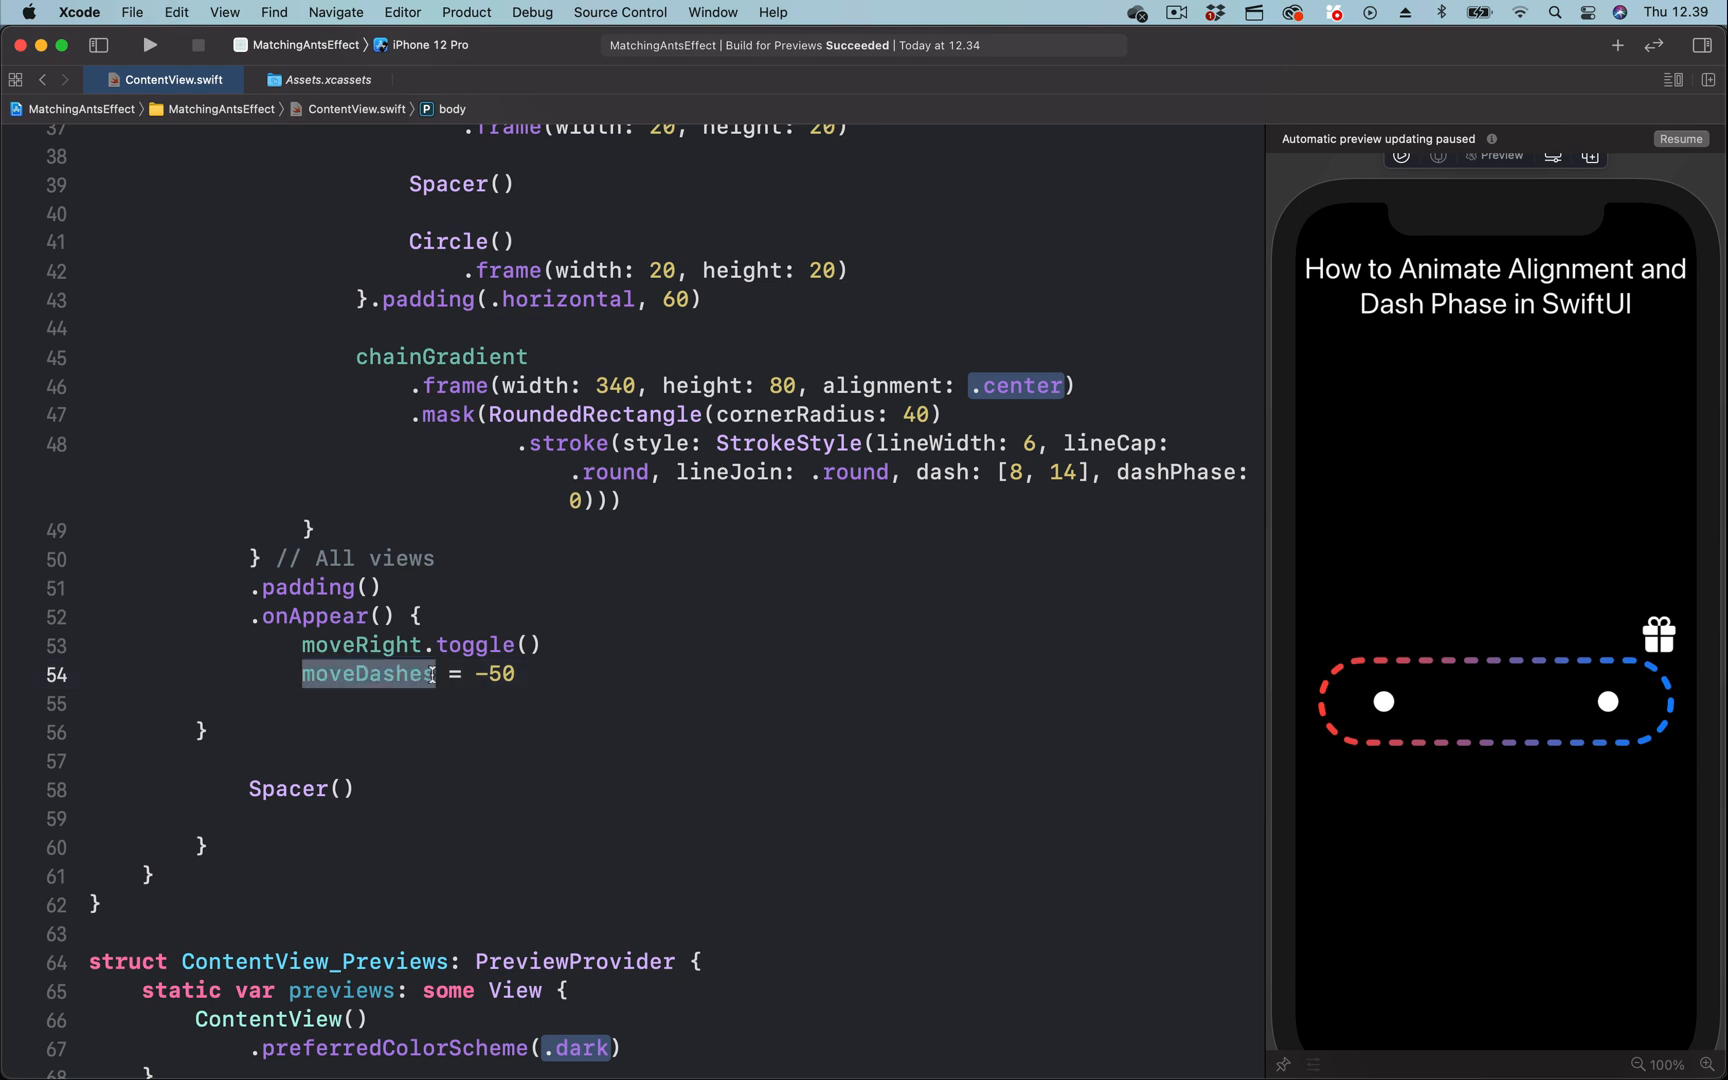
mouse_move(1099, 526)
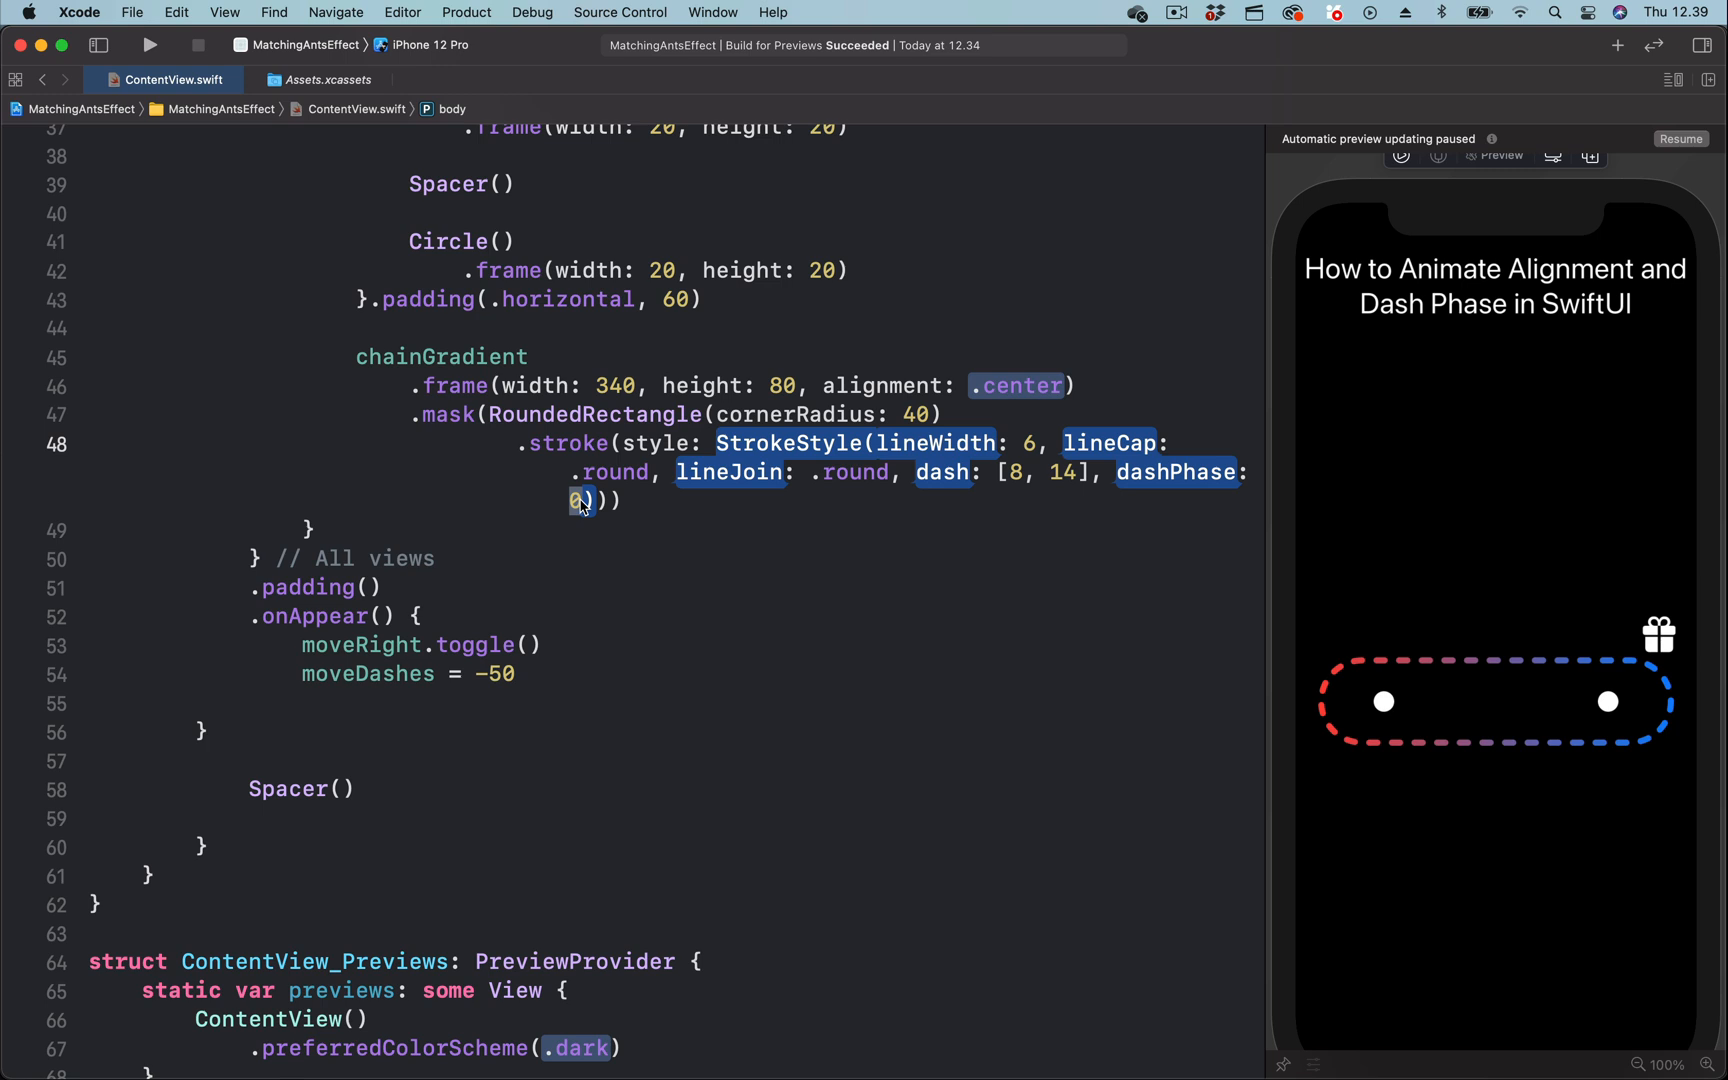
Set dashPhase to CGFloat(moveDashes) and begin an .animation(Animation) modifier below the stroke.
type("moveDashes")
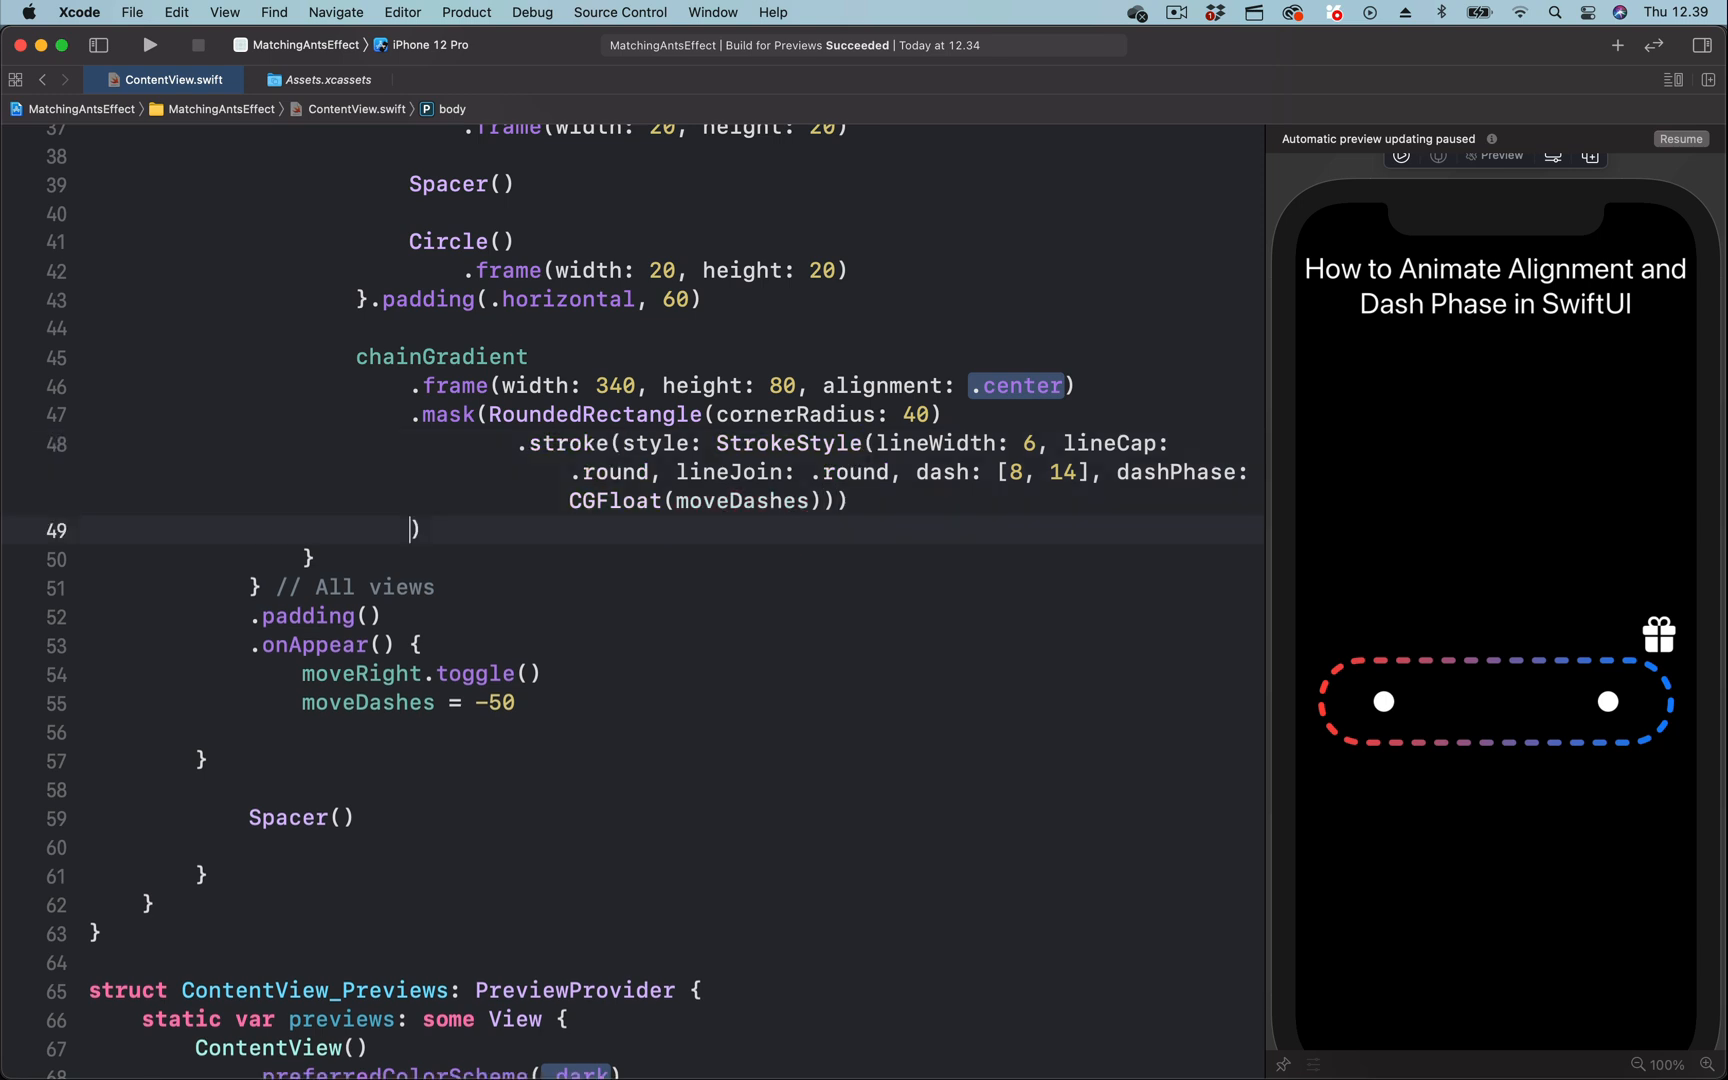
type(".animation(Animation))")
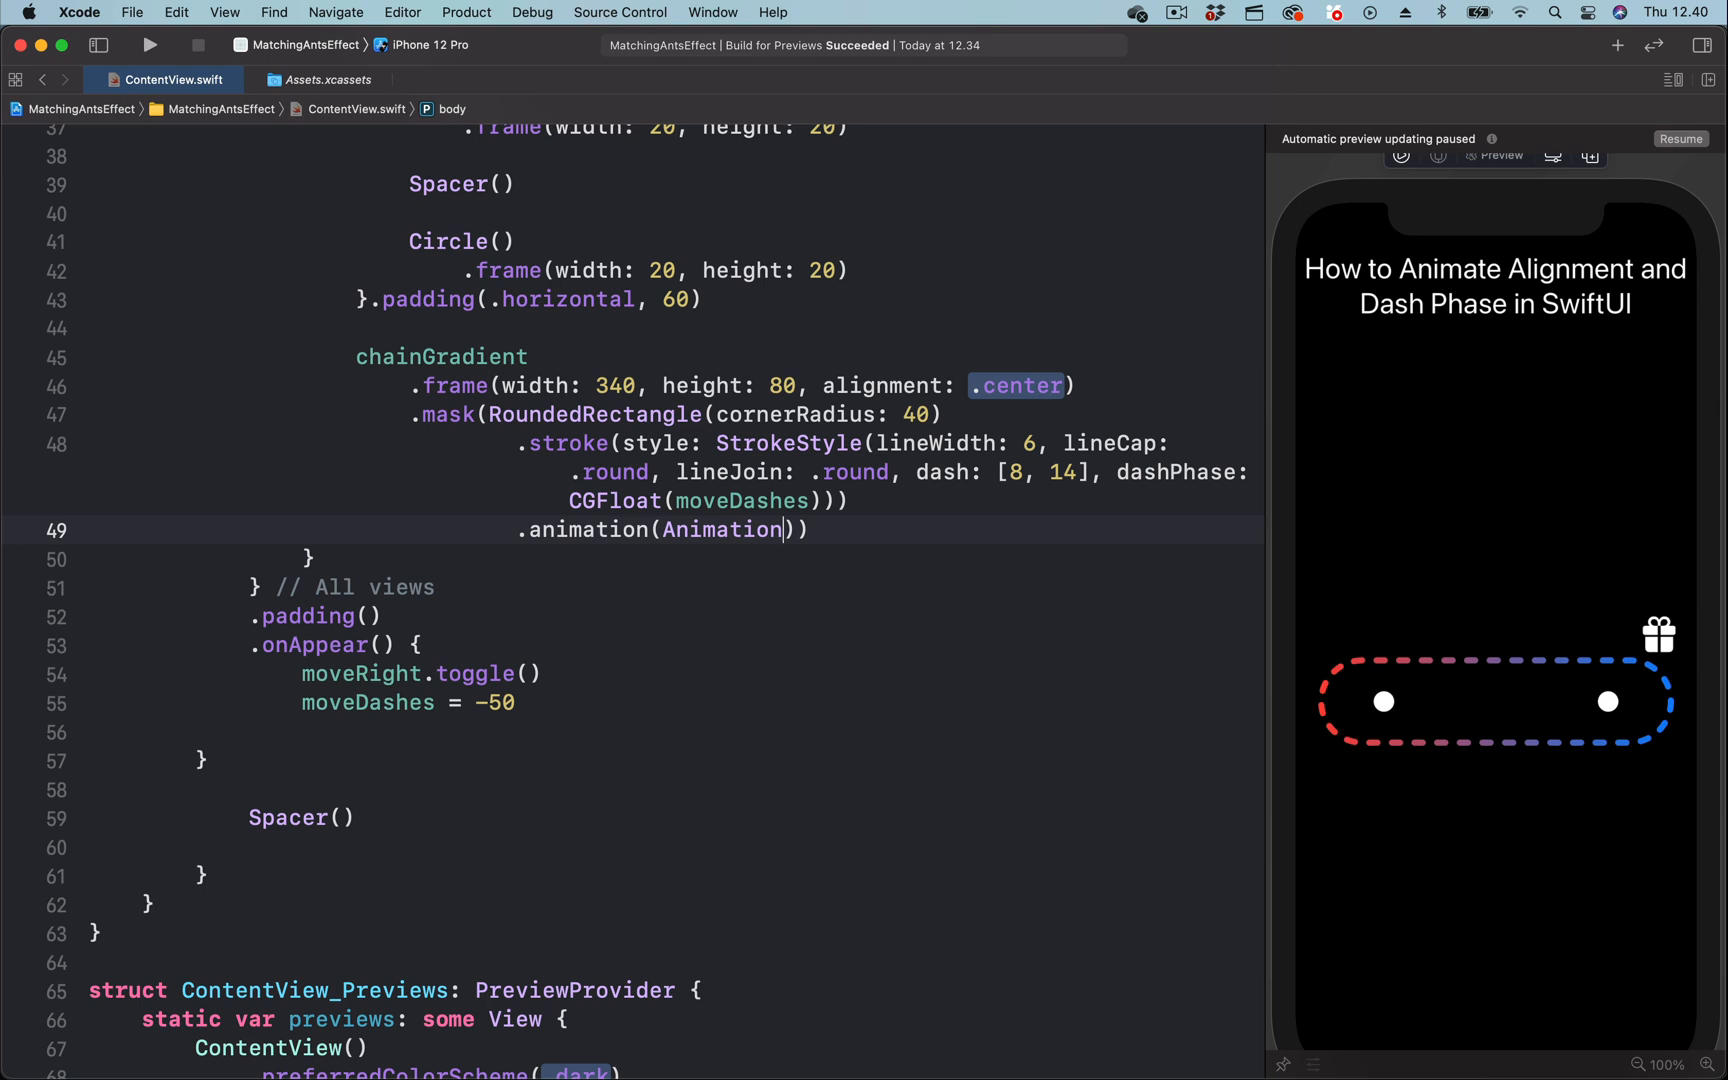
Finish the animation as easeInOut(duration: 2).repeatForever(autoreverses: false) and resume the preview.
type("Animation")
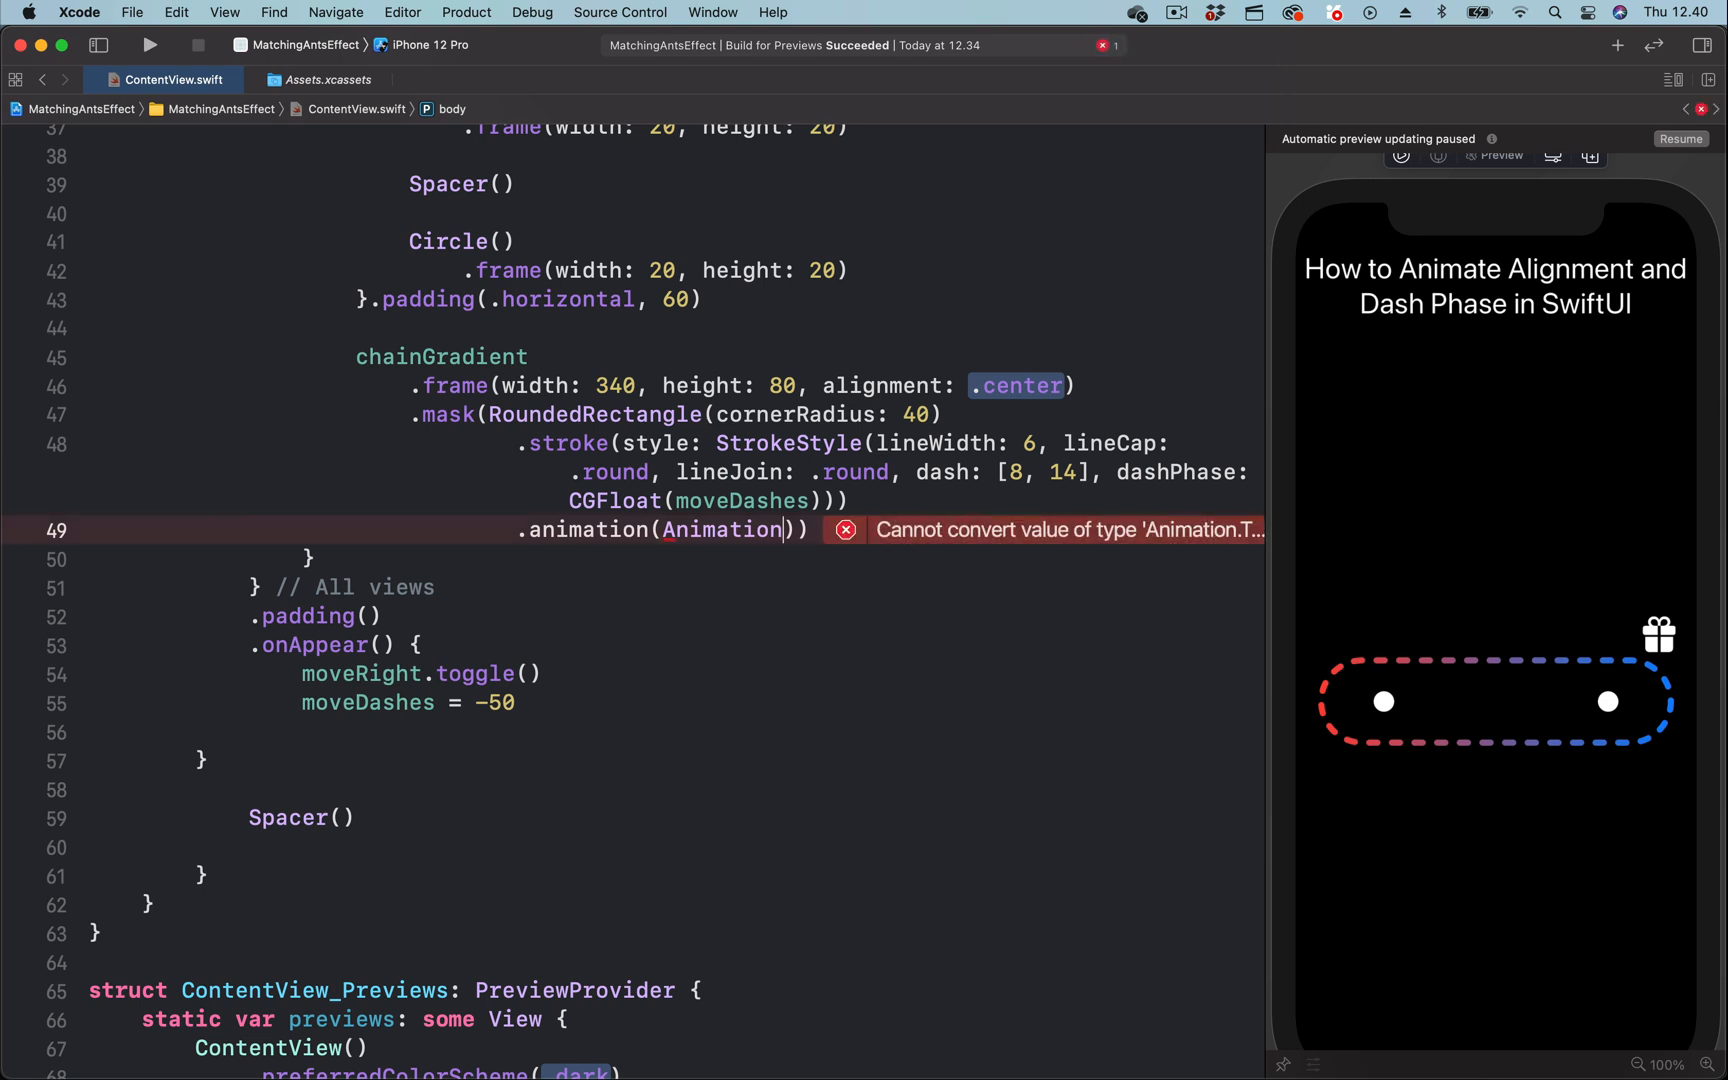
type(".eas")
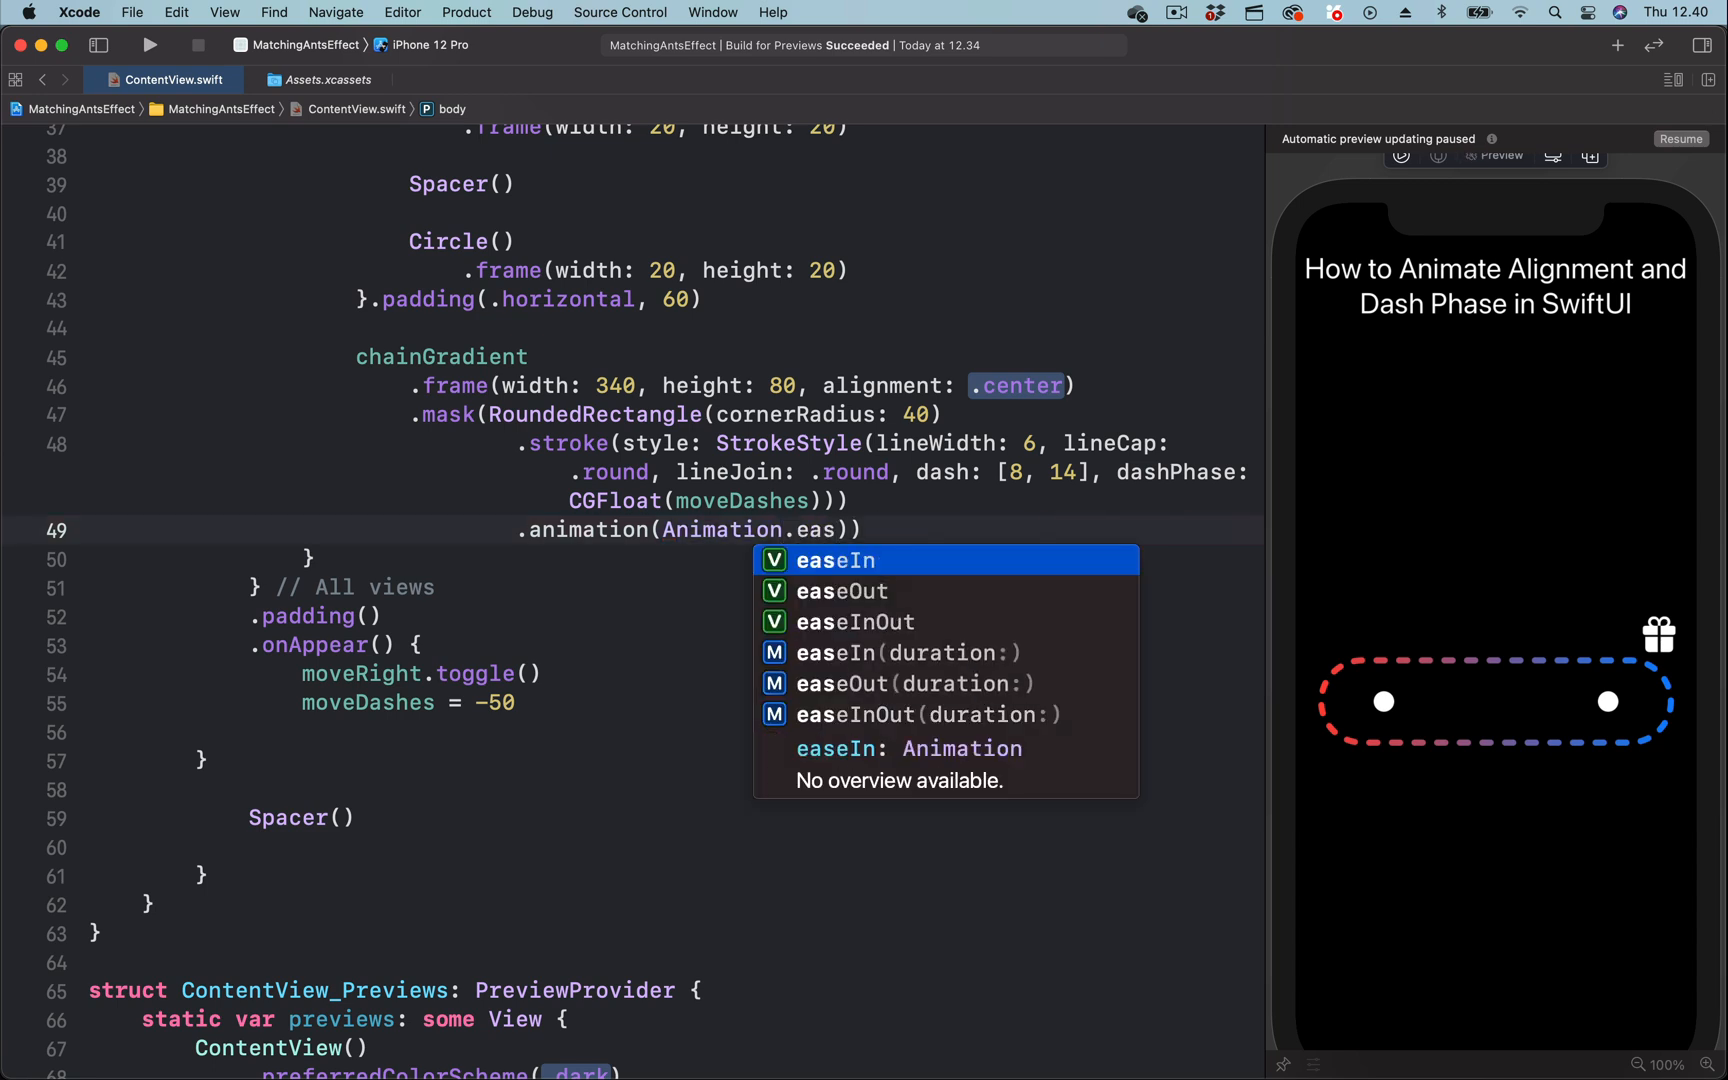
key("down")
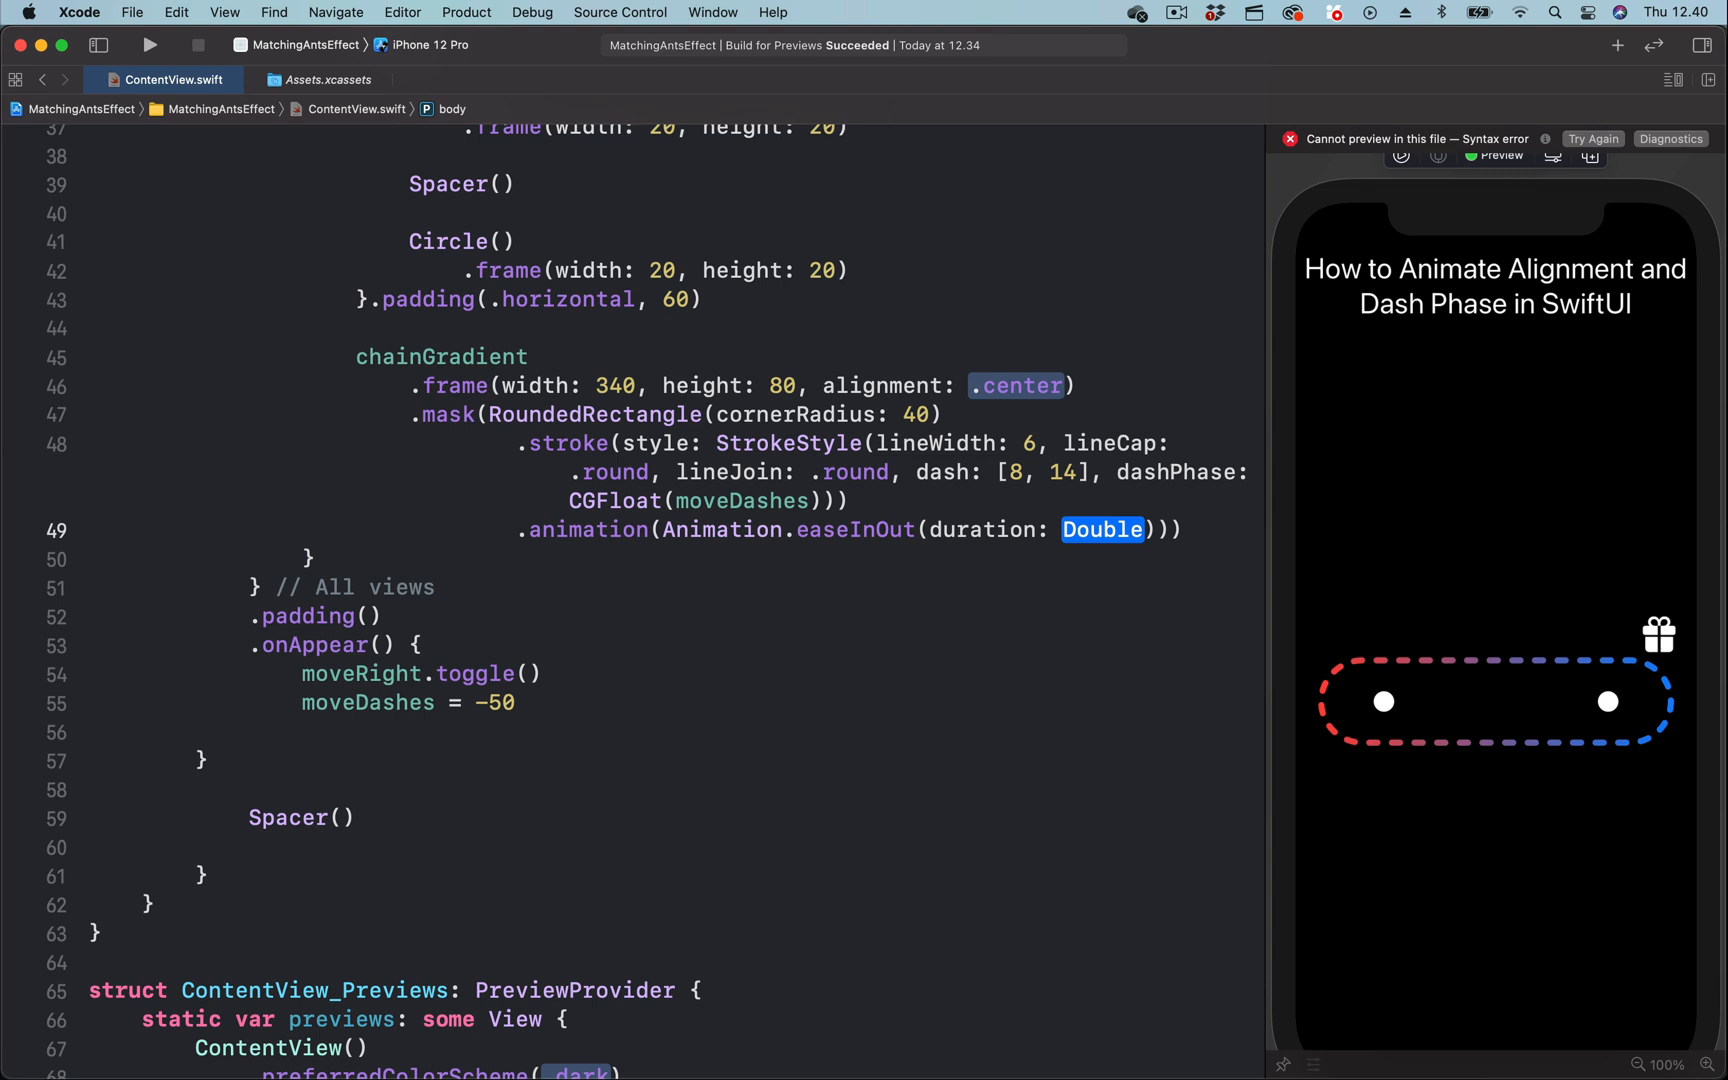
type("2")
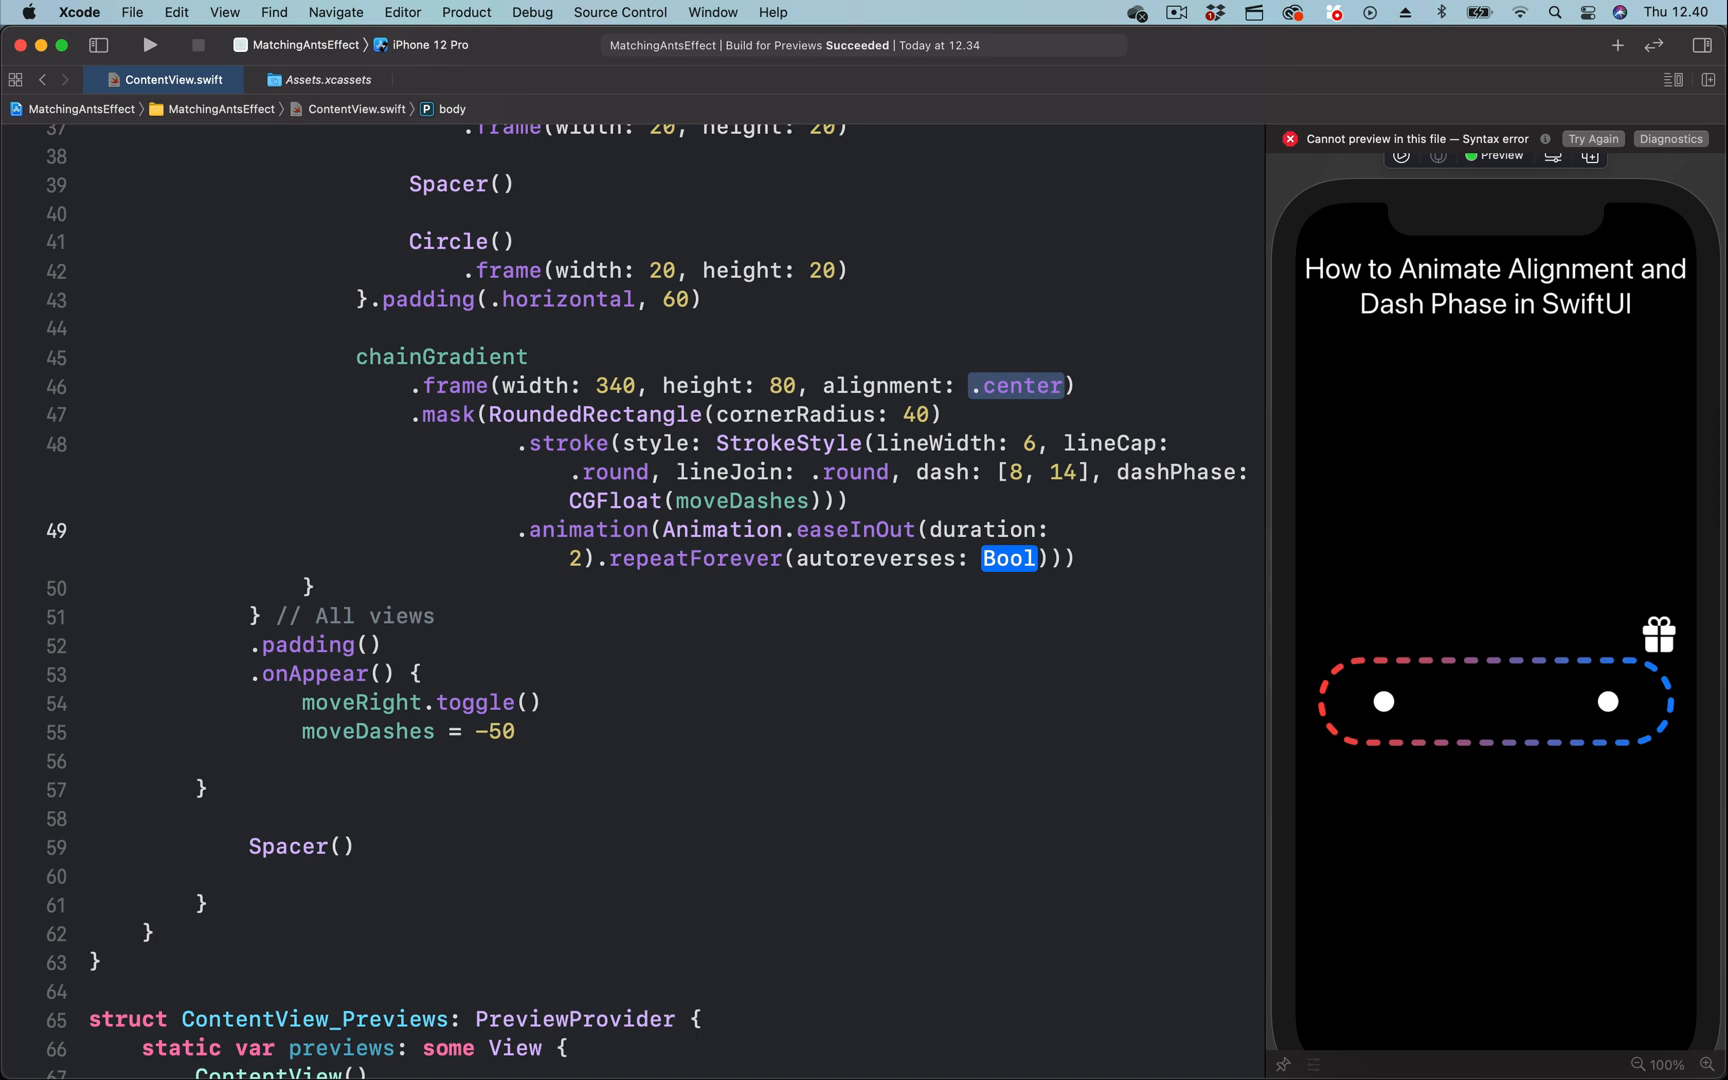
type("f")
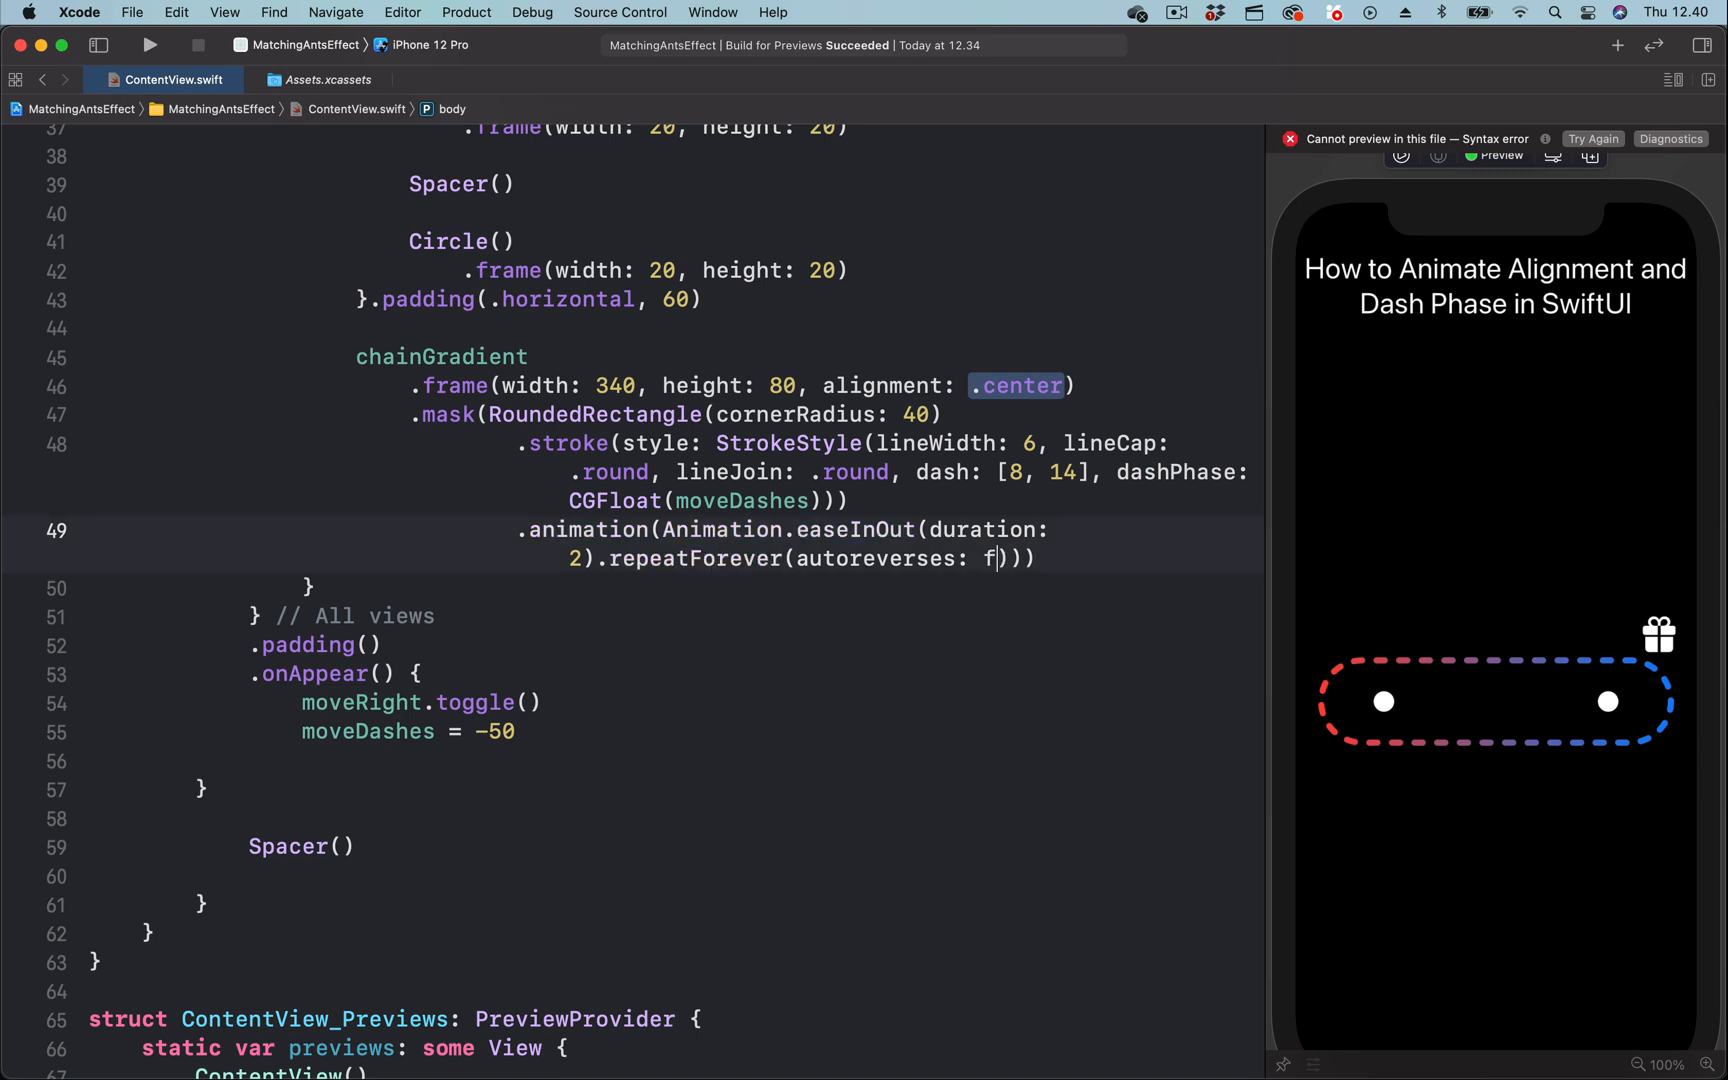
type("alse")
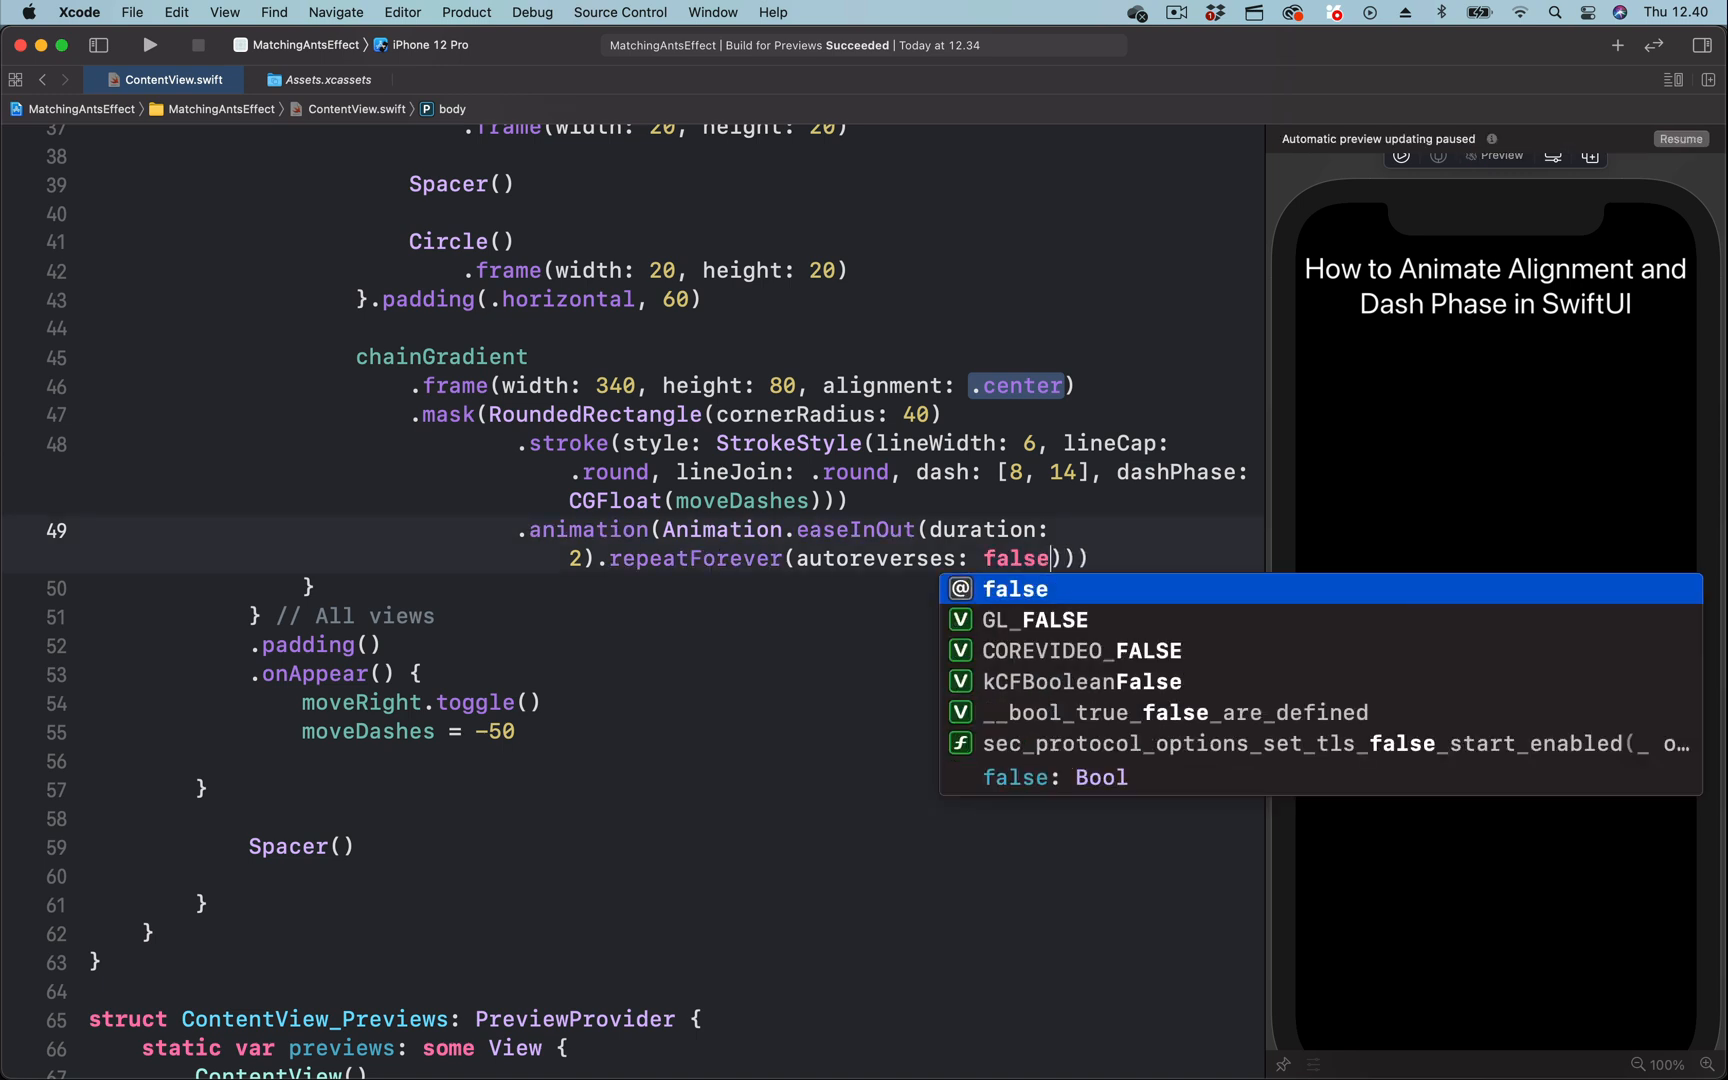
left_click(1680, 138)
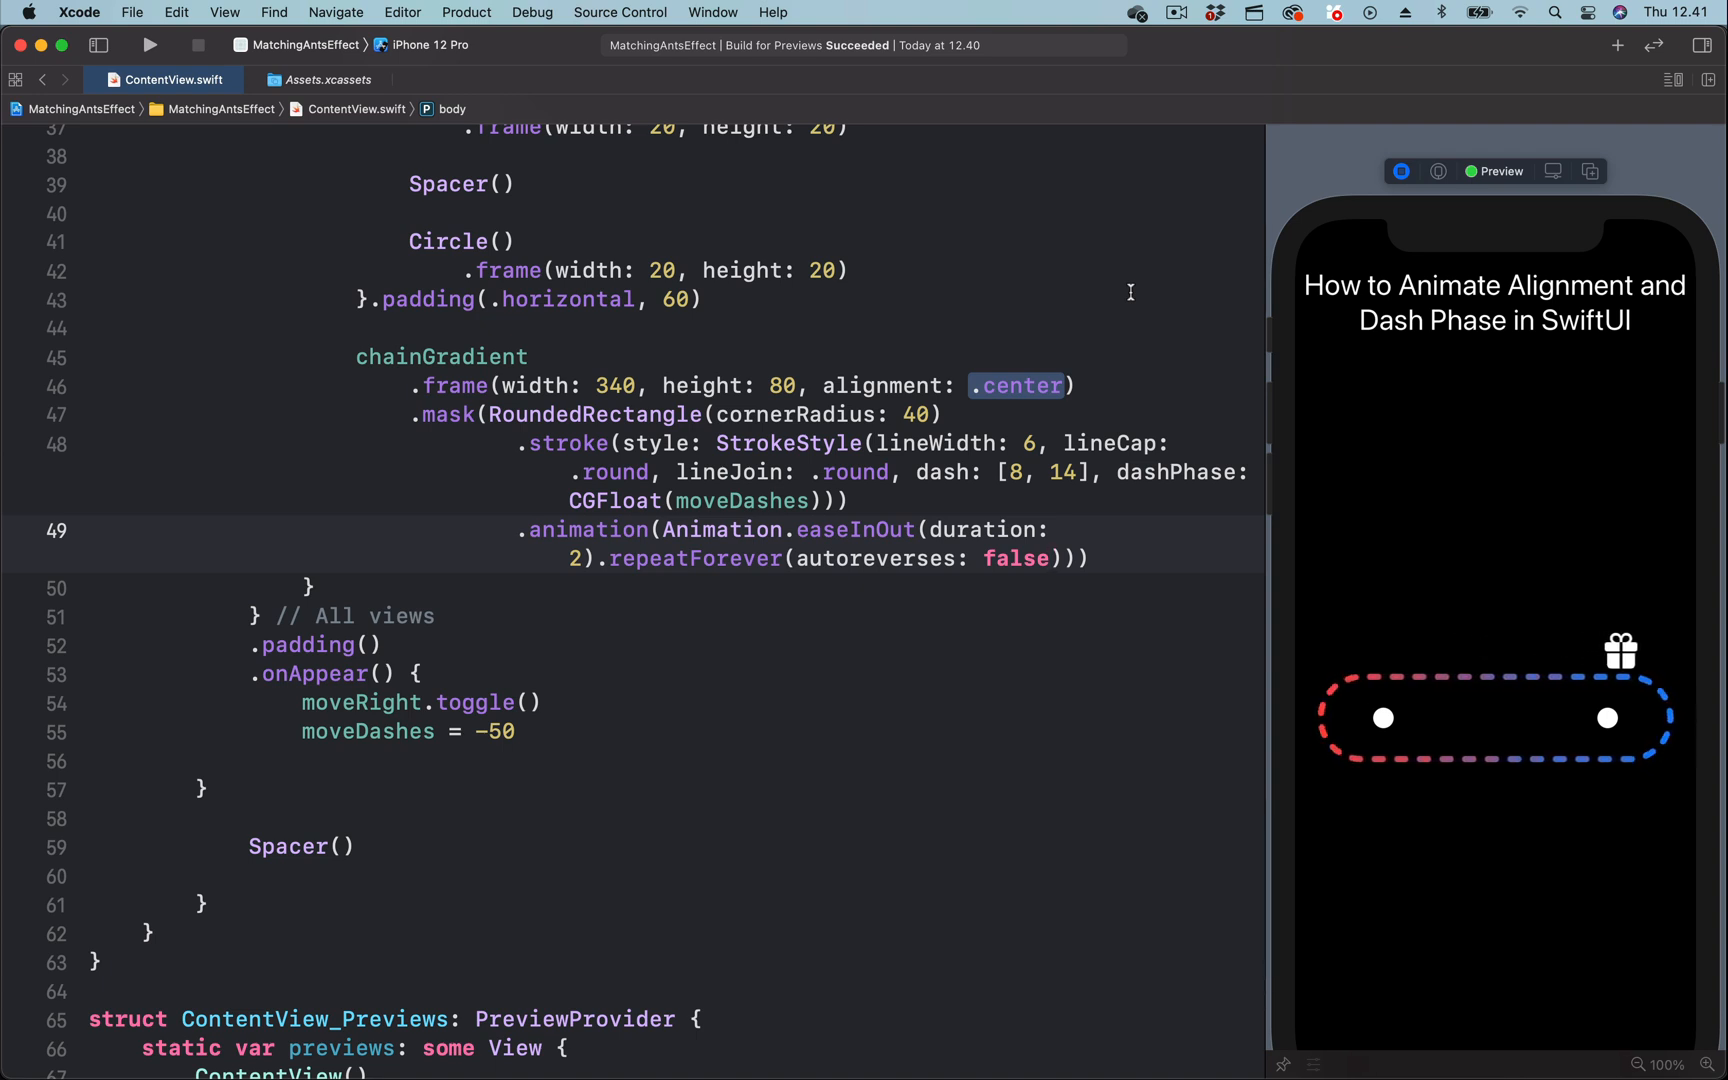
Append .speed(0.5) to the dash animation and replace easeInOut with a linear curve.
type(".speed(0.5)")
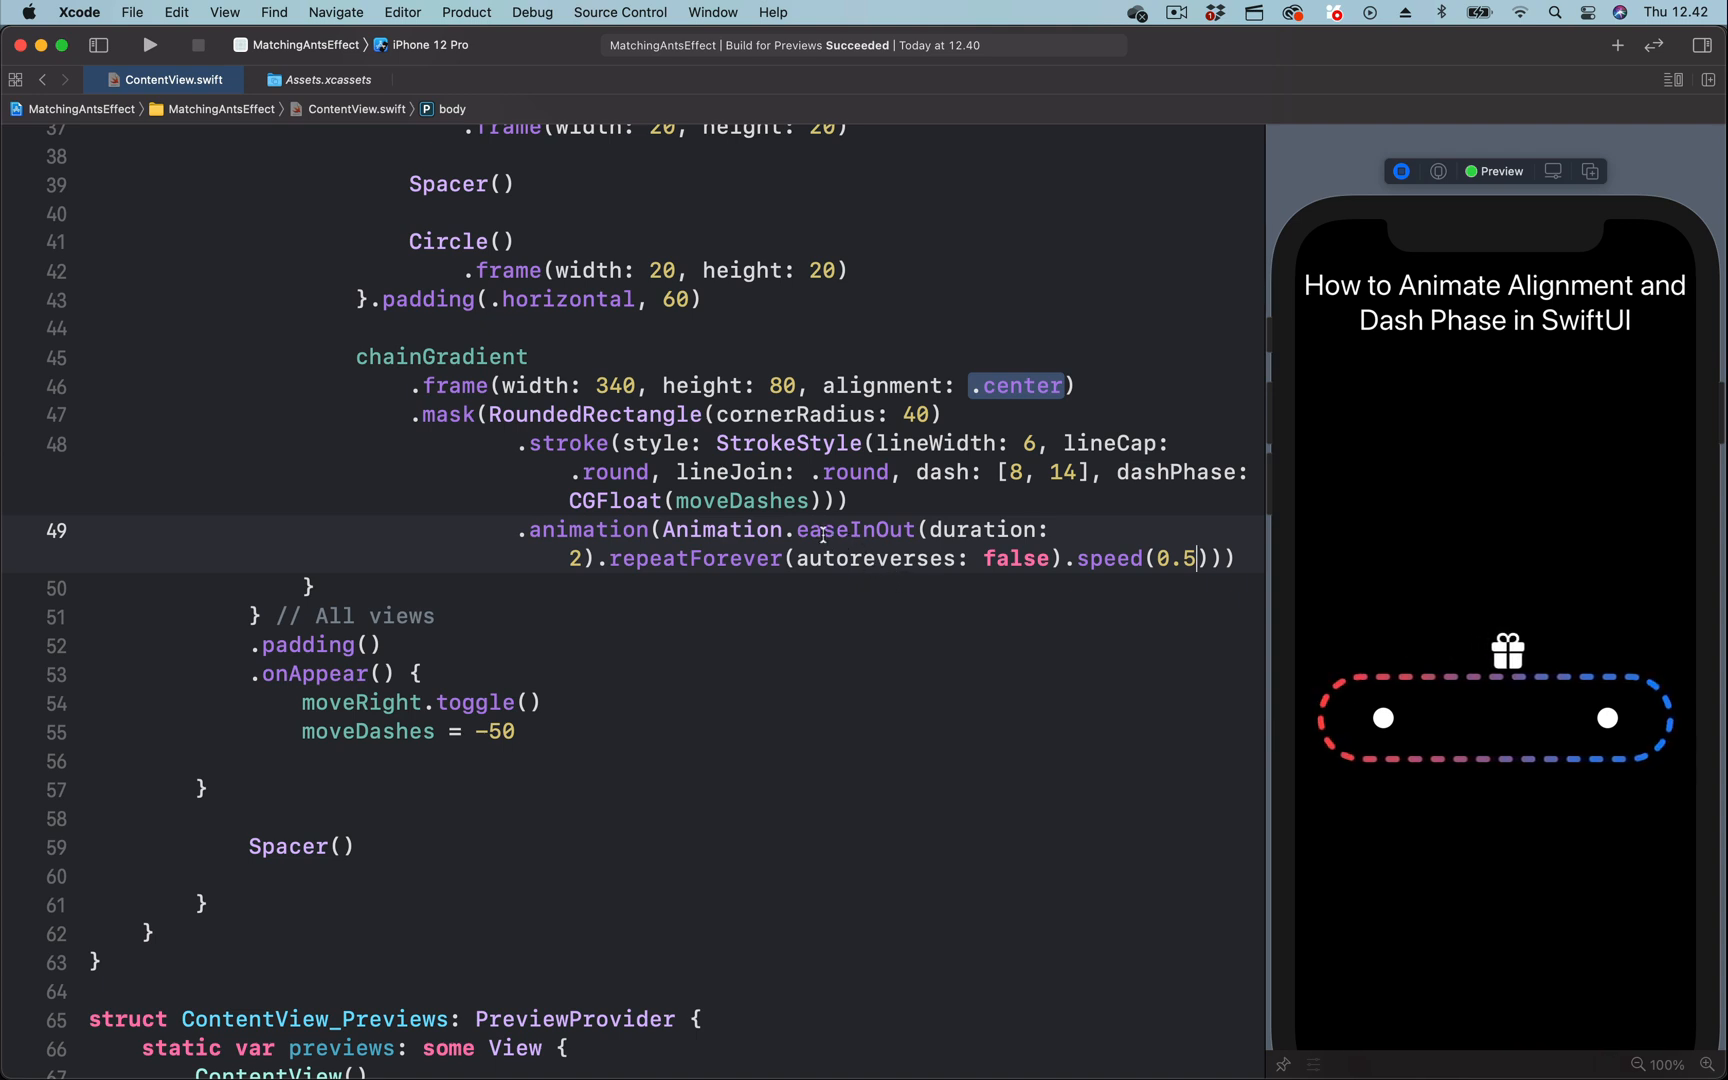
double_click(854, 529)
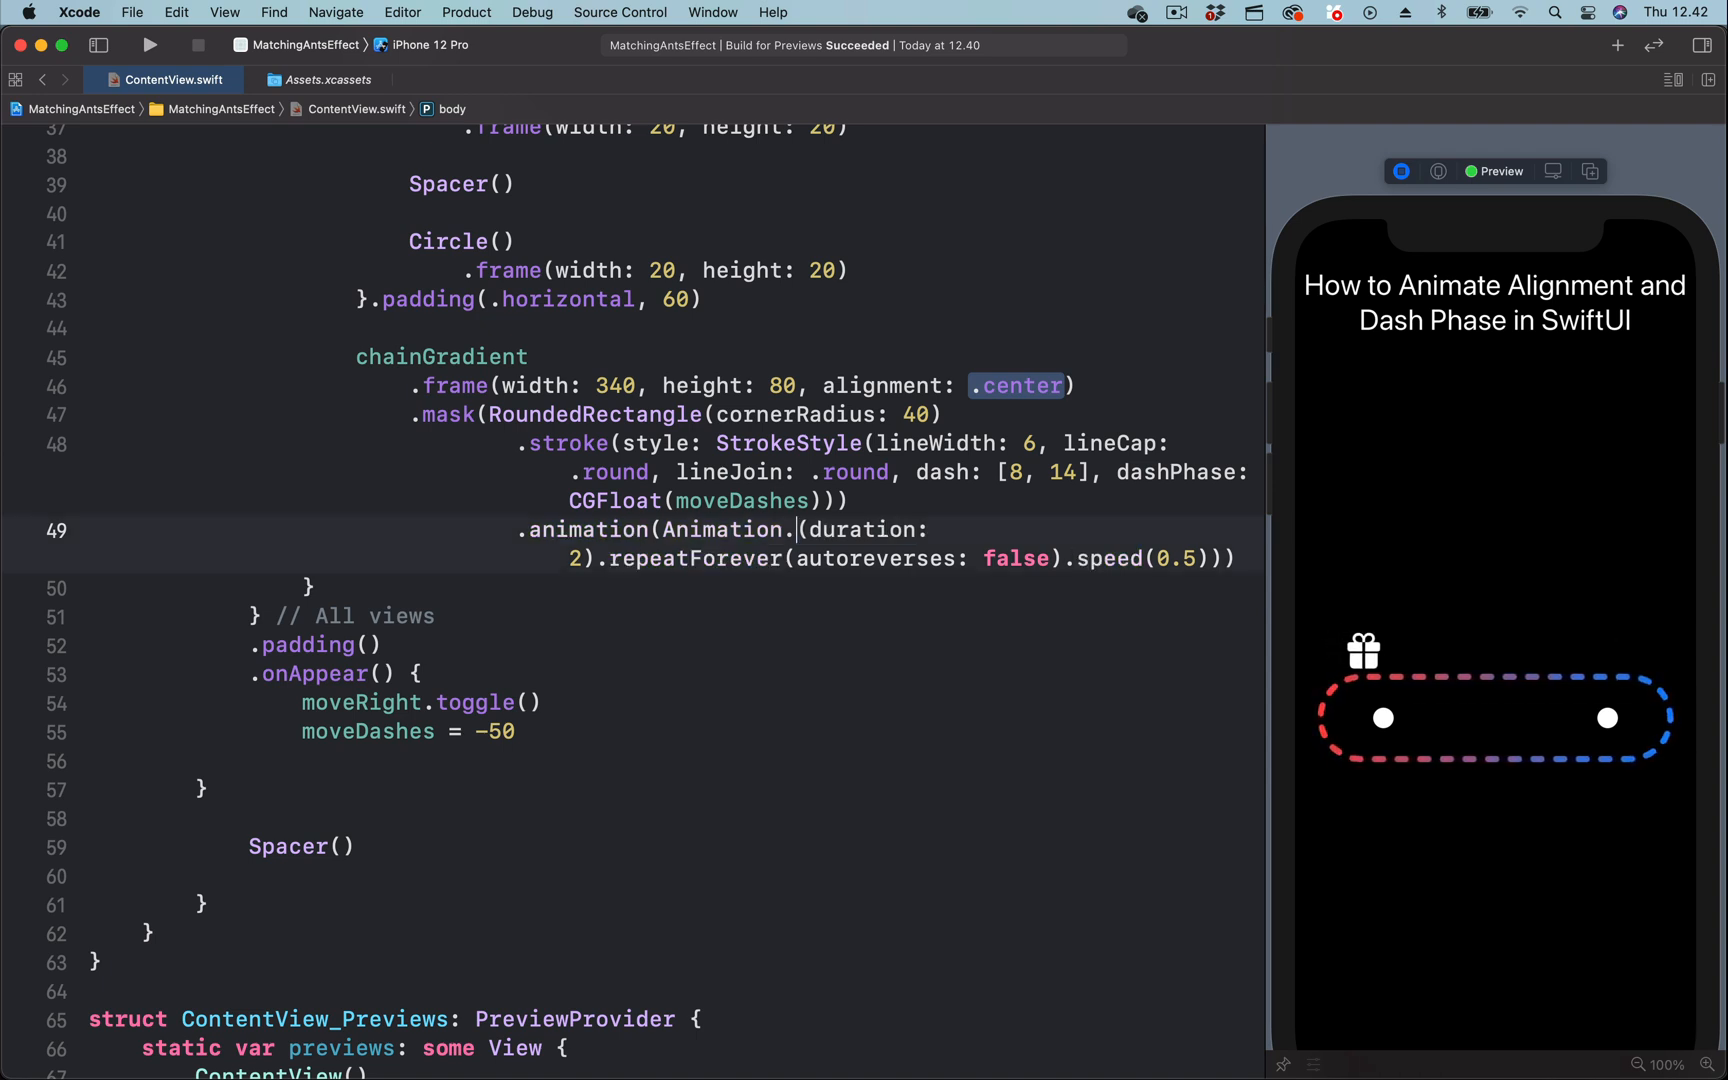
type("line")
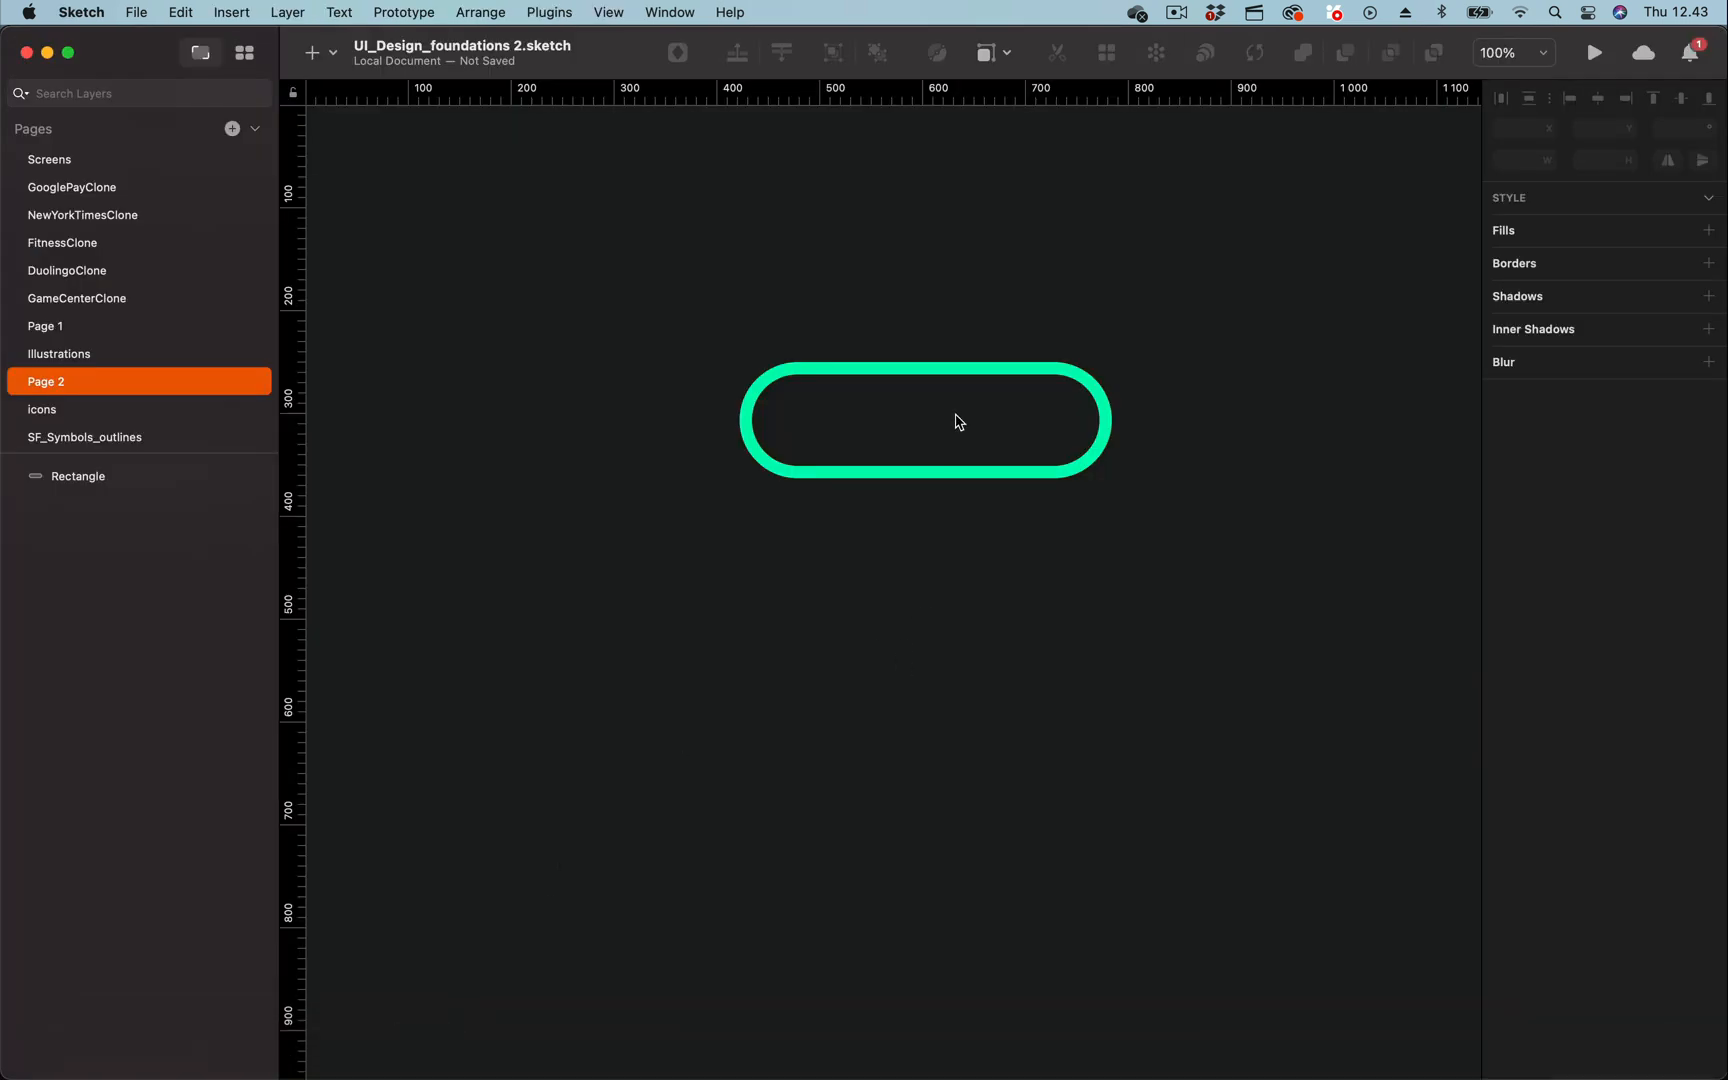
Select the green capsule, showing its 12-wide centered border and 50.5 corner radius.
left_click(926, 419)
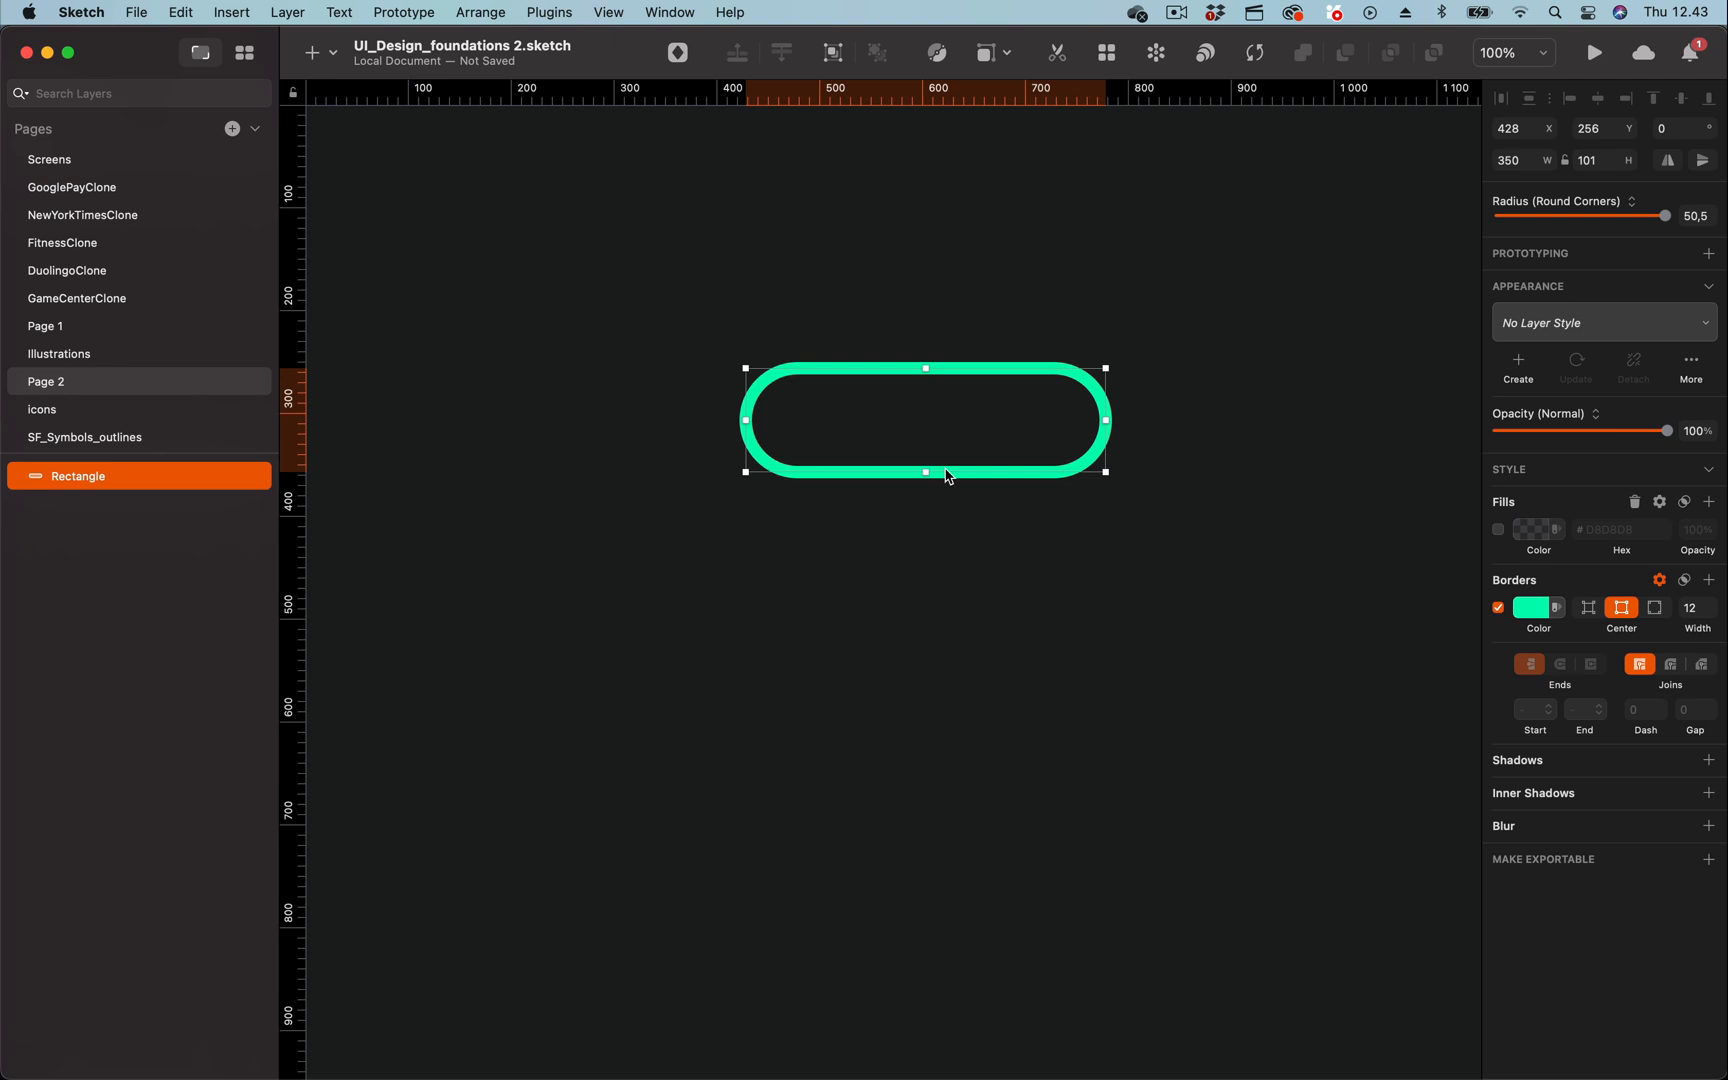
mouse_move(948, 476)
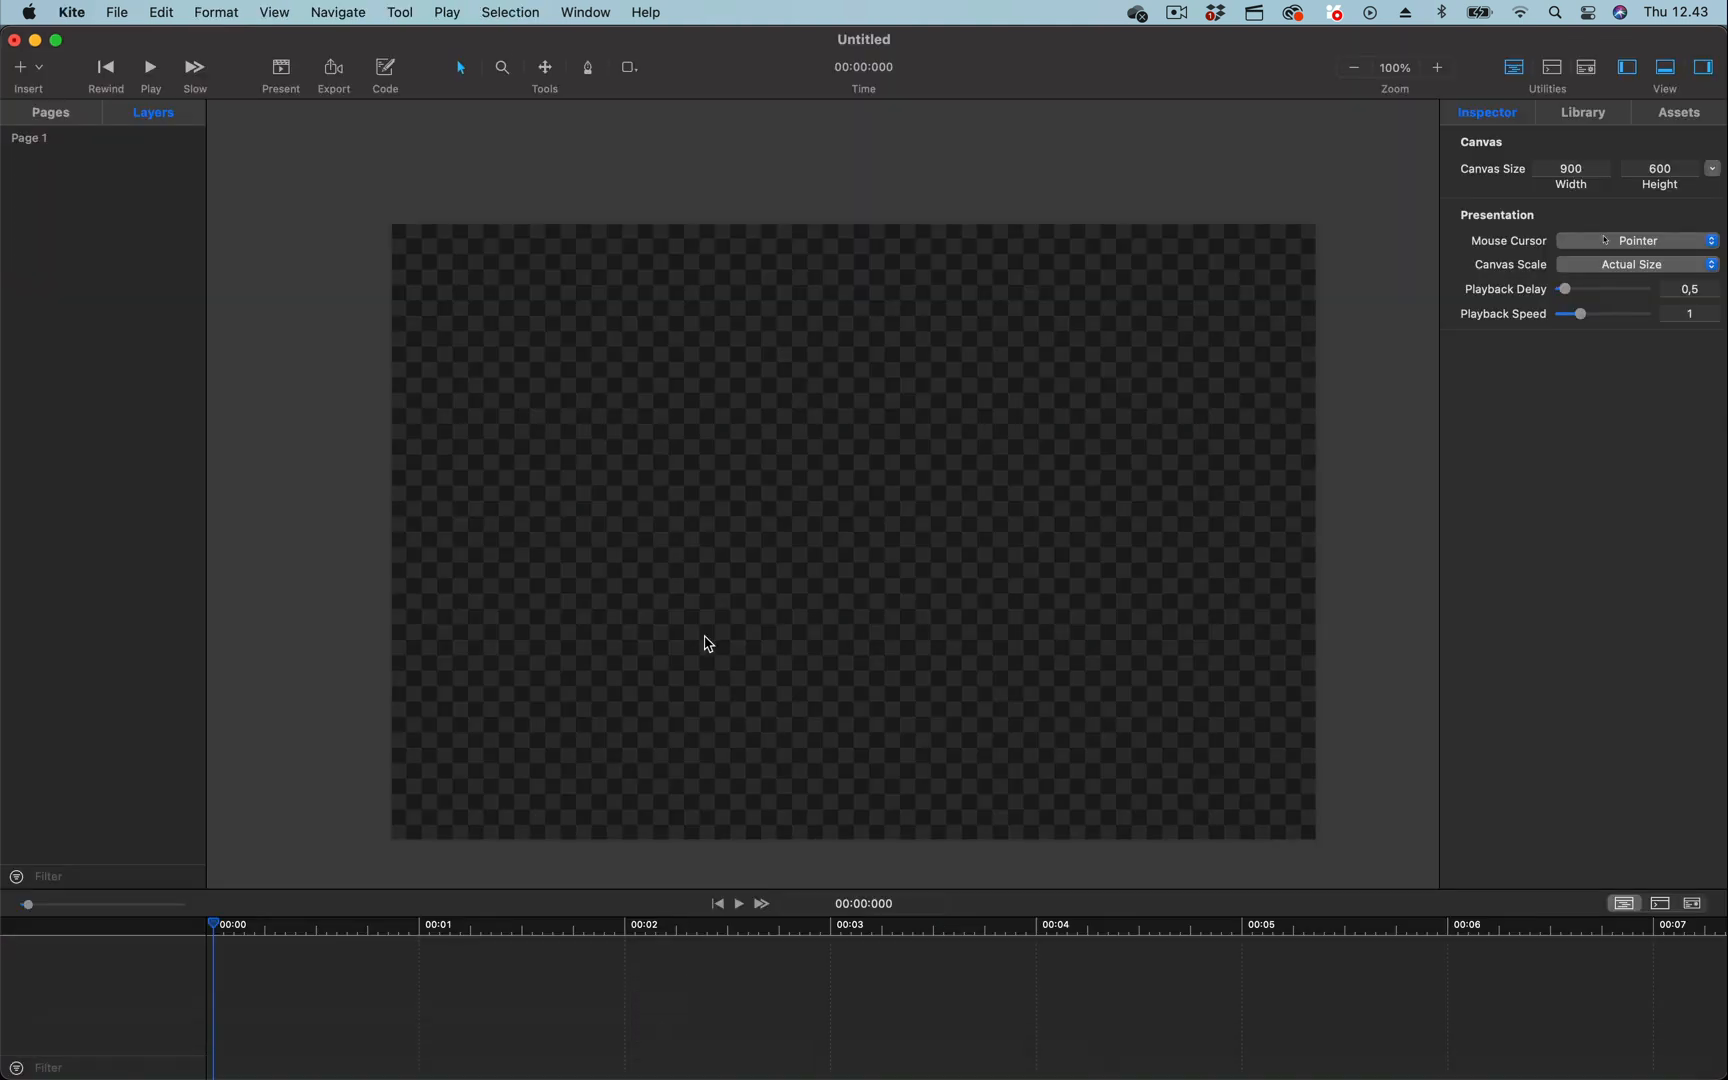
mouse_move(602, 453)
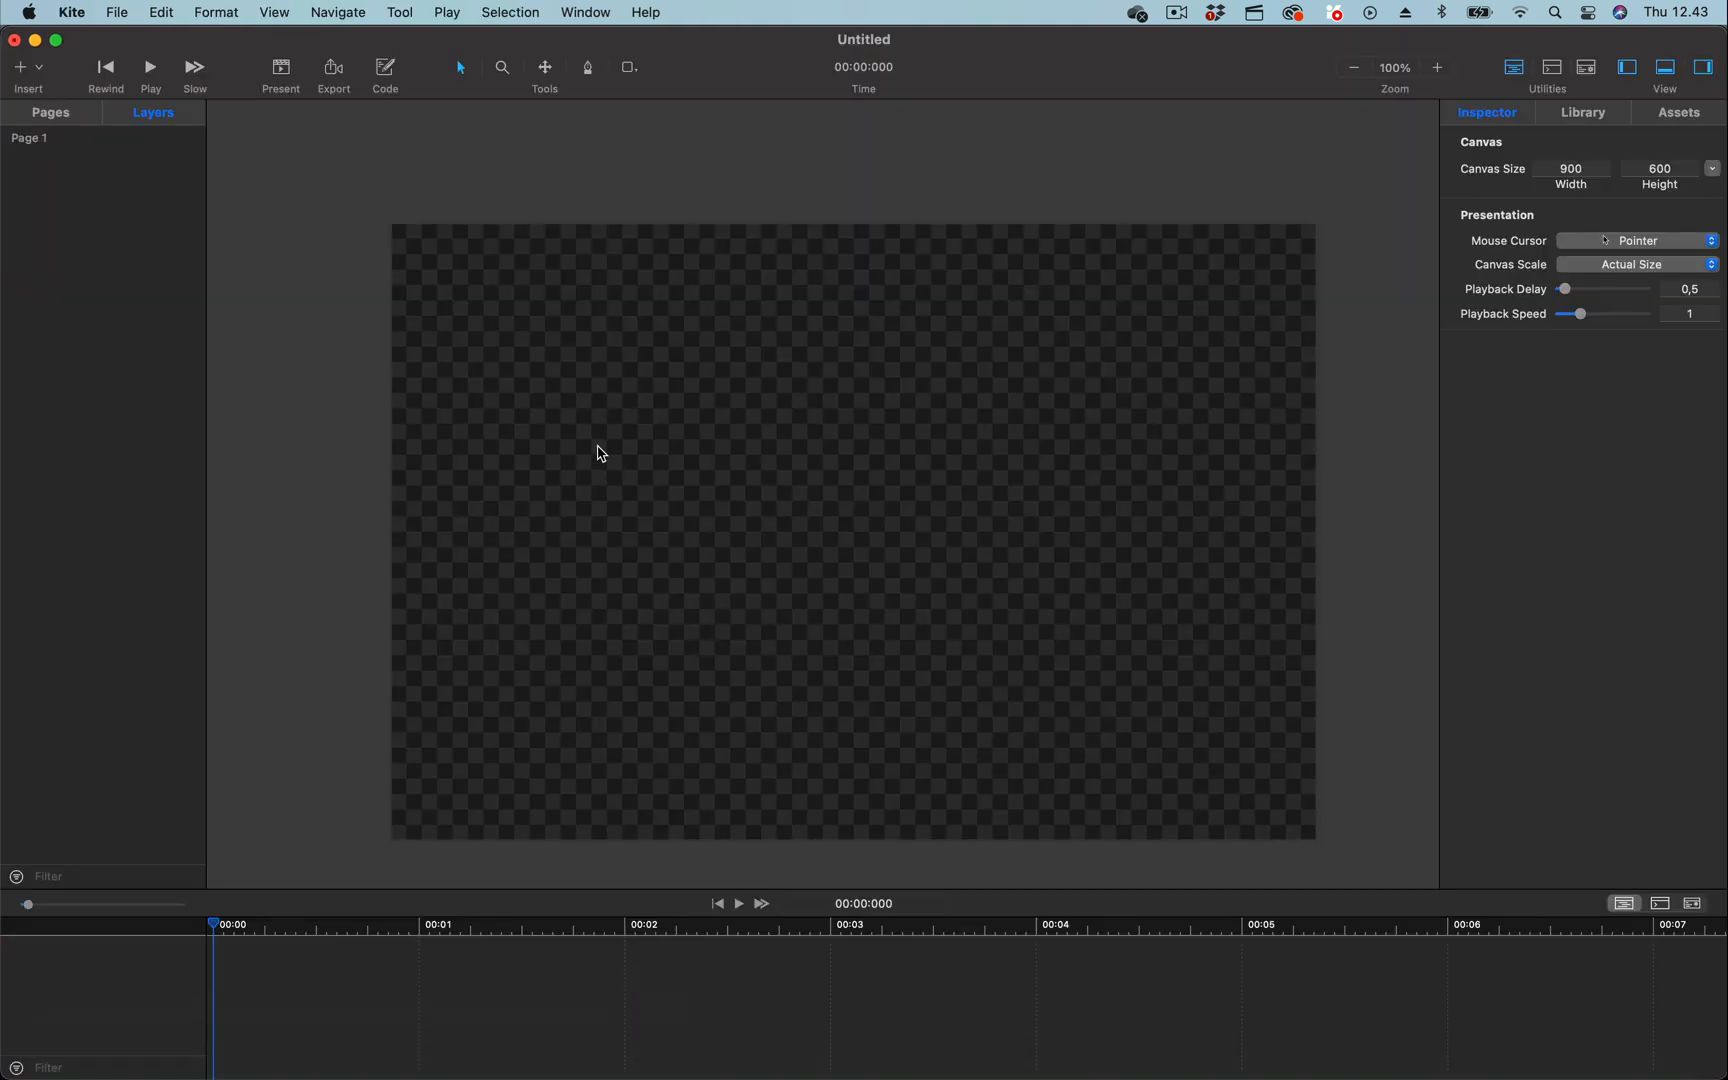
Import the Sketch capsule design via File > Import > From Sketch with default options.
left_click(116, 12)
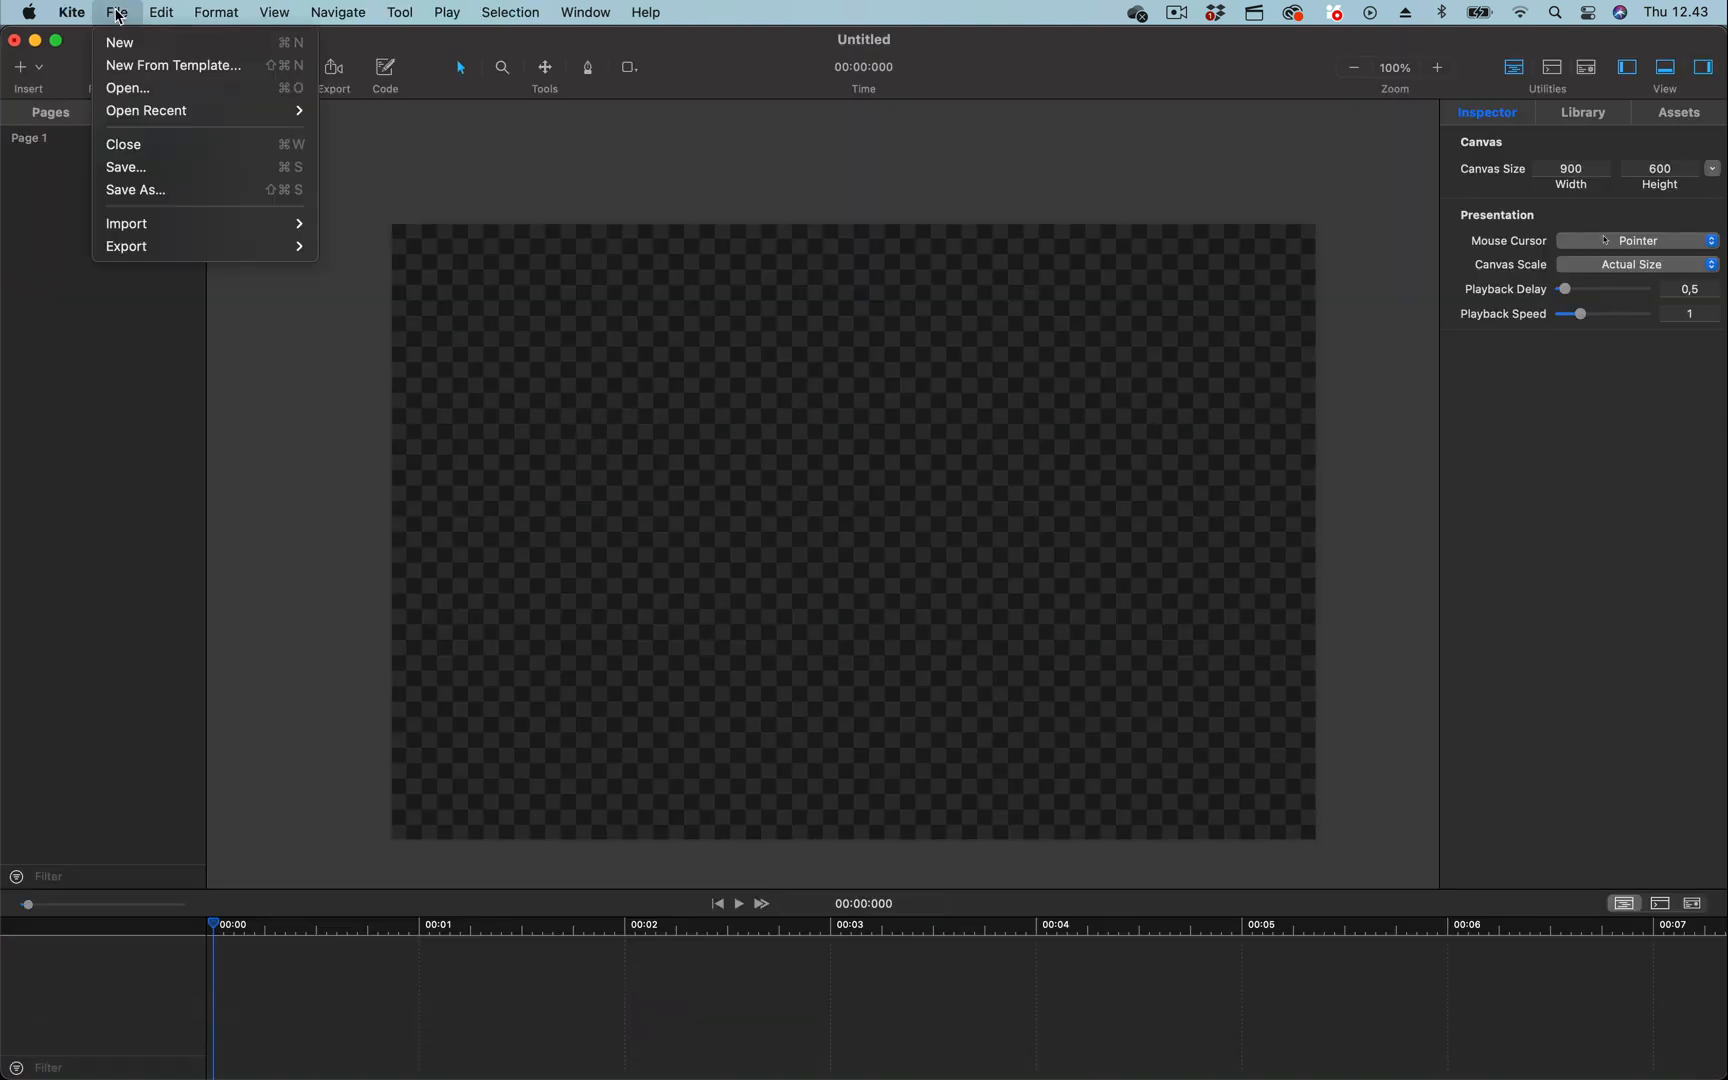
mouse_move(127, 224)
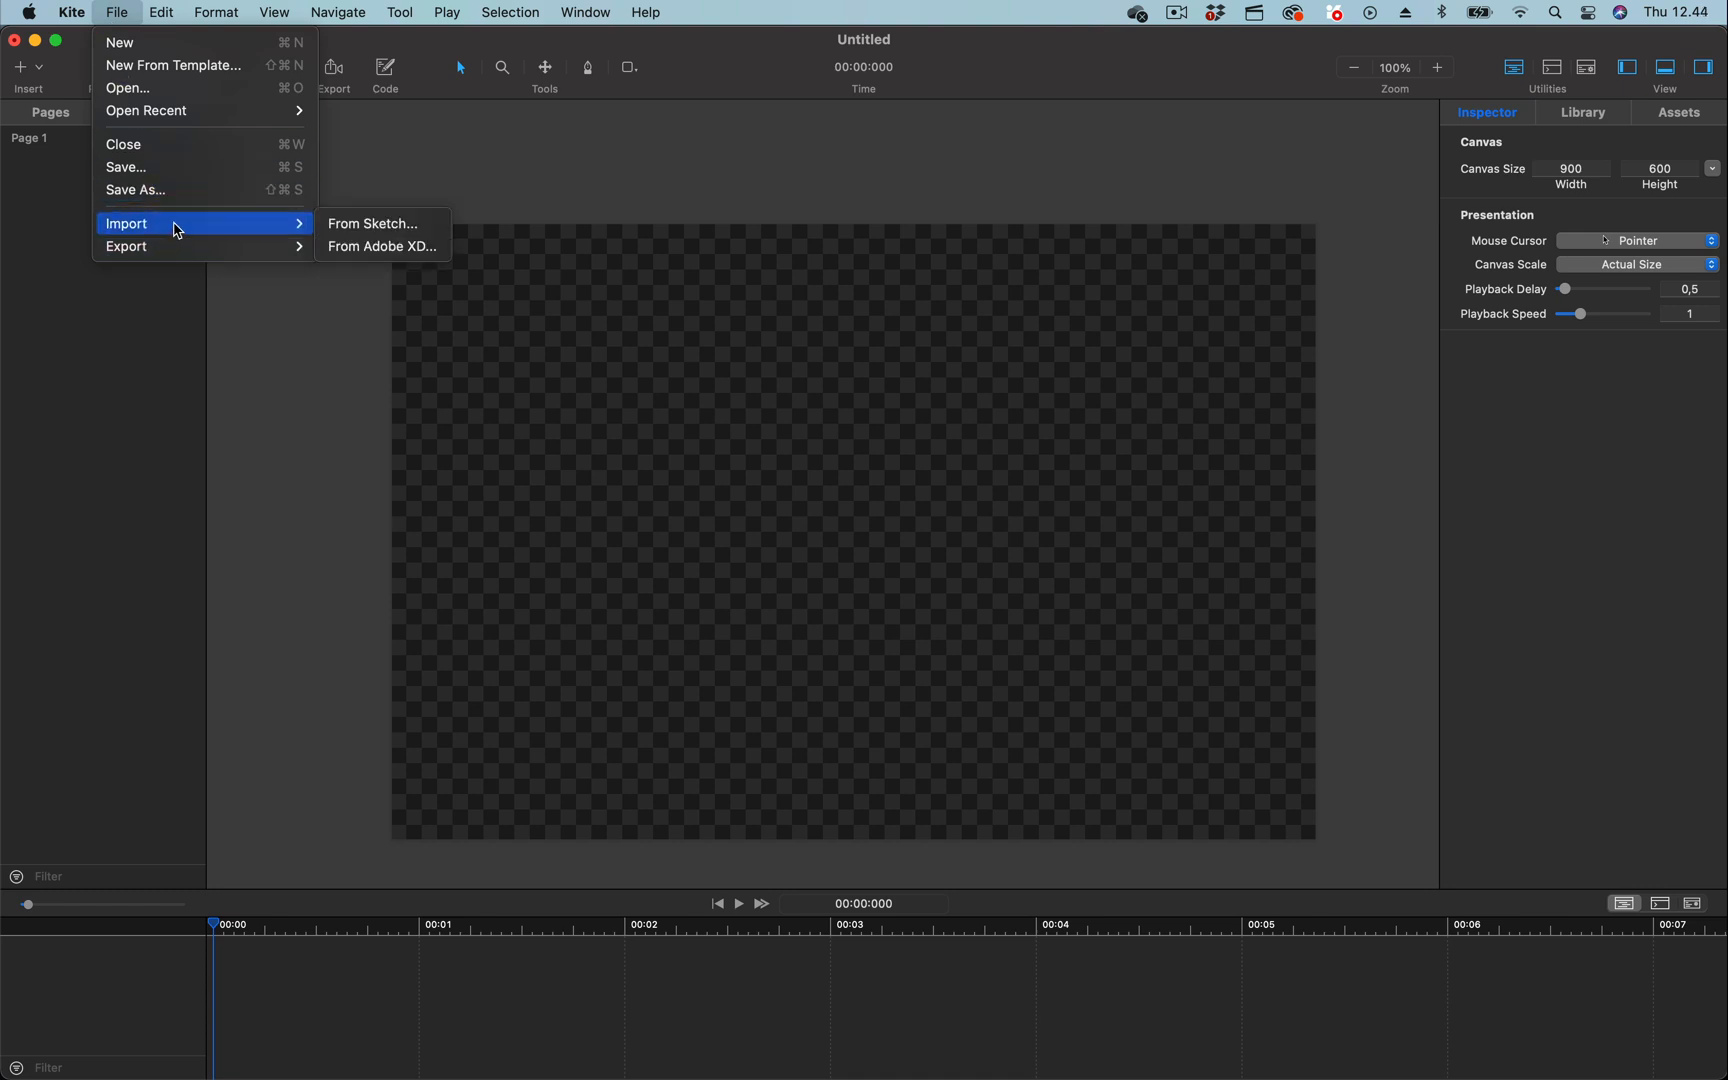
left_click(372, 224)
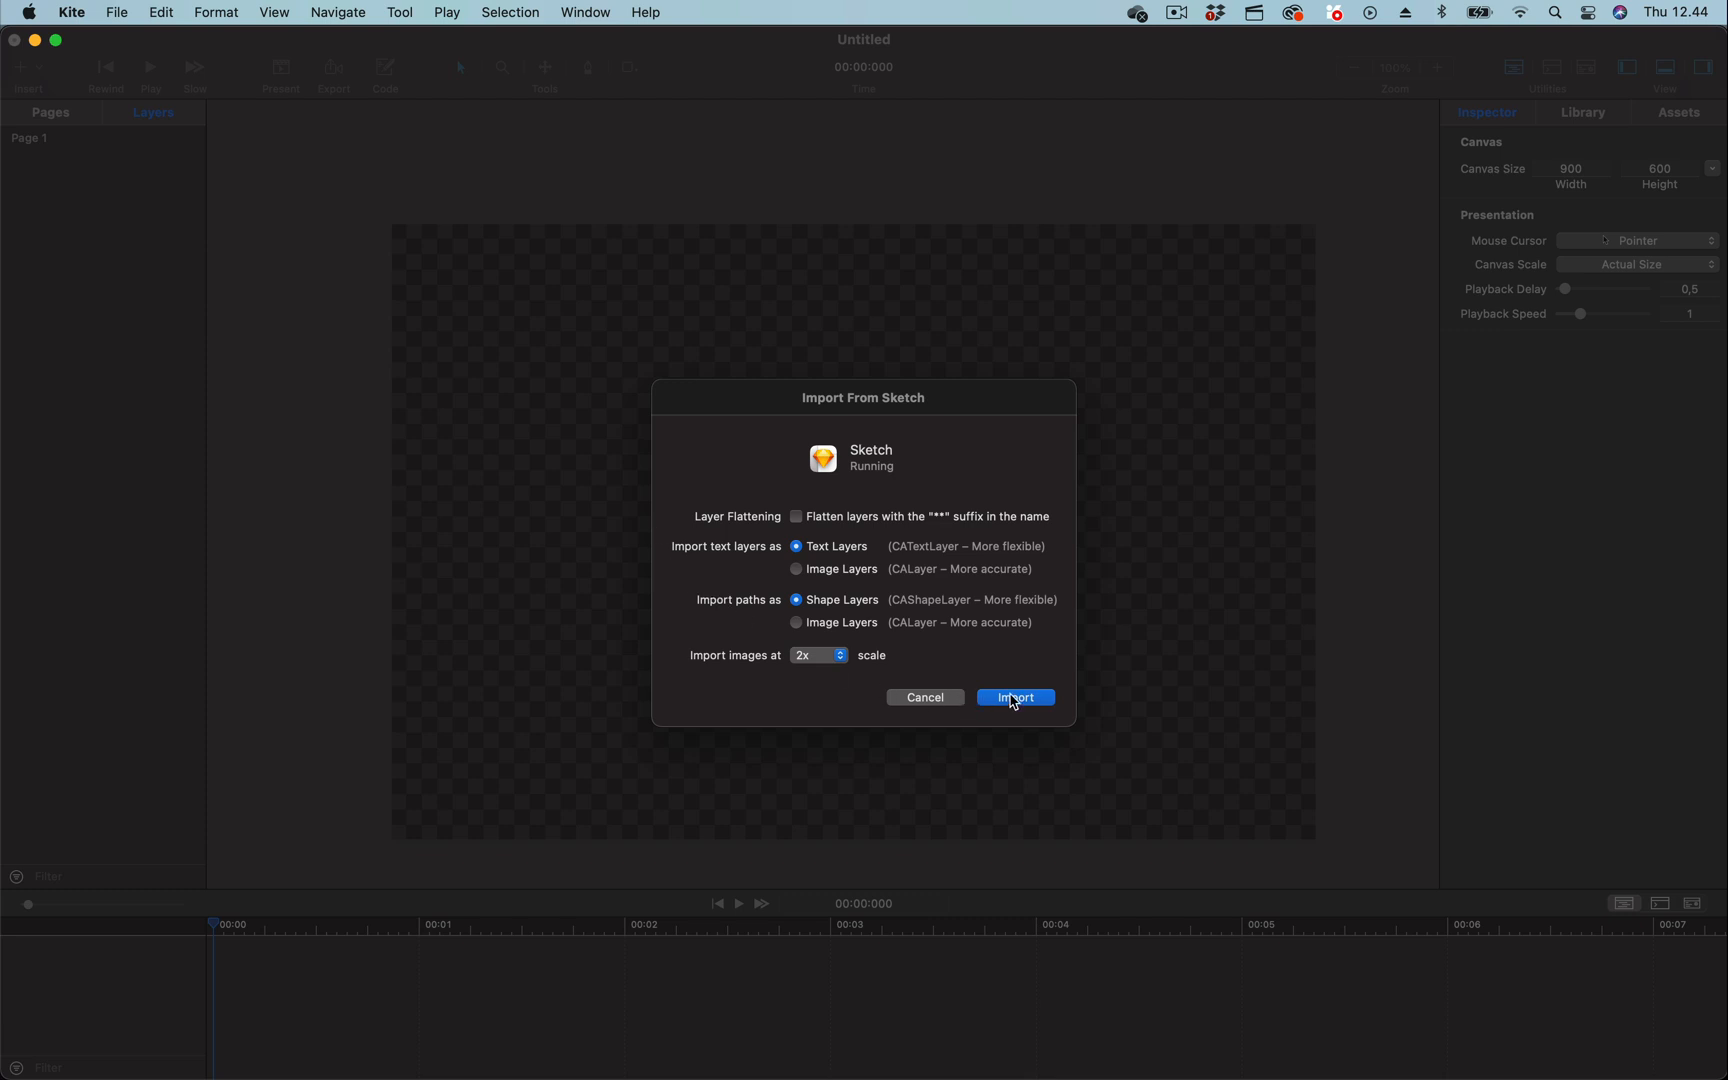
left_click(1013, 698)
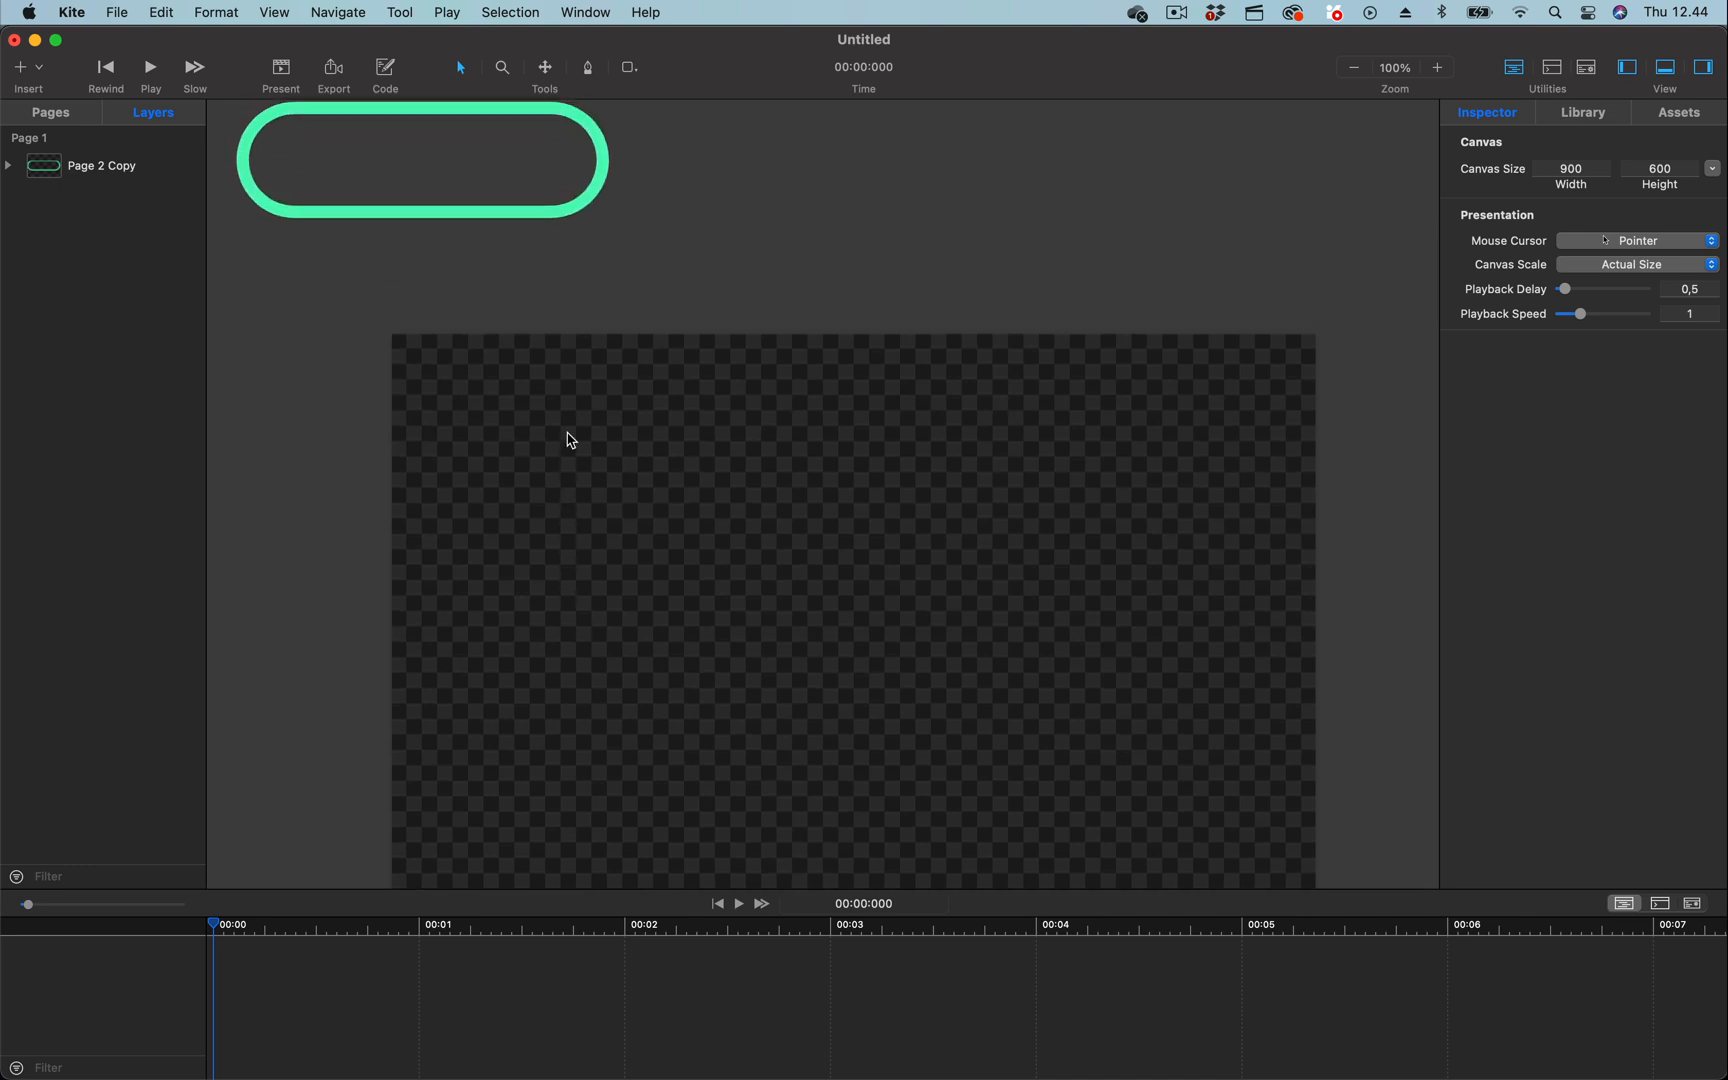
mouse_move(511, 387)
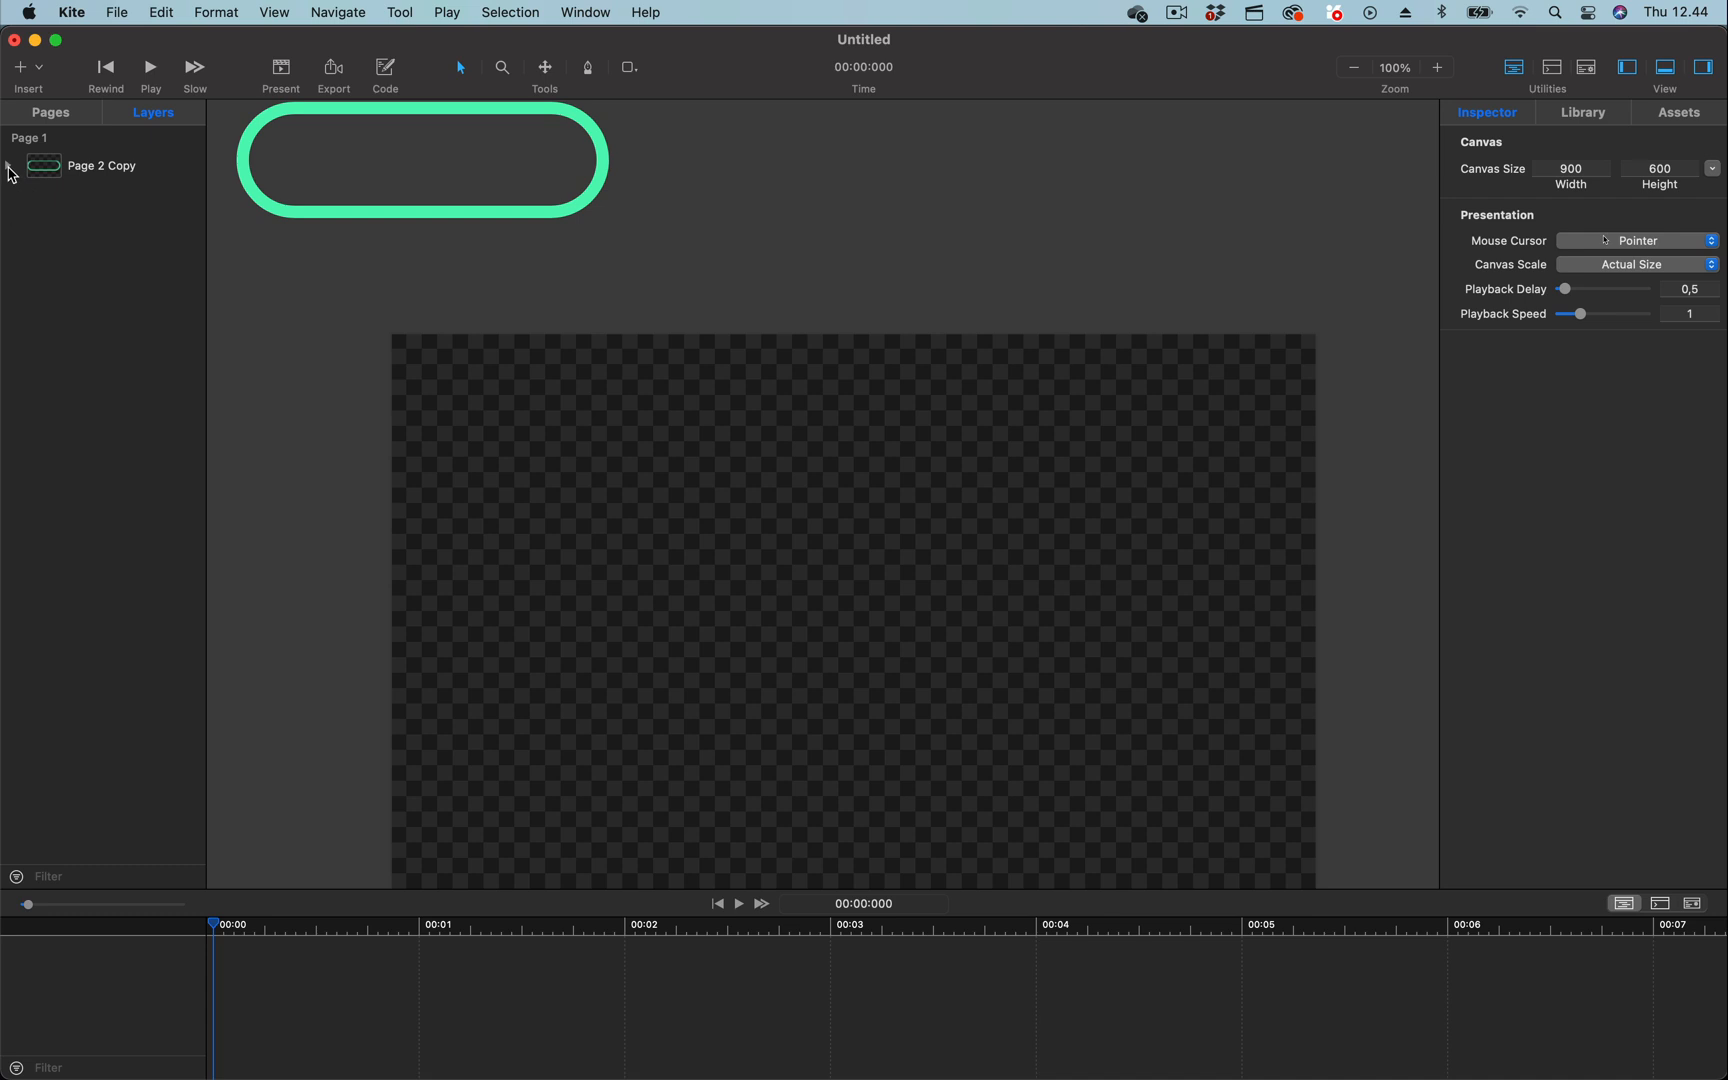
Pull Rectangle out of the Page 2 Copy group, delete the group, and center the shape.
left_click(8, 165)
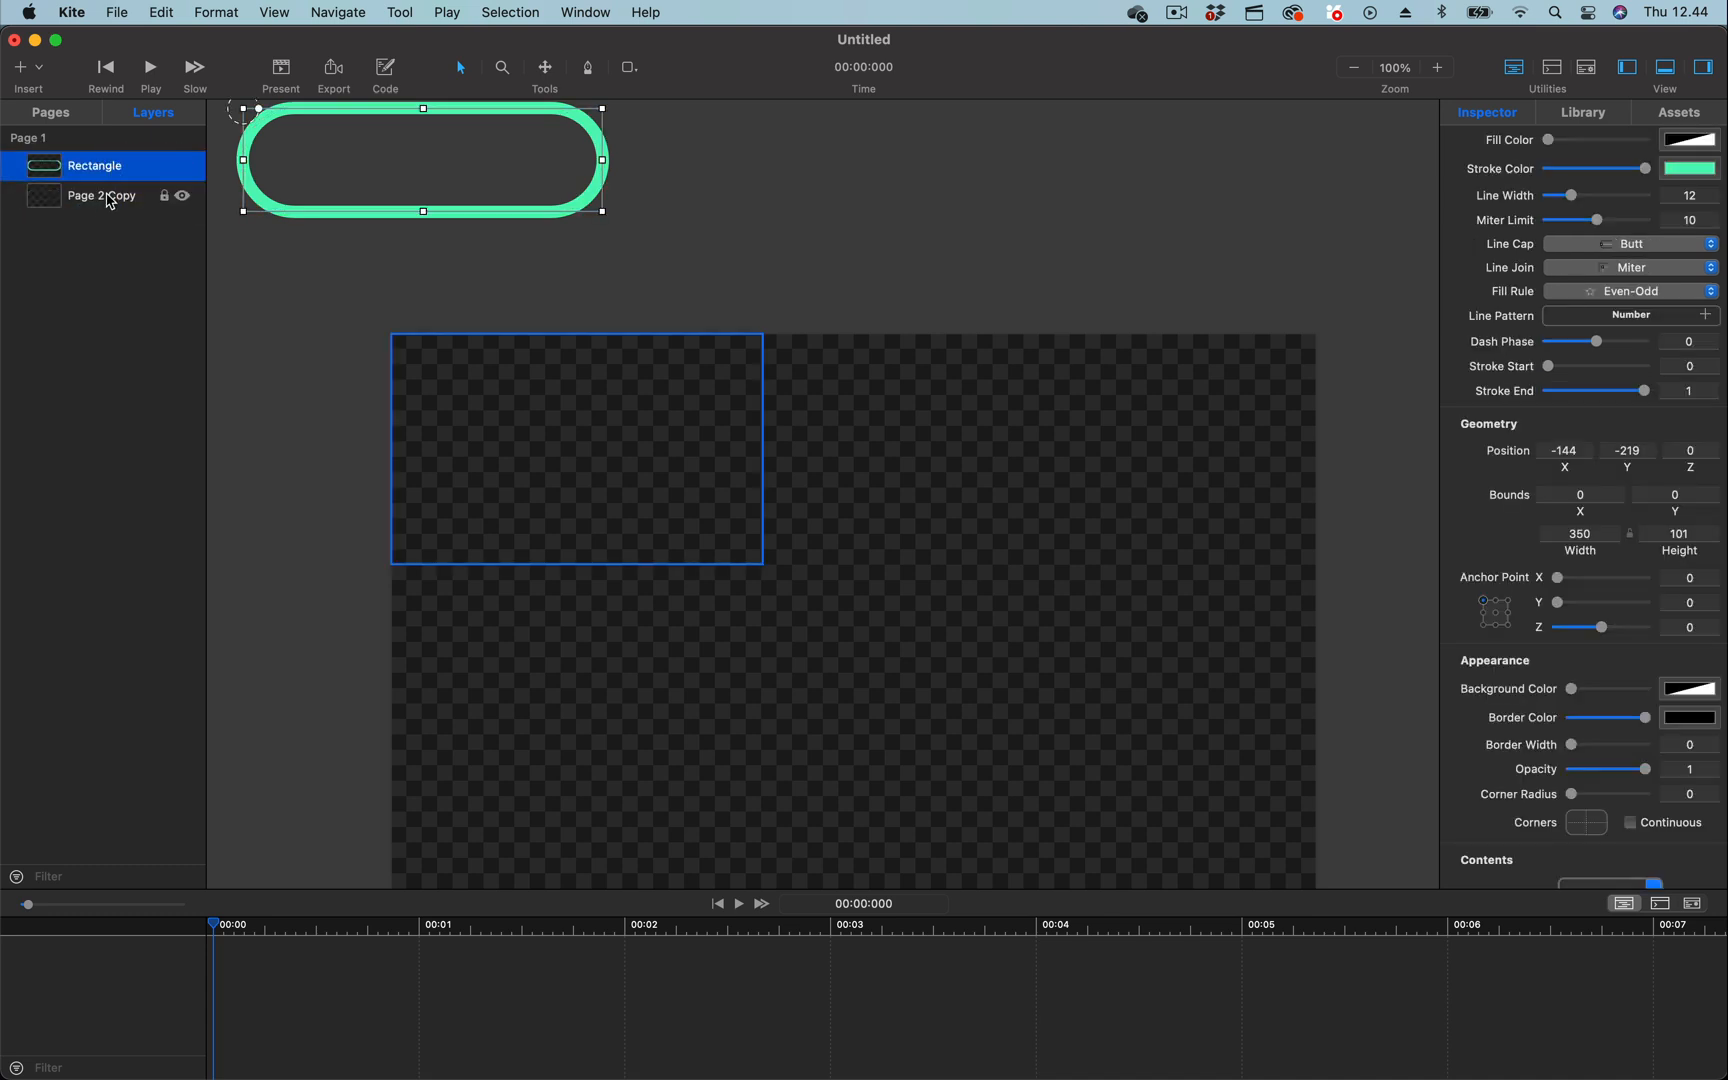
left_click(101, 196)
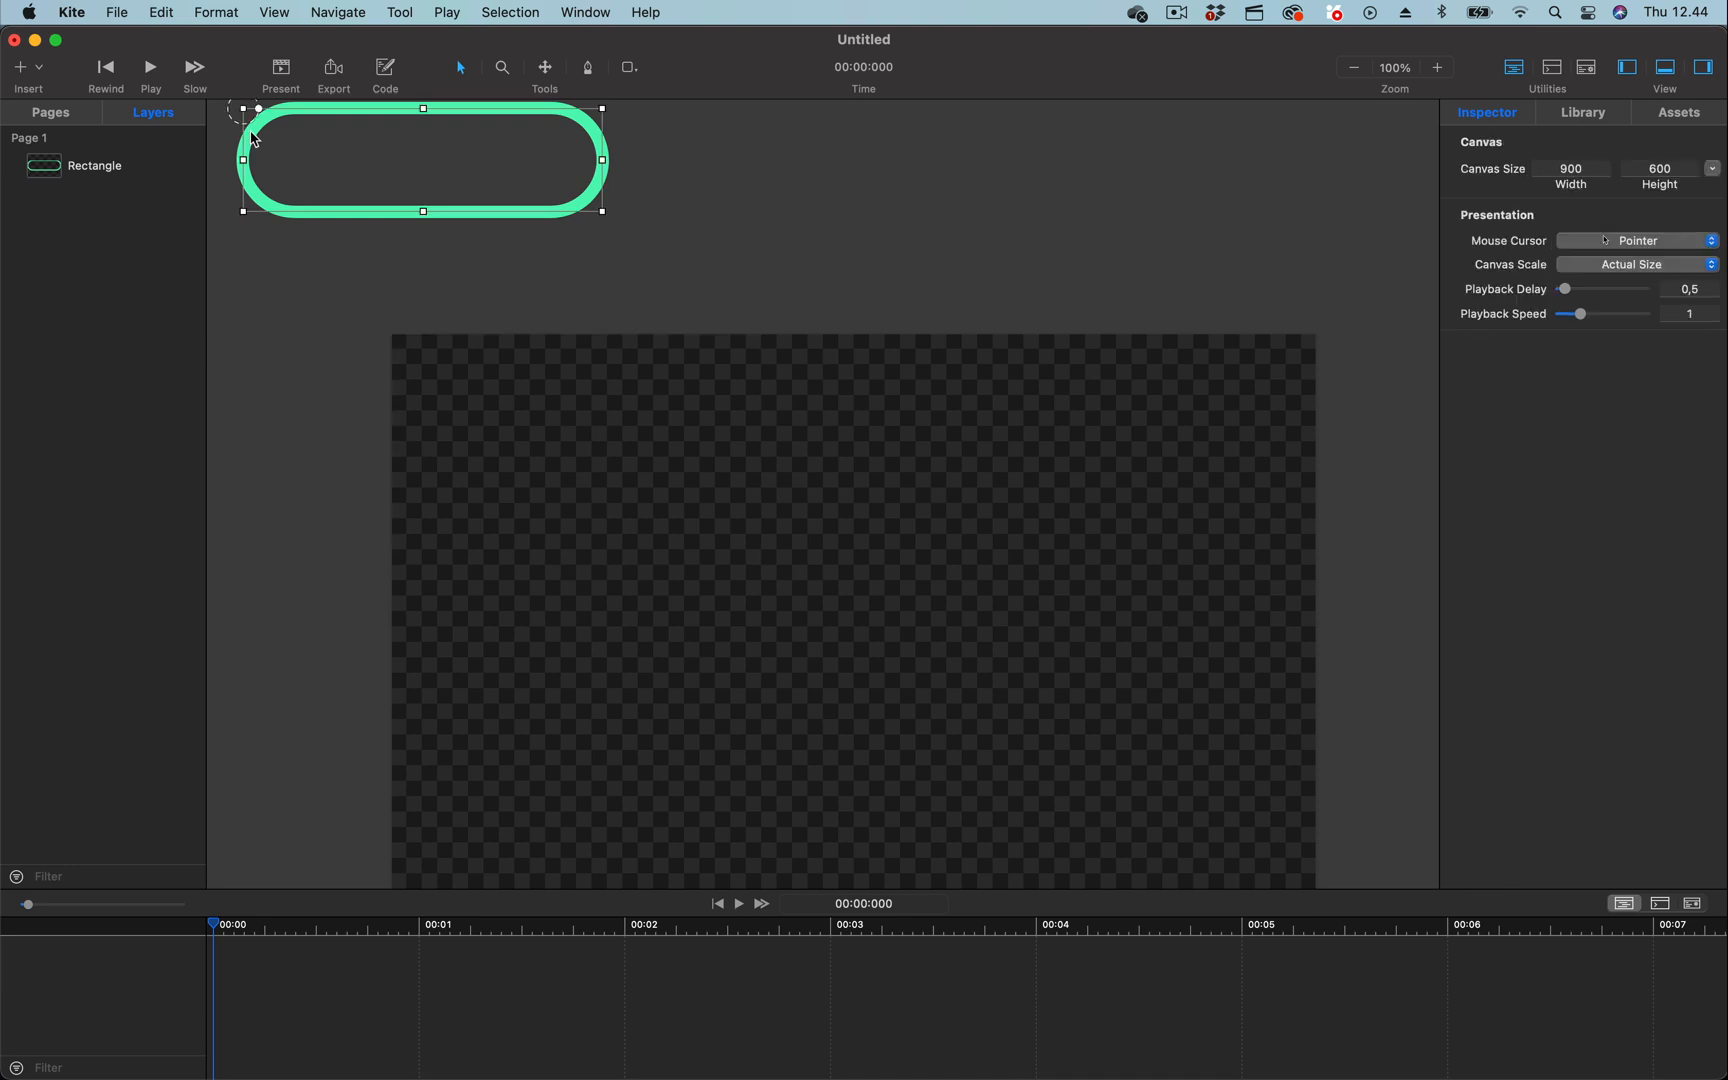
left_click_drag(421, 159, 849, 606)
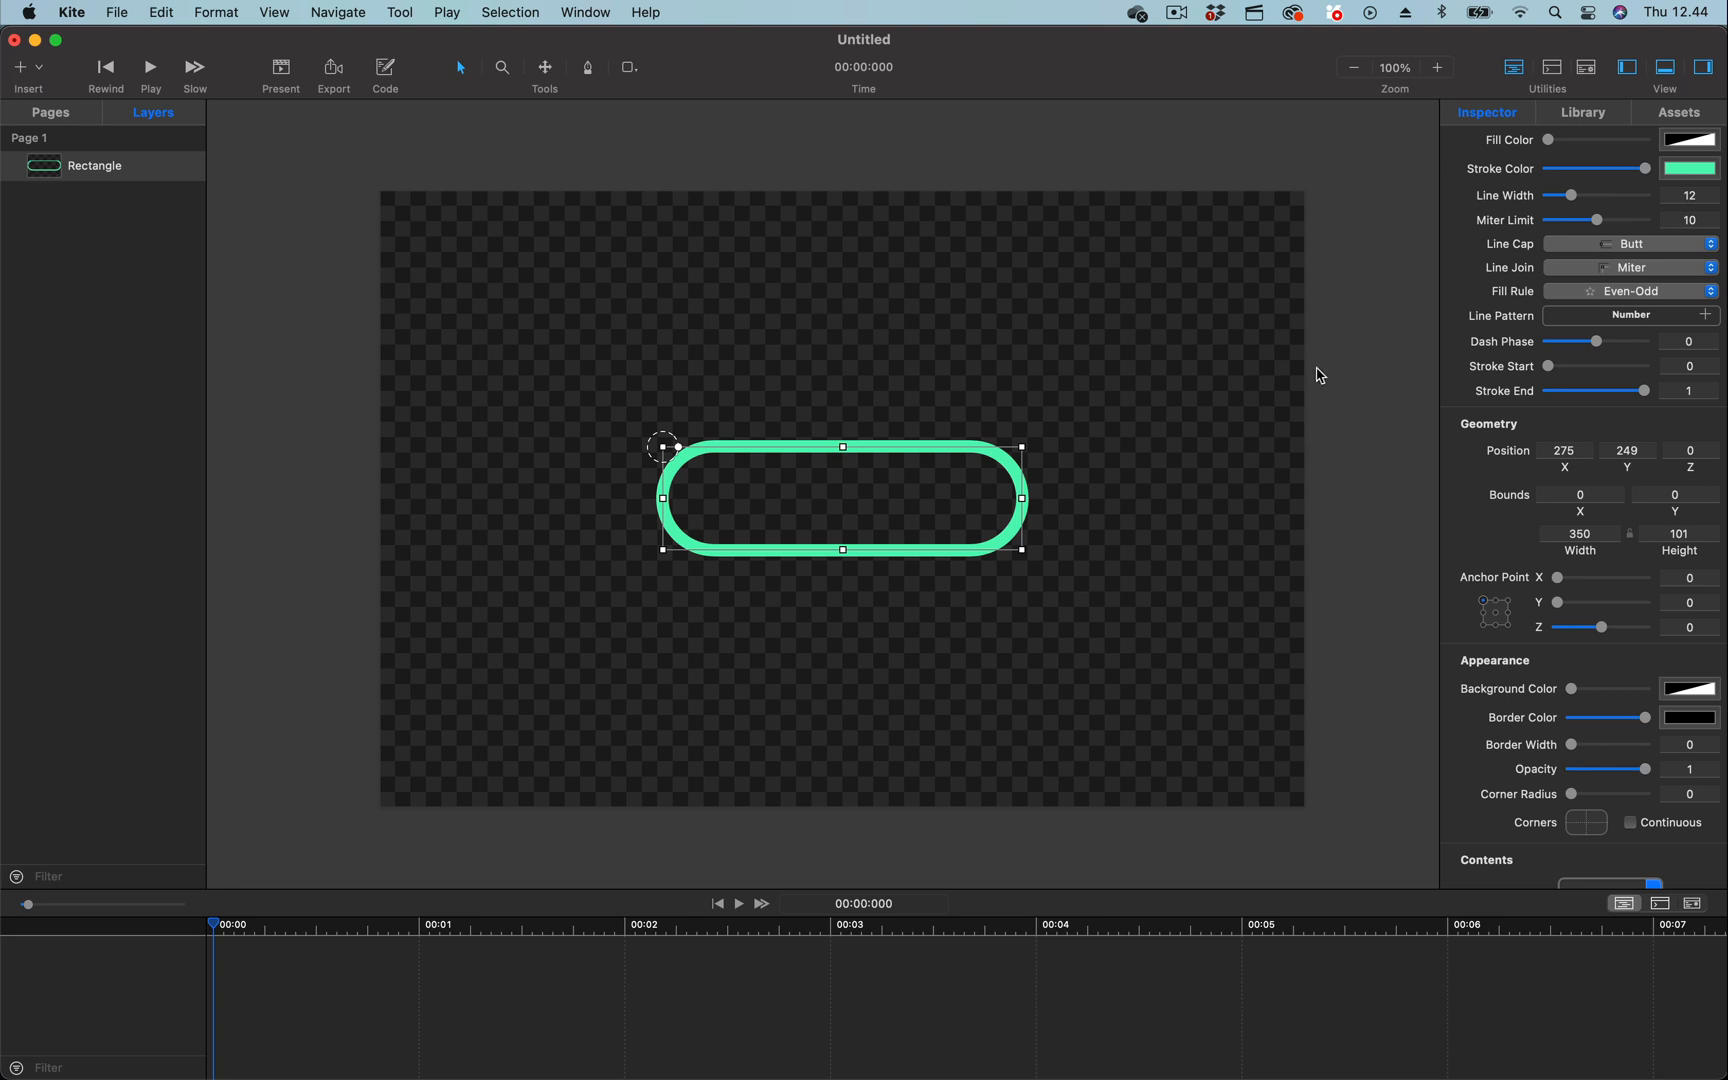
mouse_move(1455, 316)
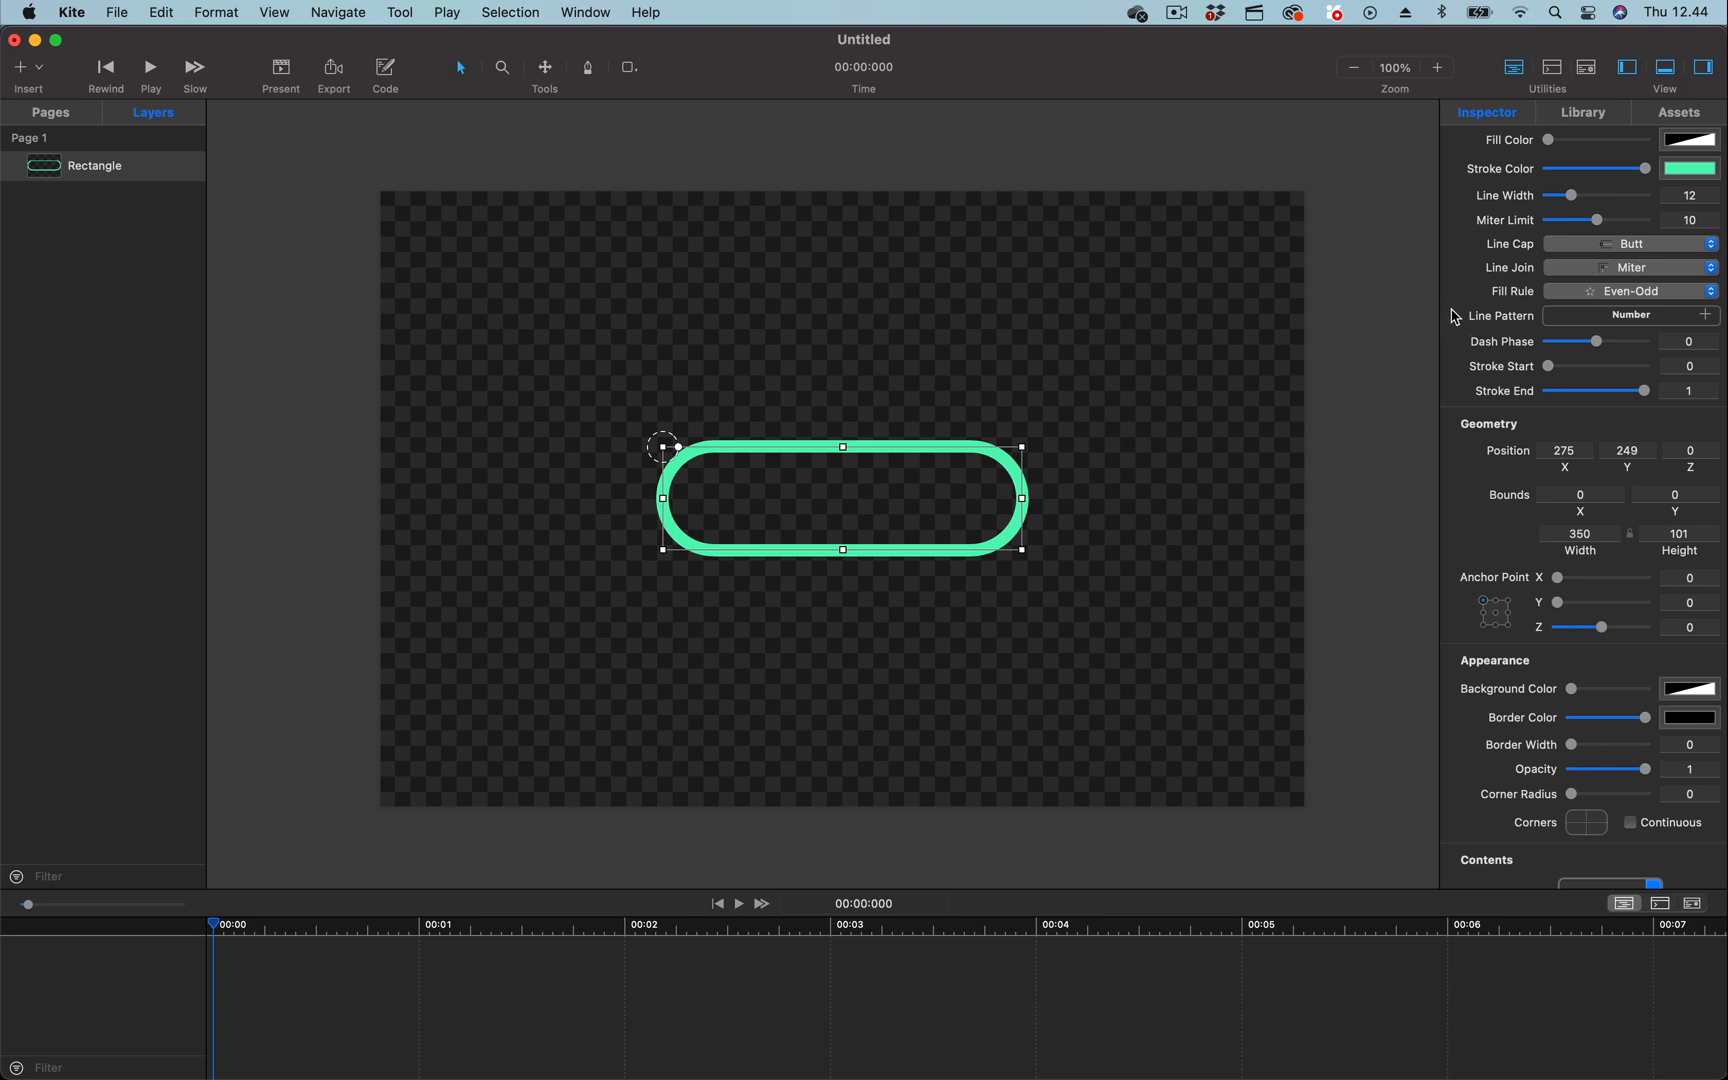
mouse_move(1490, 332)
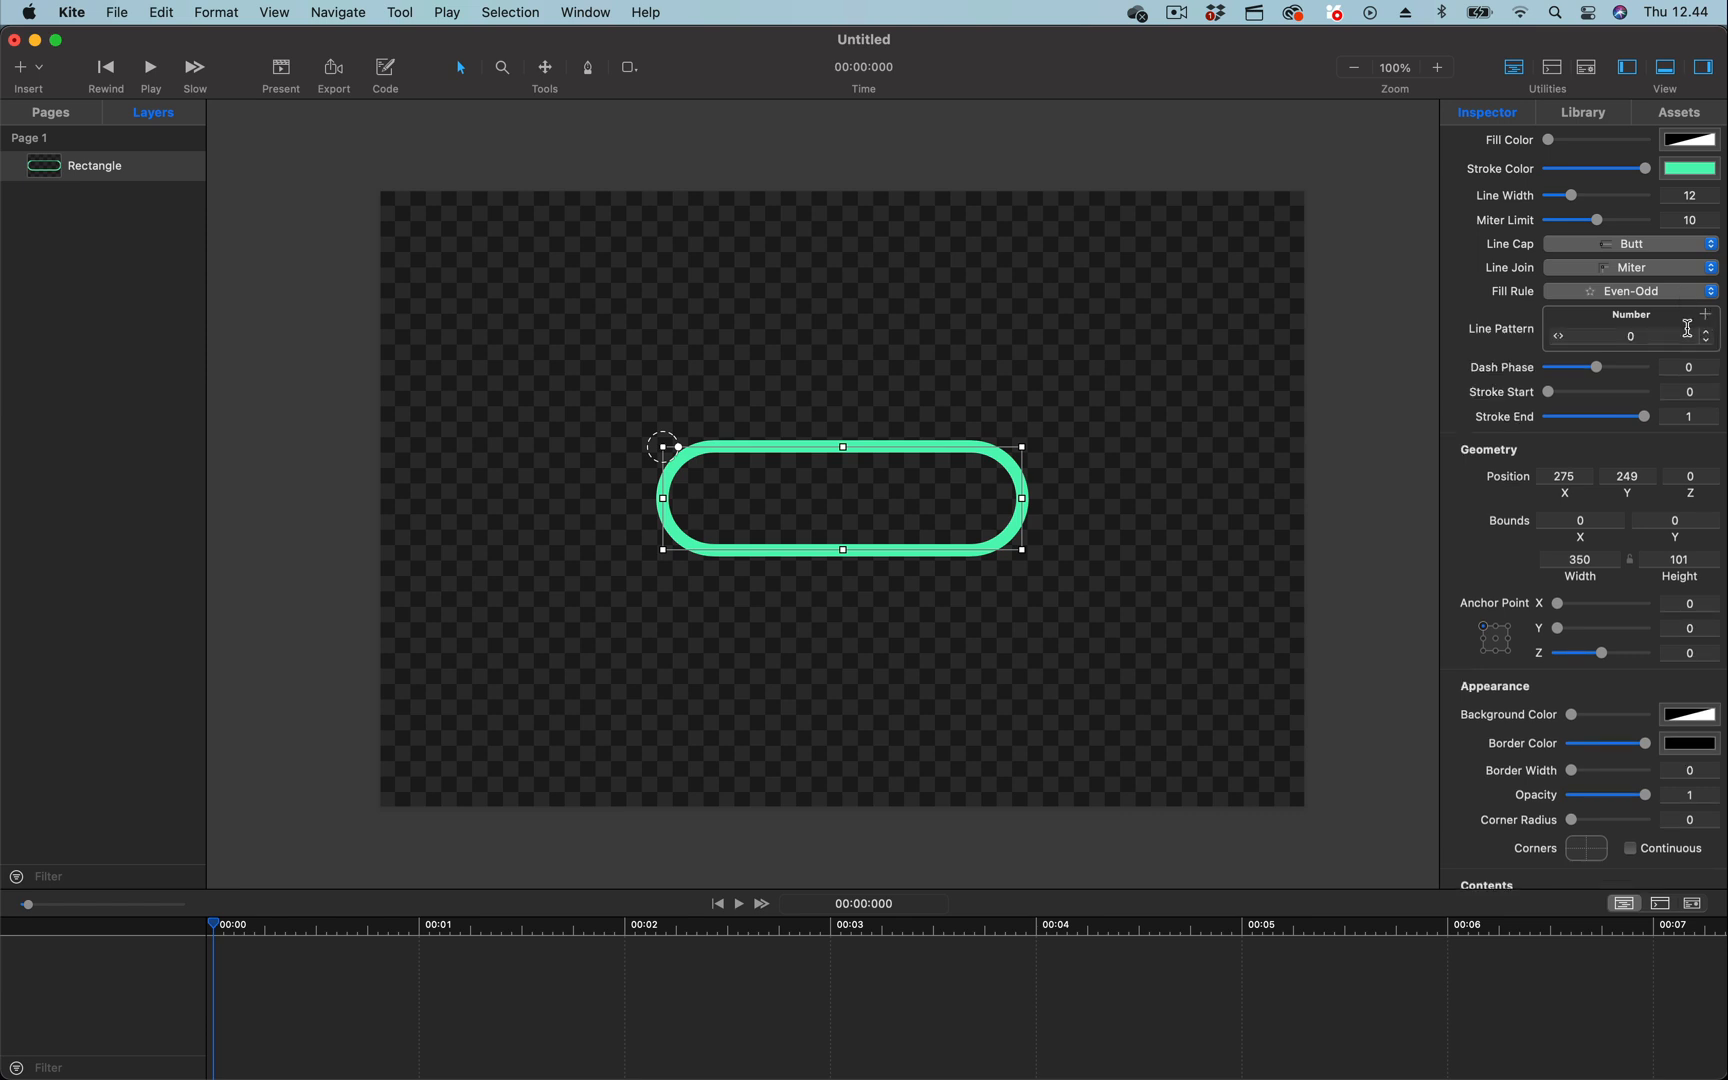
mouse_move(1655, 350)
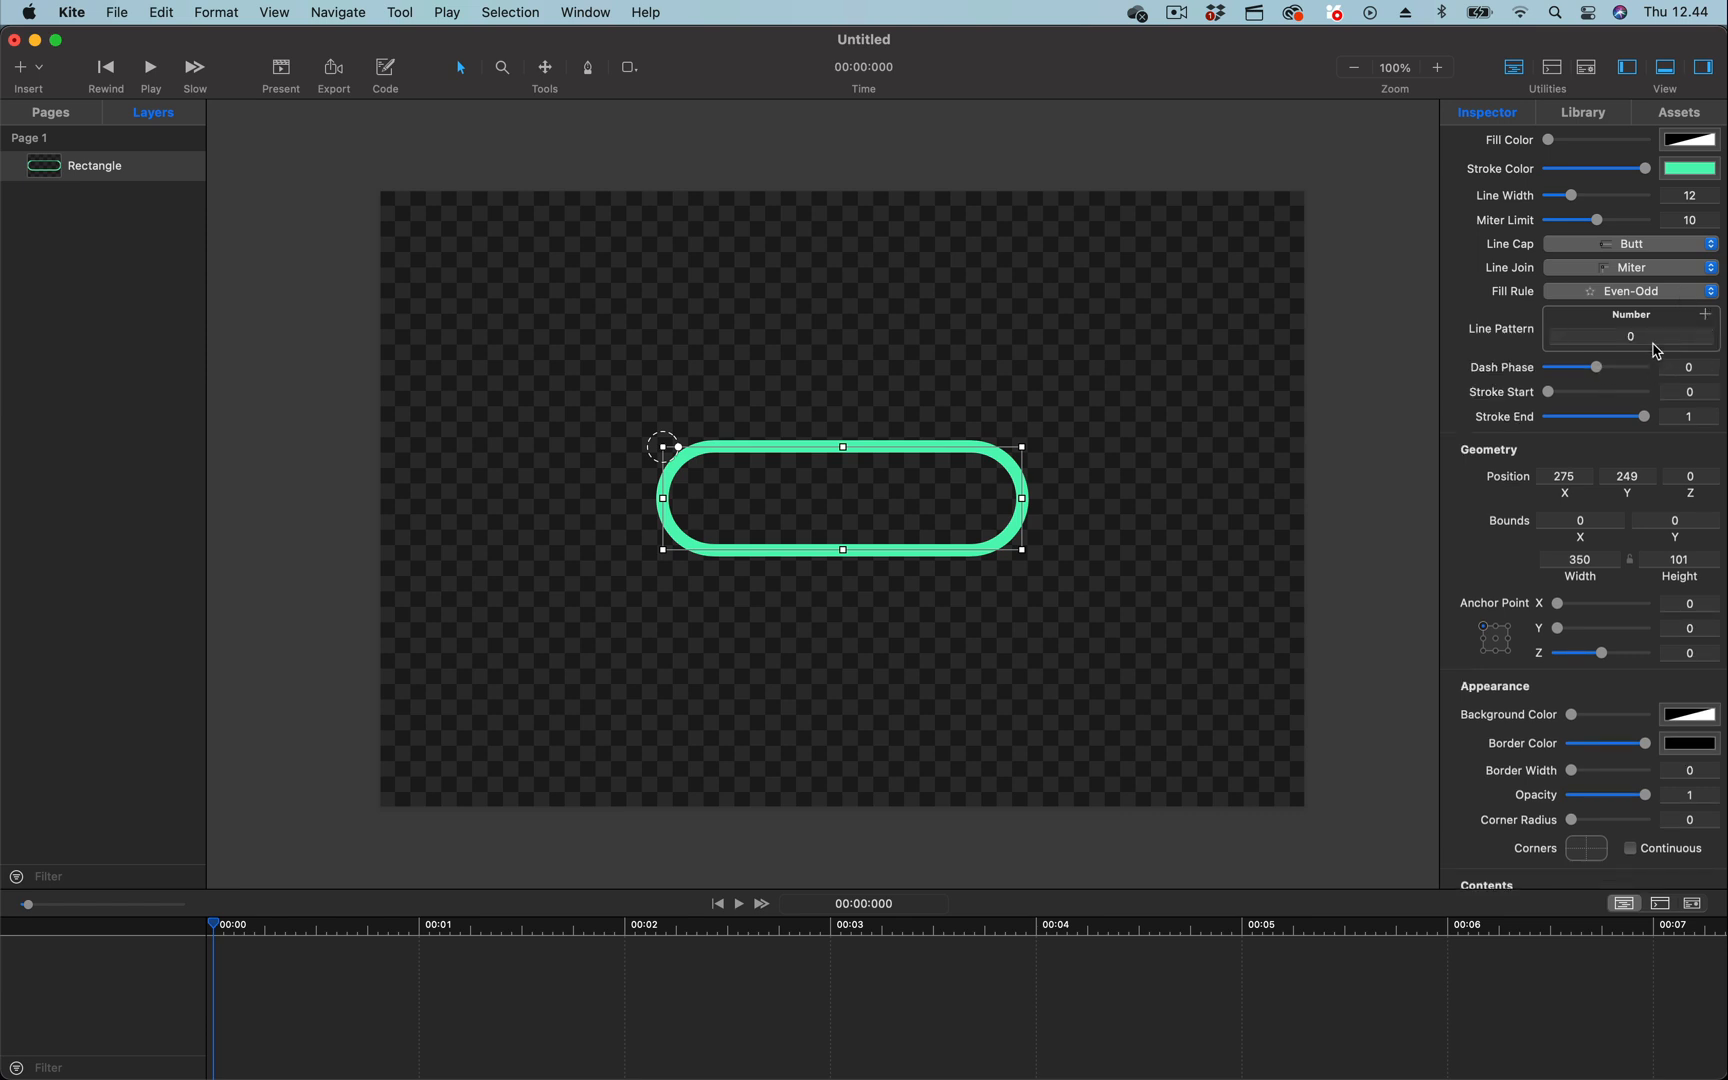
Enter a Line Pattern dash length of 45 to dash the green outline.
type("35")
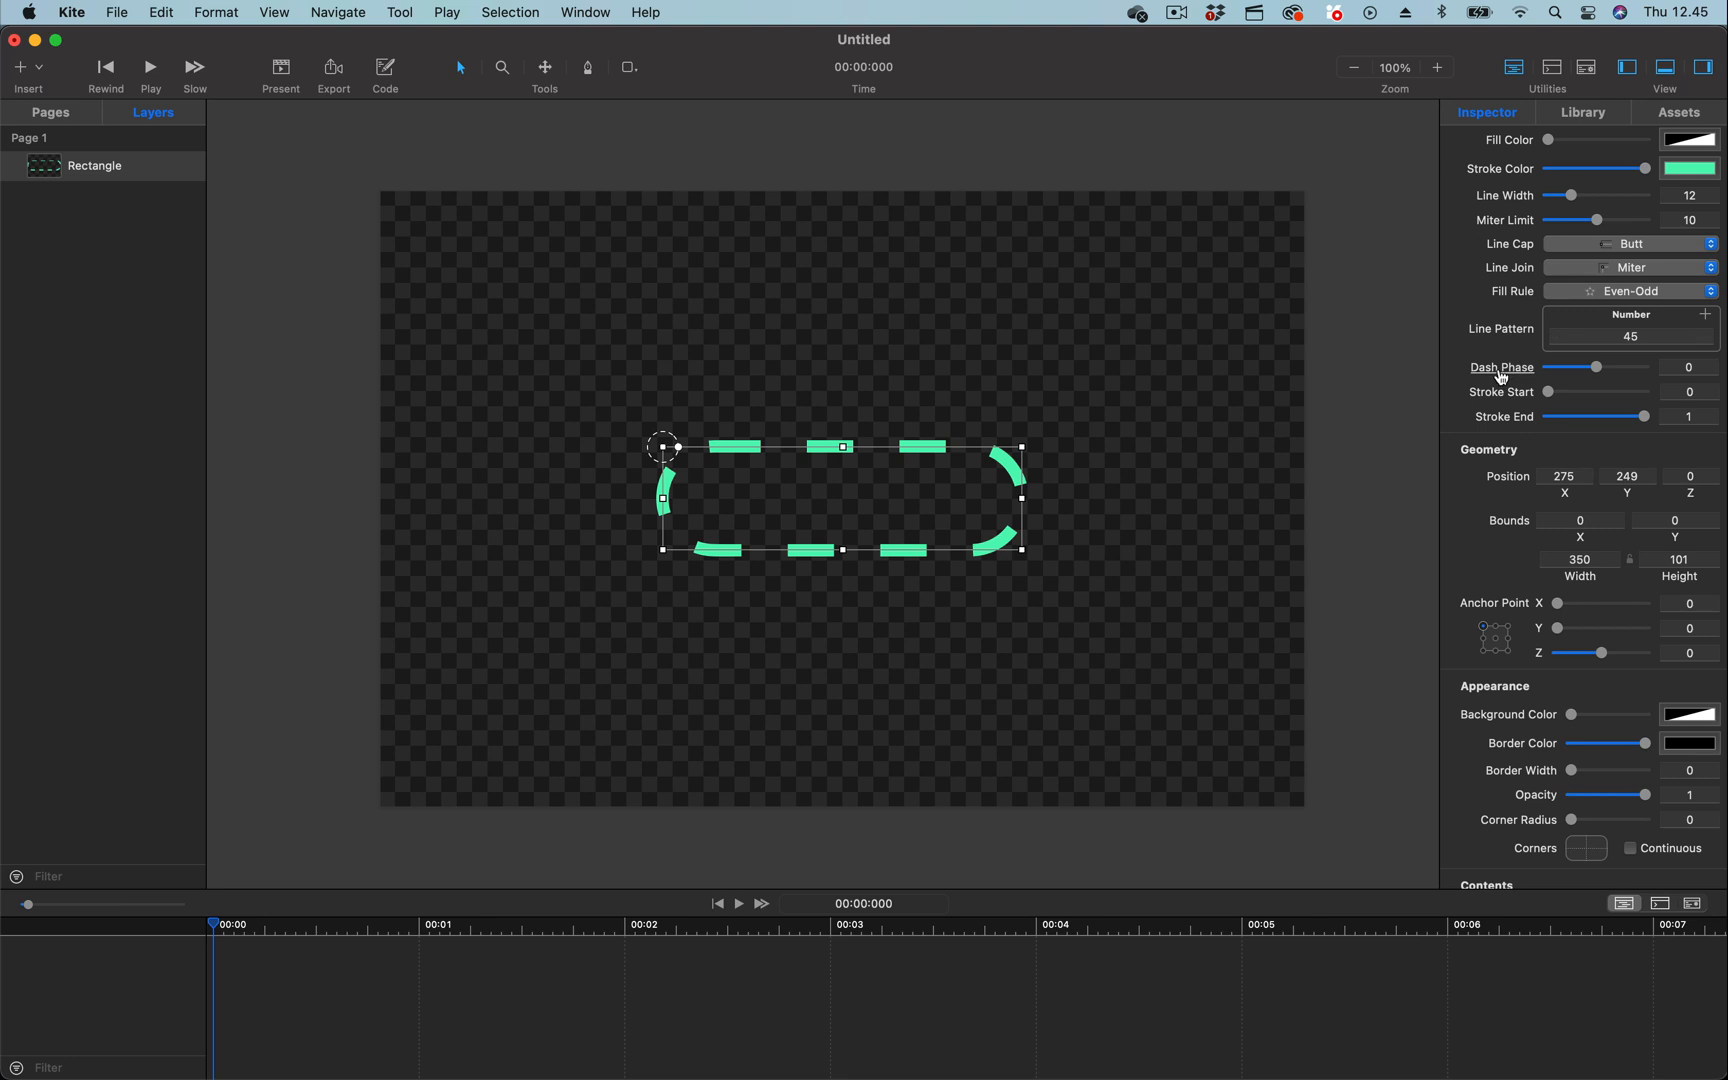
mouse_move(1063, 490)
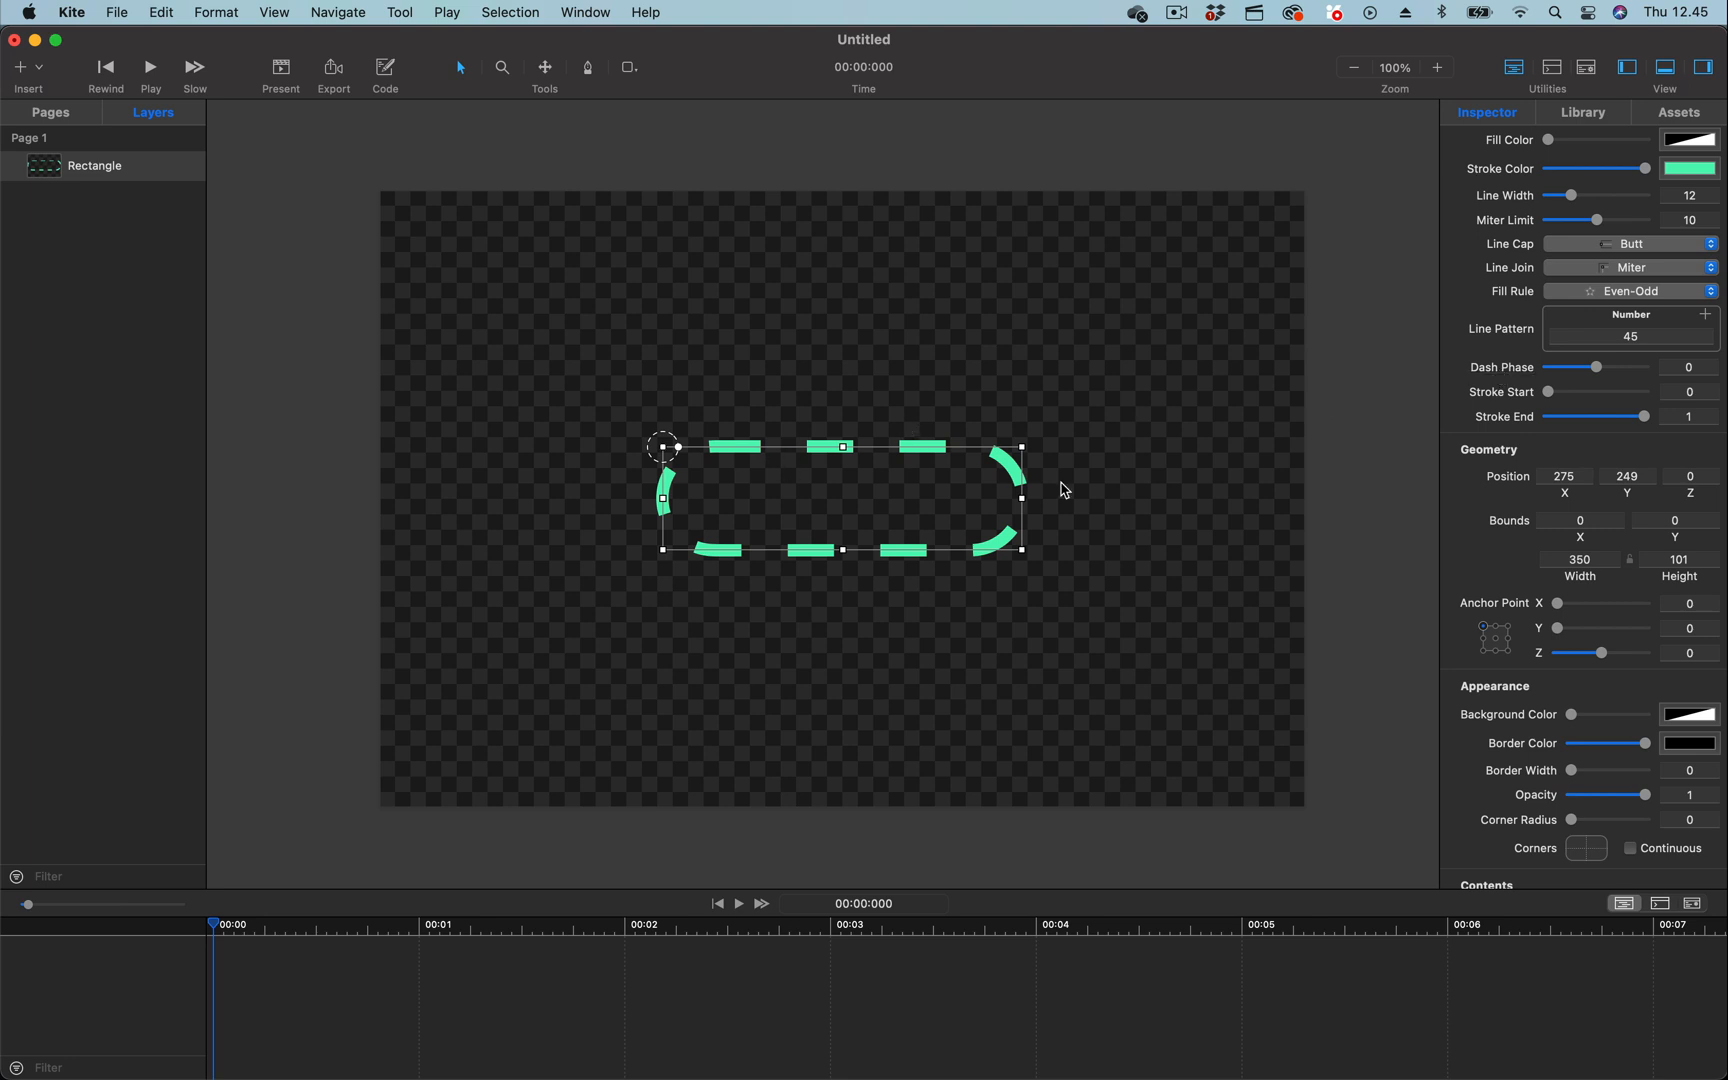
mouse_move(1594, 371)
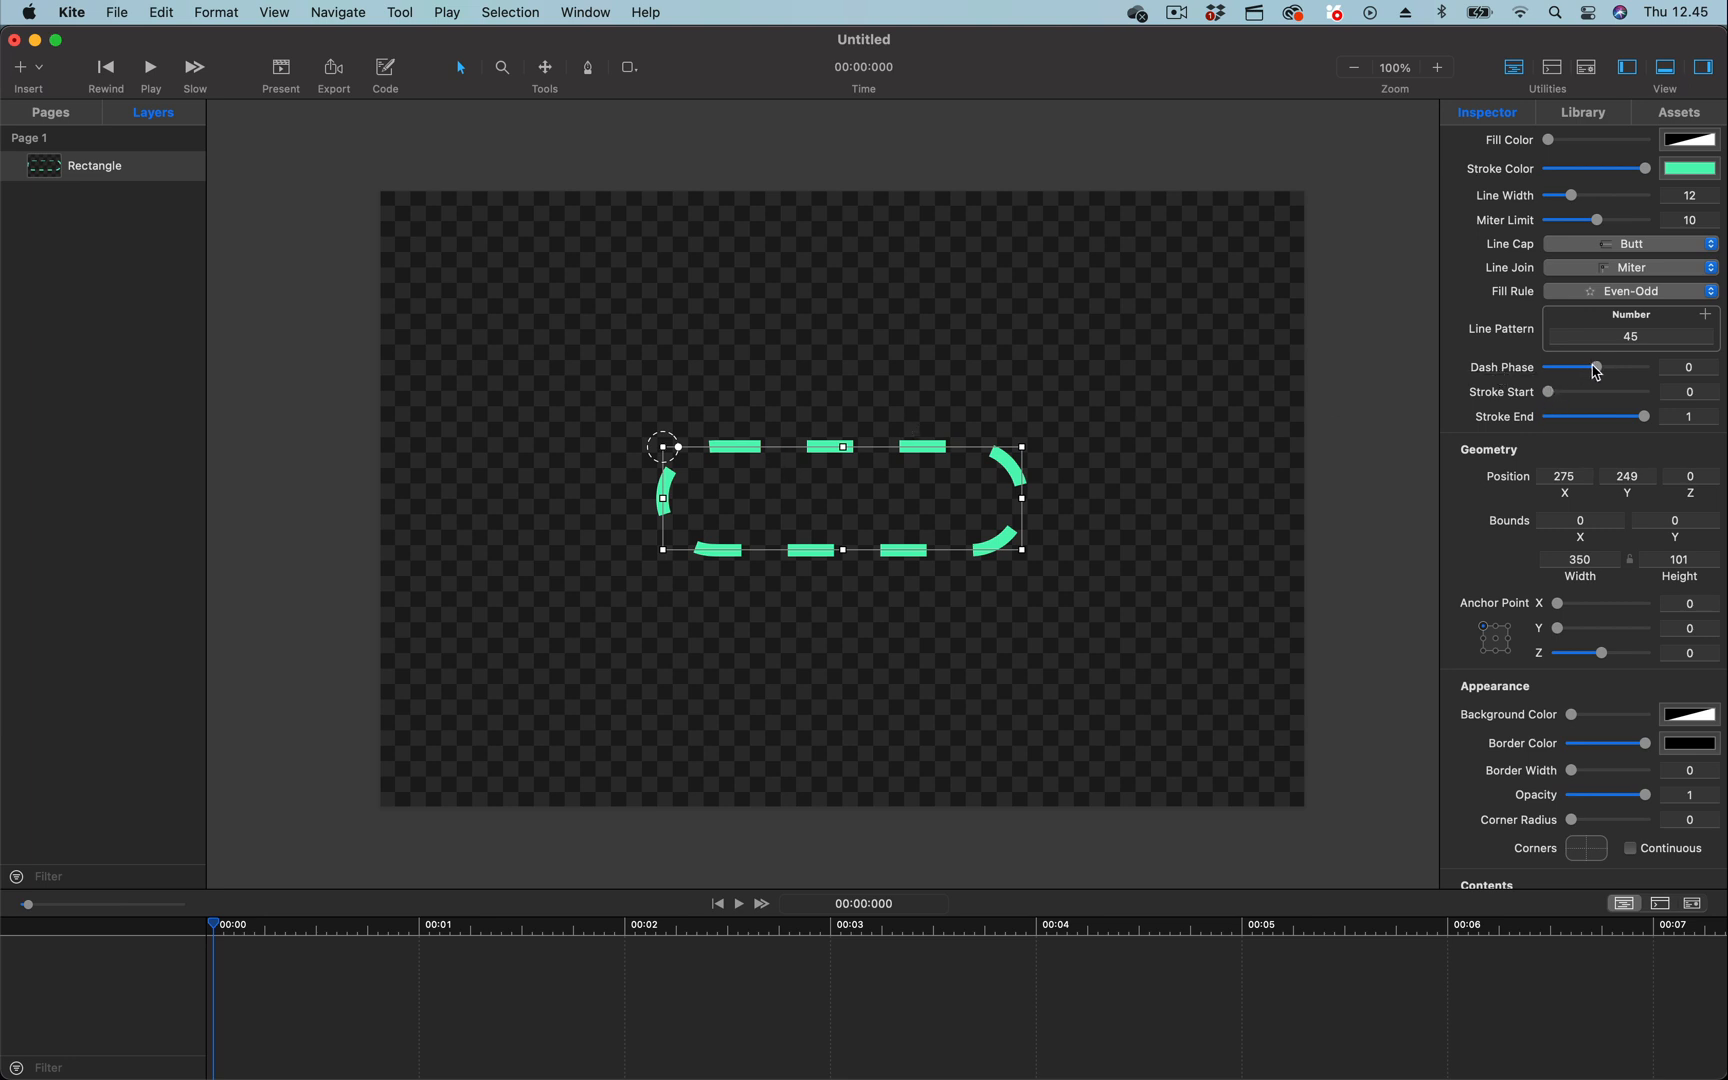
Scrub the Dash Phase slider between -100 and 100, finishing at 100.
left_click_drag(1547, 367, 1640, 367)
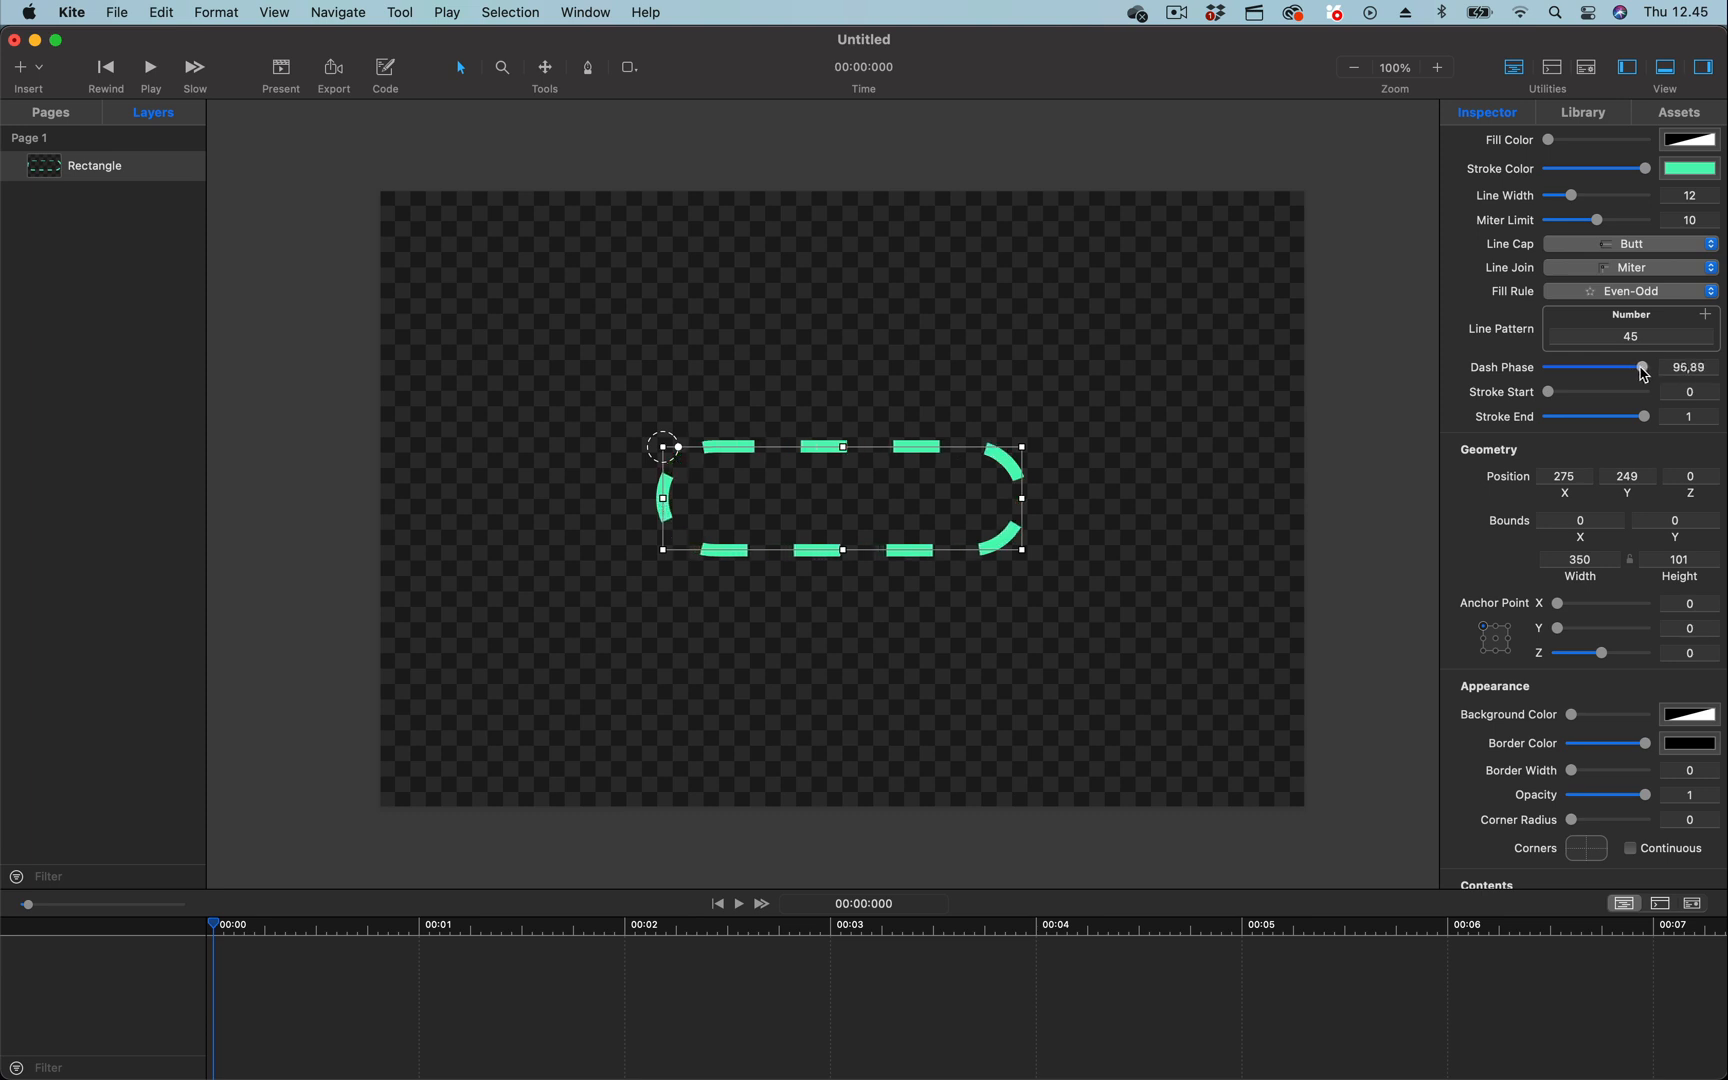
left_click_drag(1639, 367, 1603, 367)
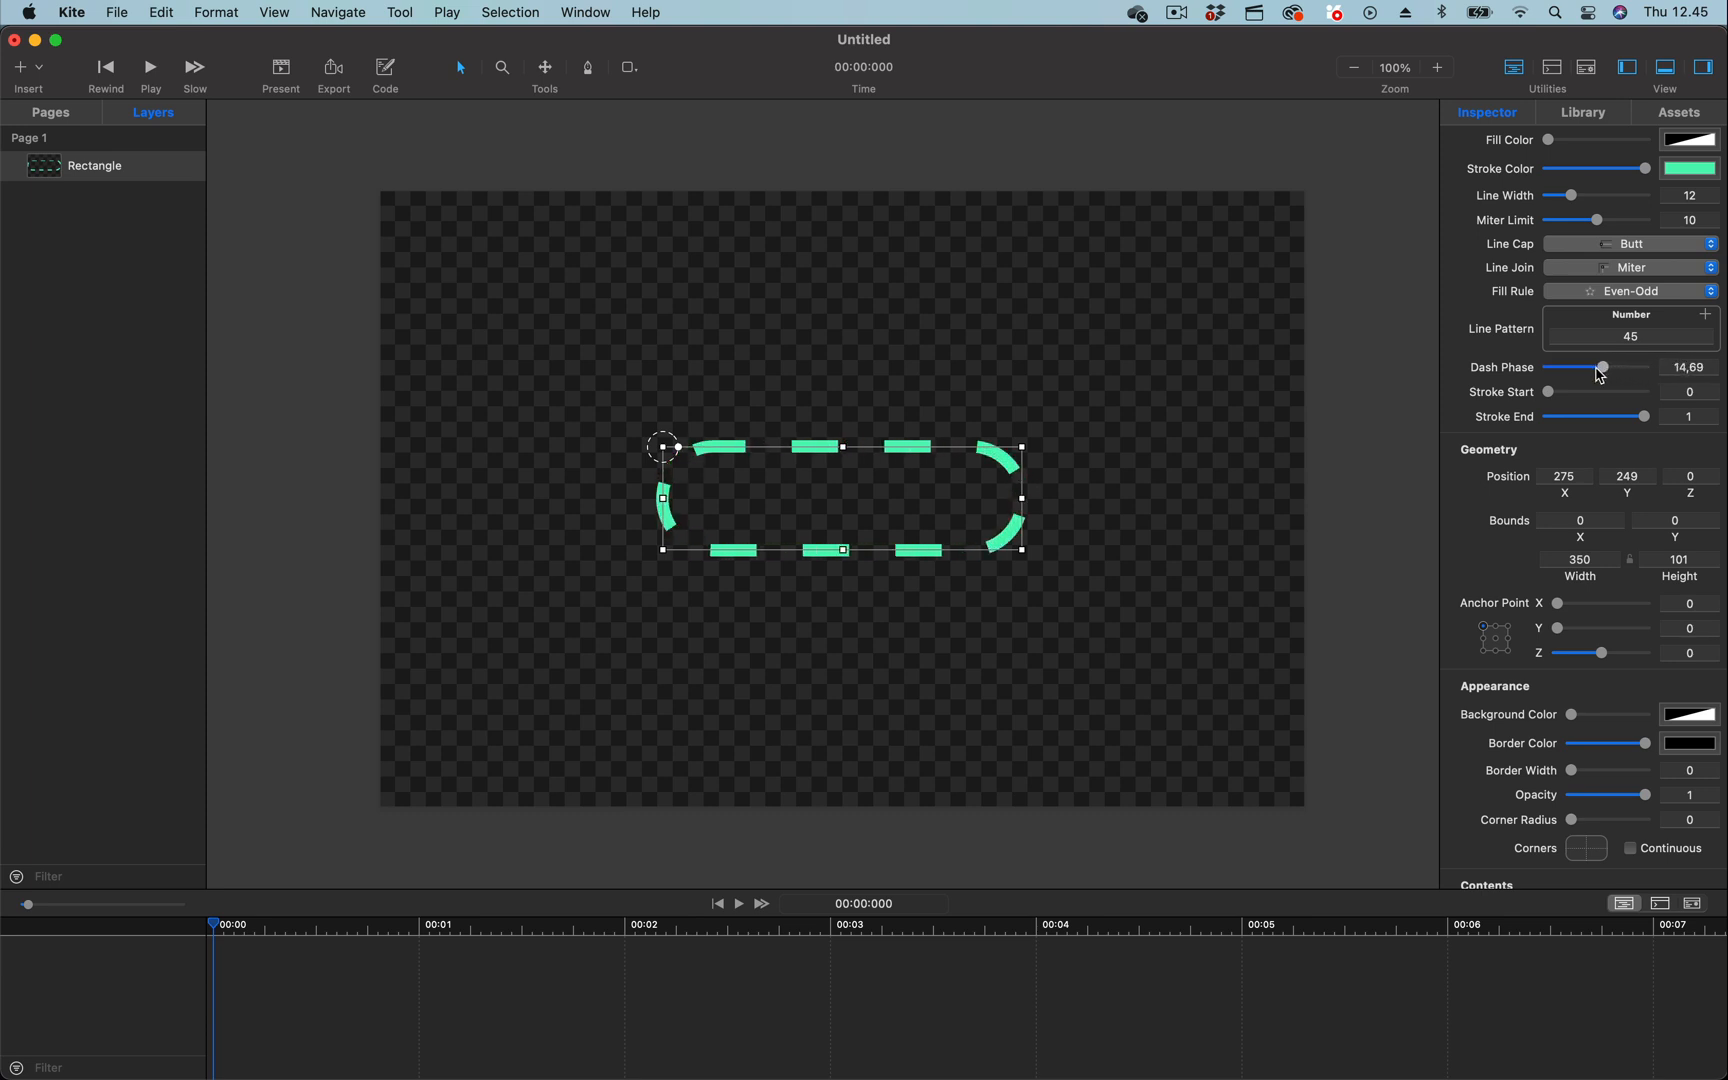
left_click_drag(1603, 367, 1554, 367)
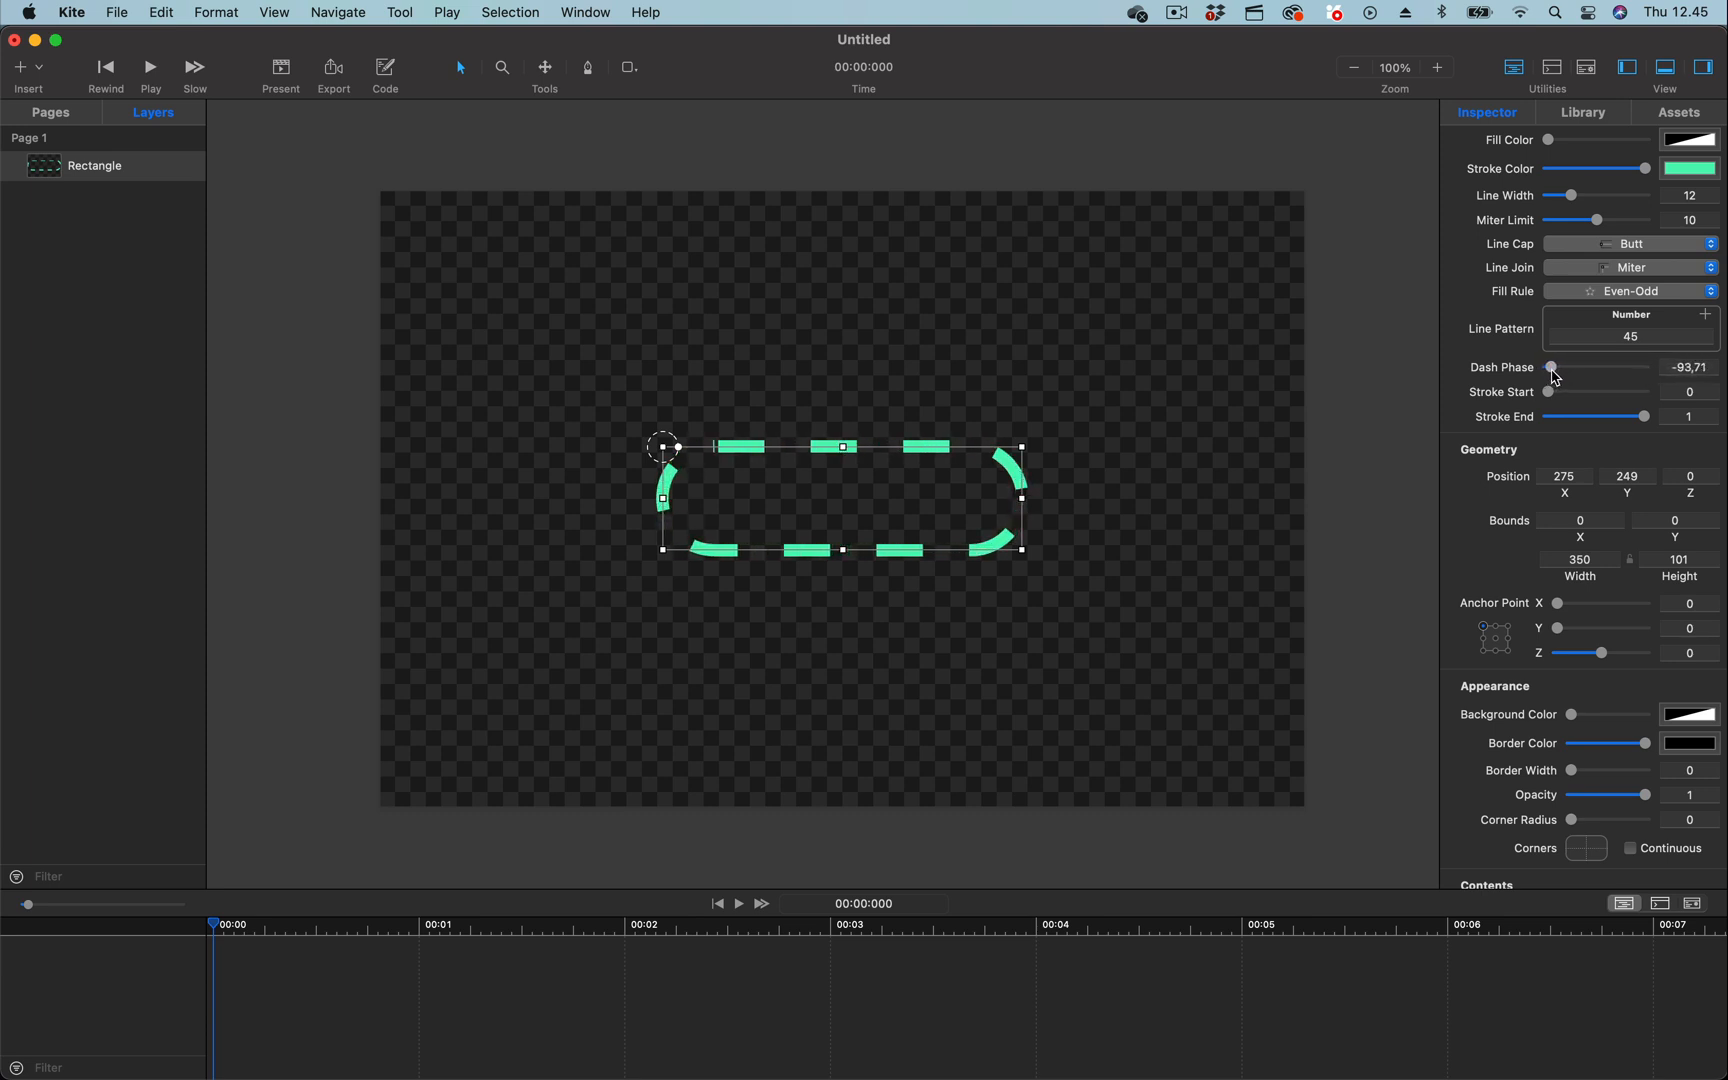
left_click_drag(1554, 367, 1600, 367)
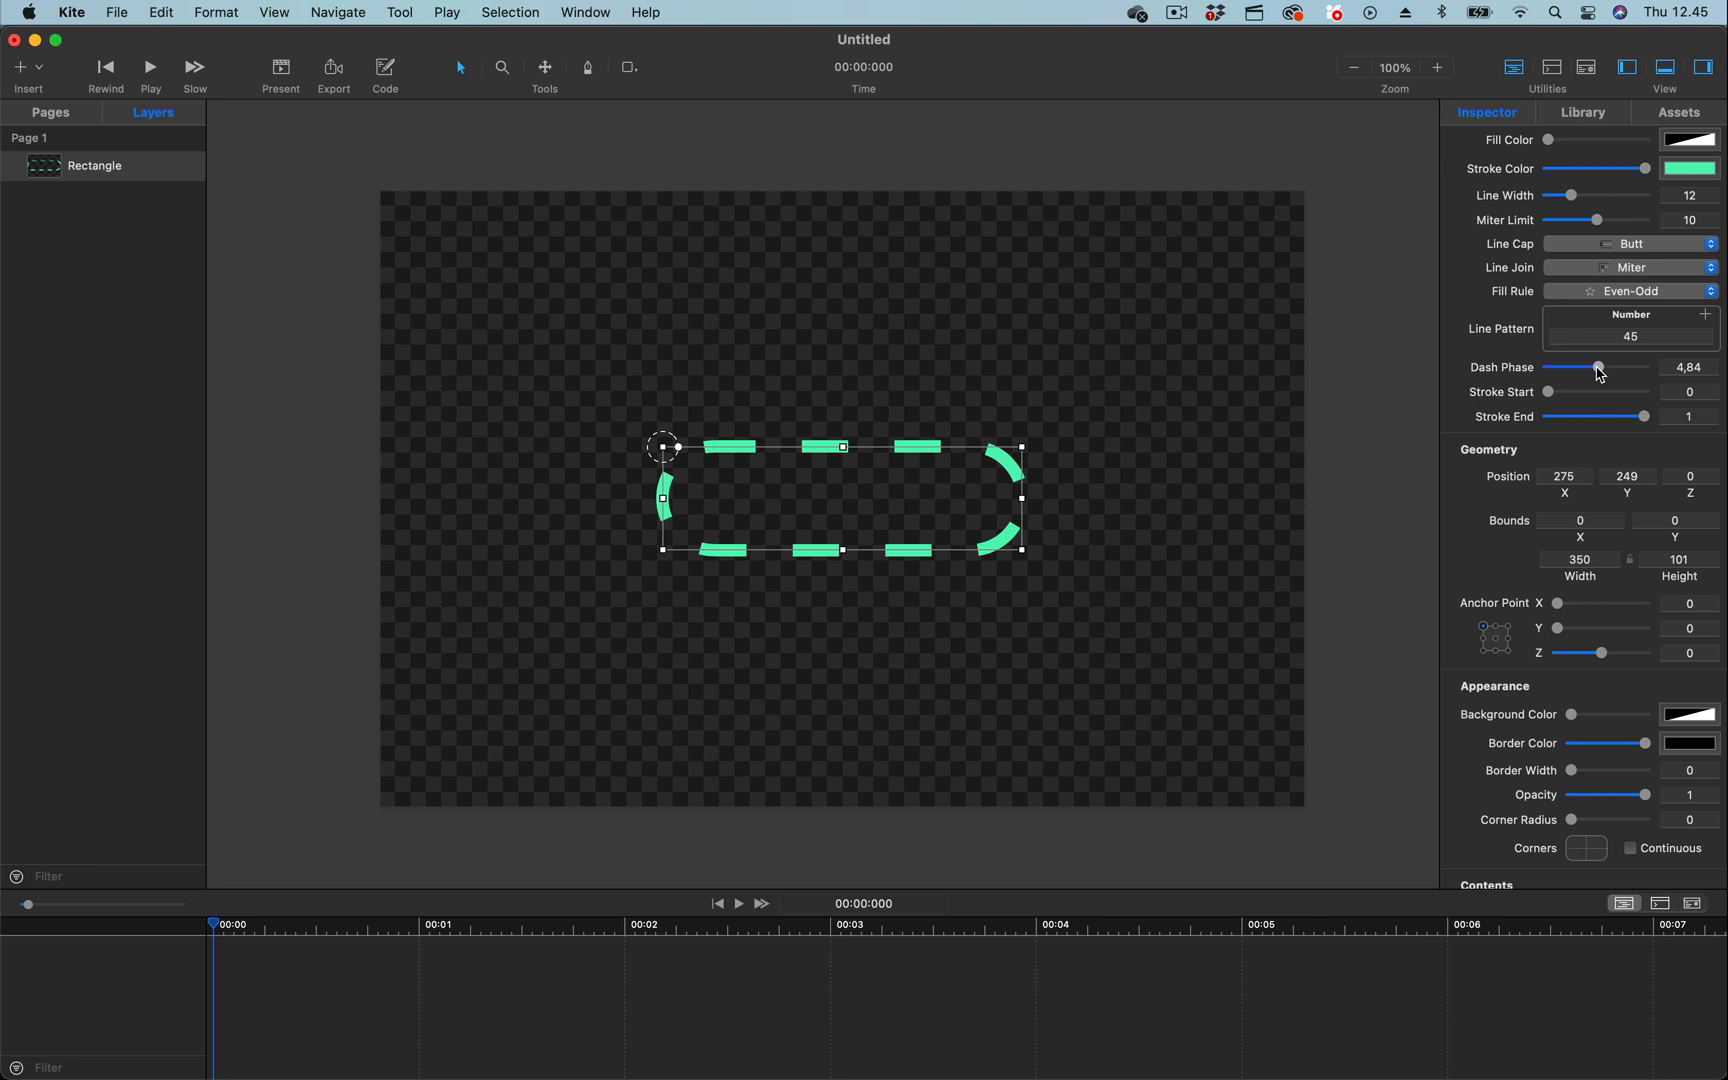
left_click_drag(1599, 366, 1556, 366)
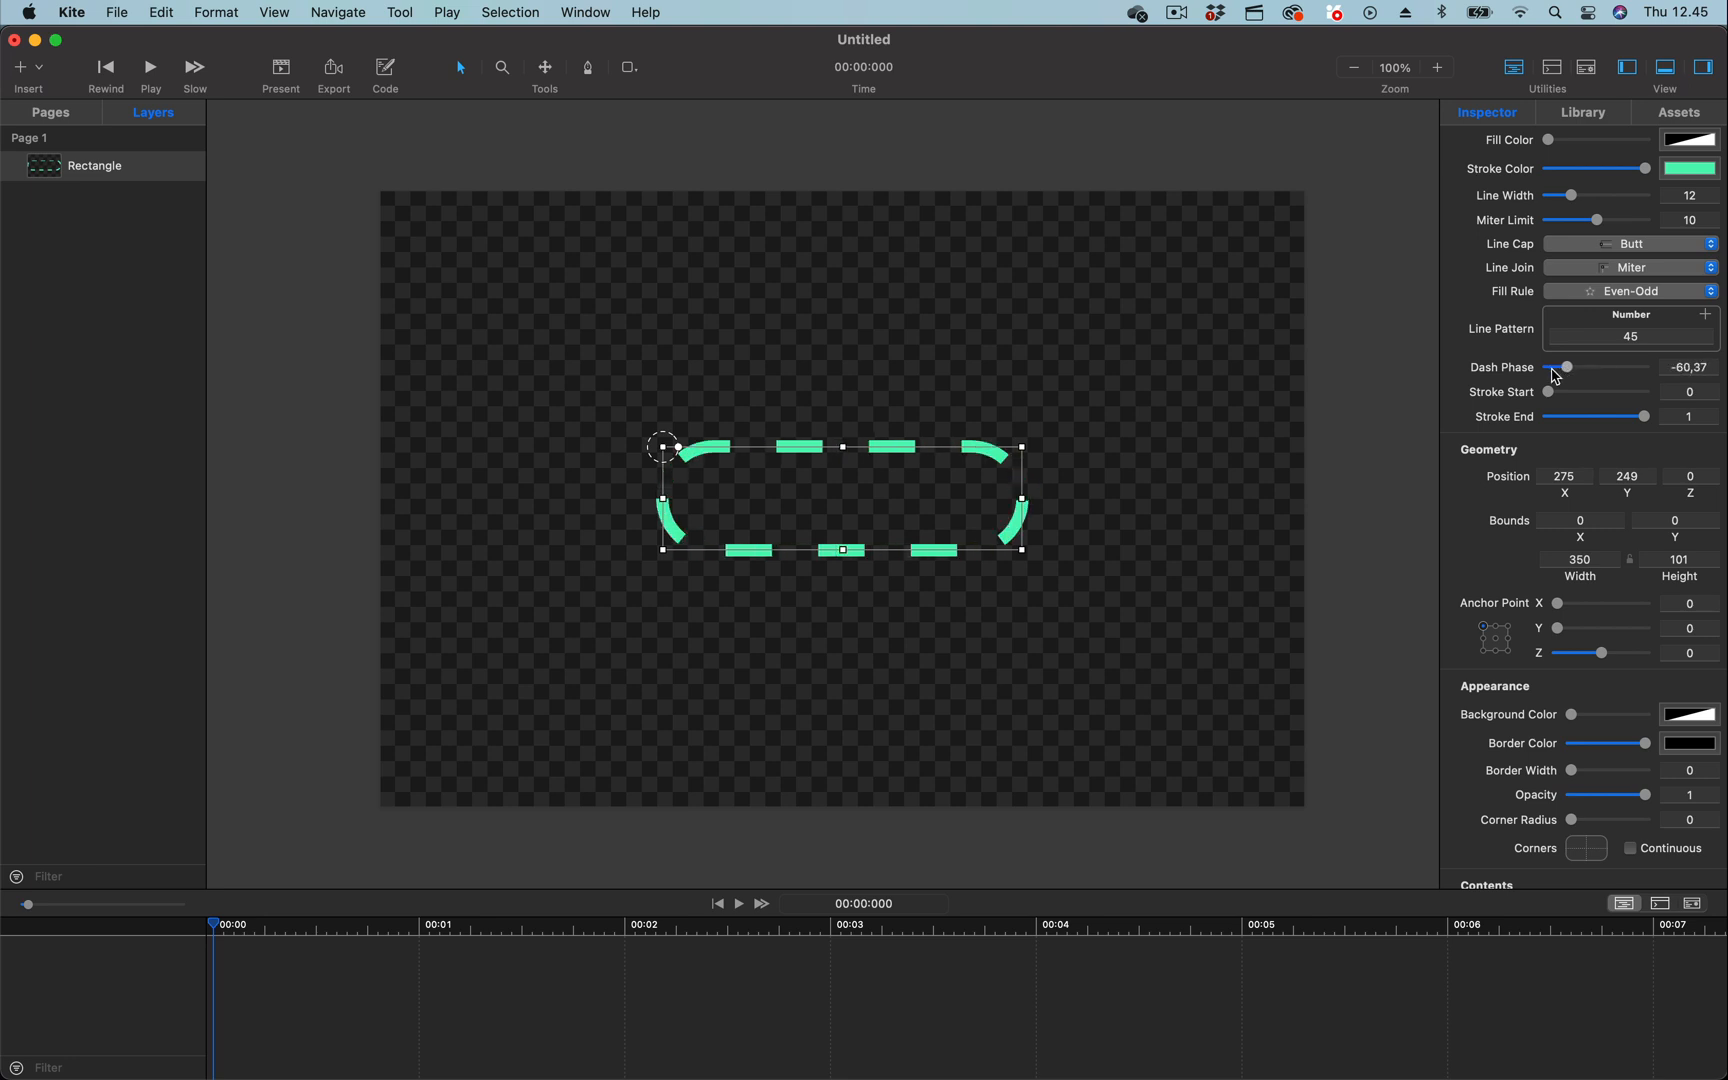
left_click_drag(1559, 367, 1644, 367)
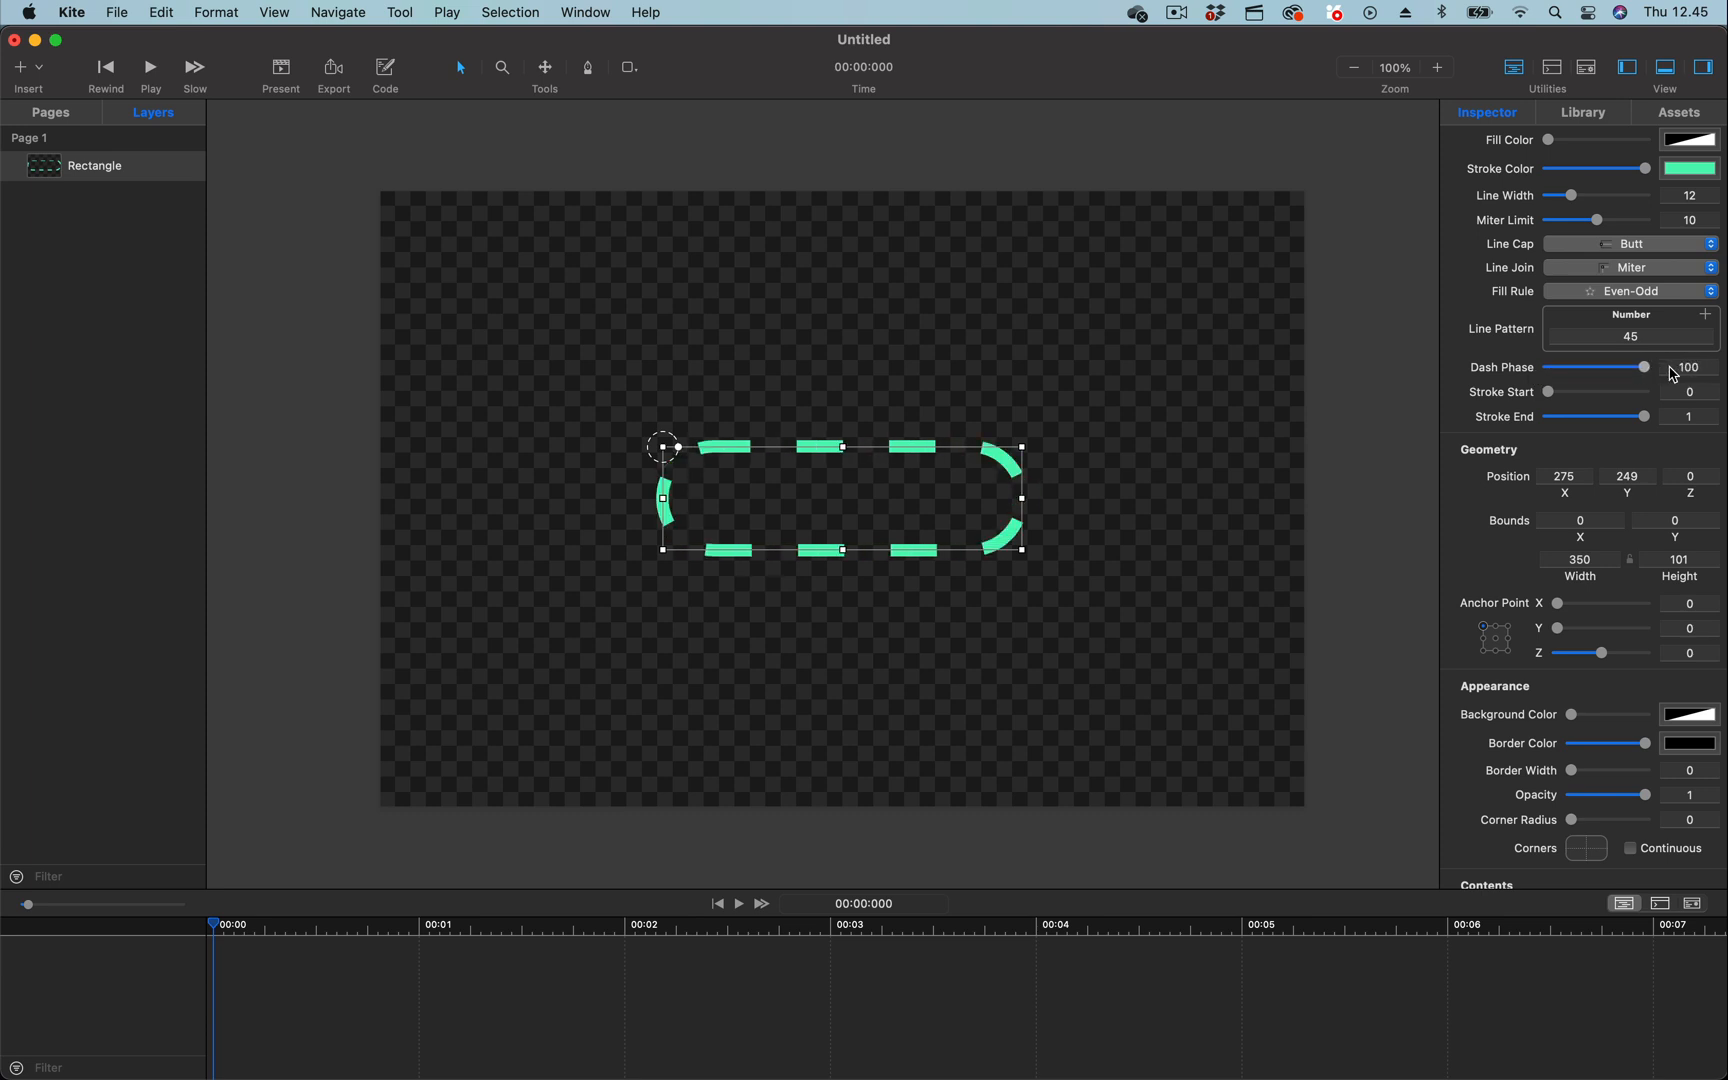
left_click_drag(1645, 367, 1574, 367)
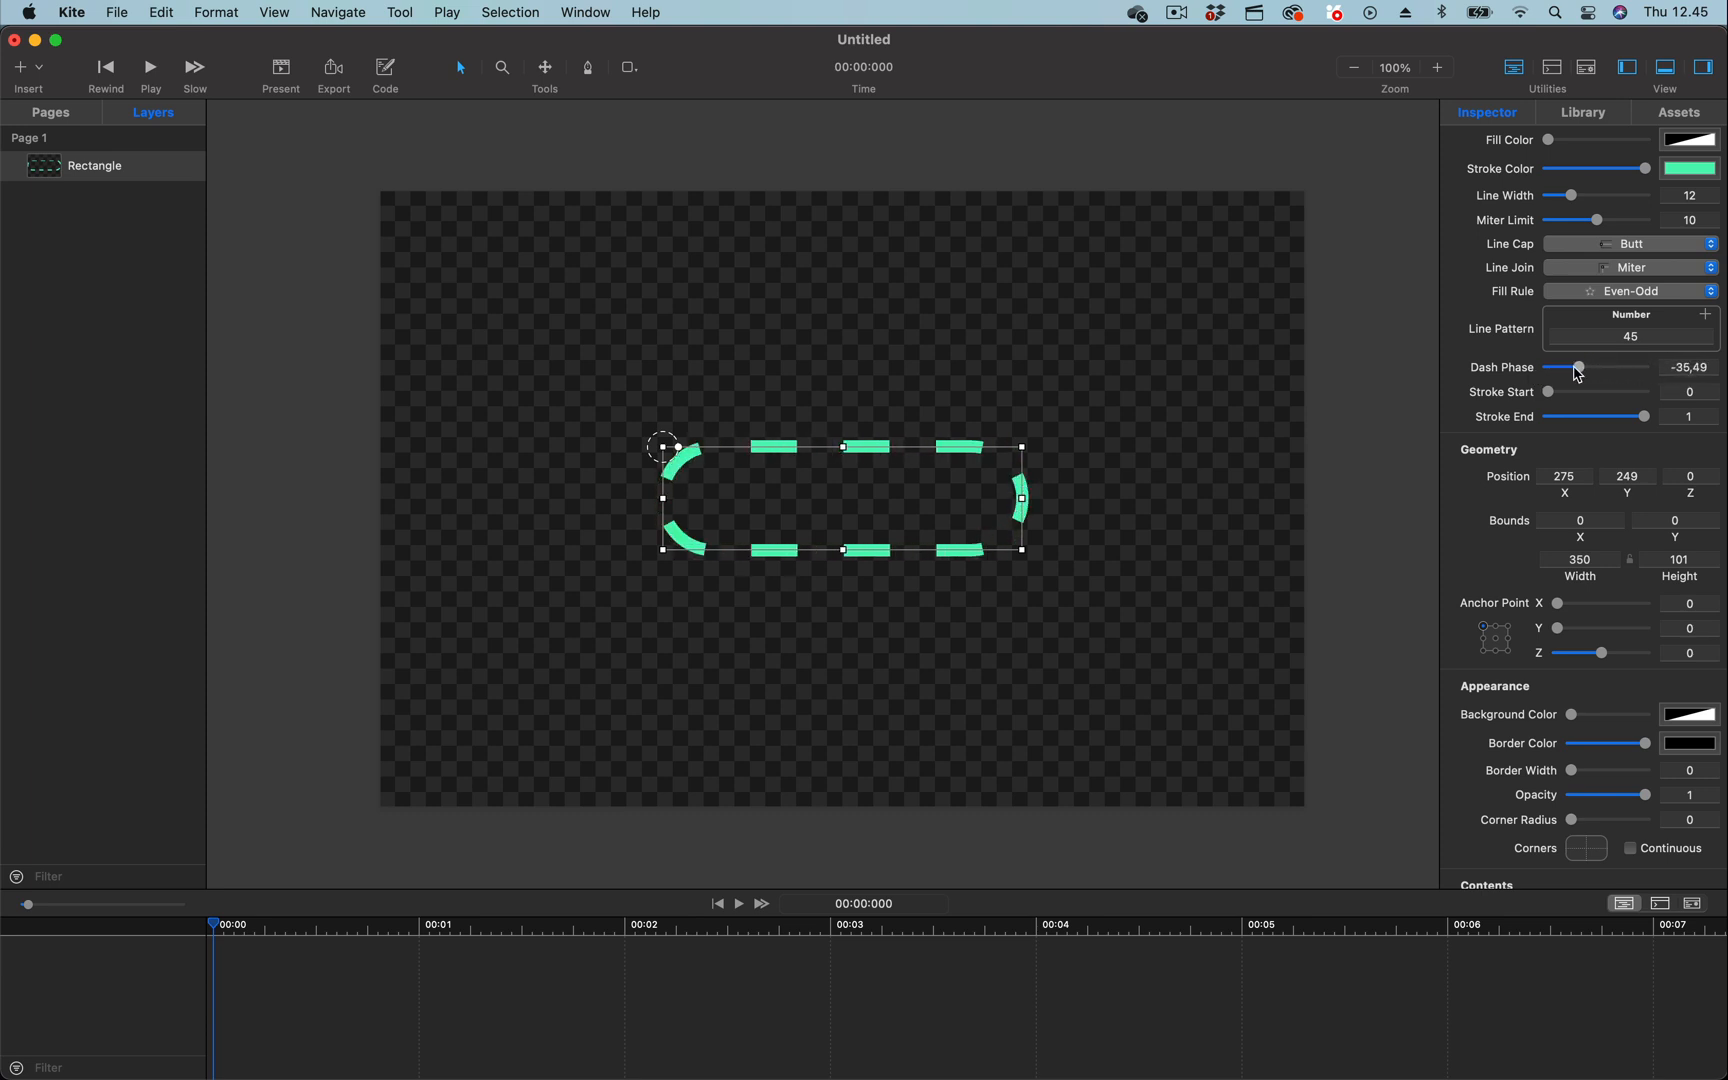
left_click_drag(1578, 367, 1549, 367)
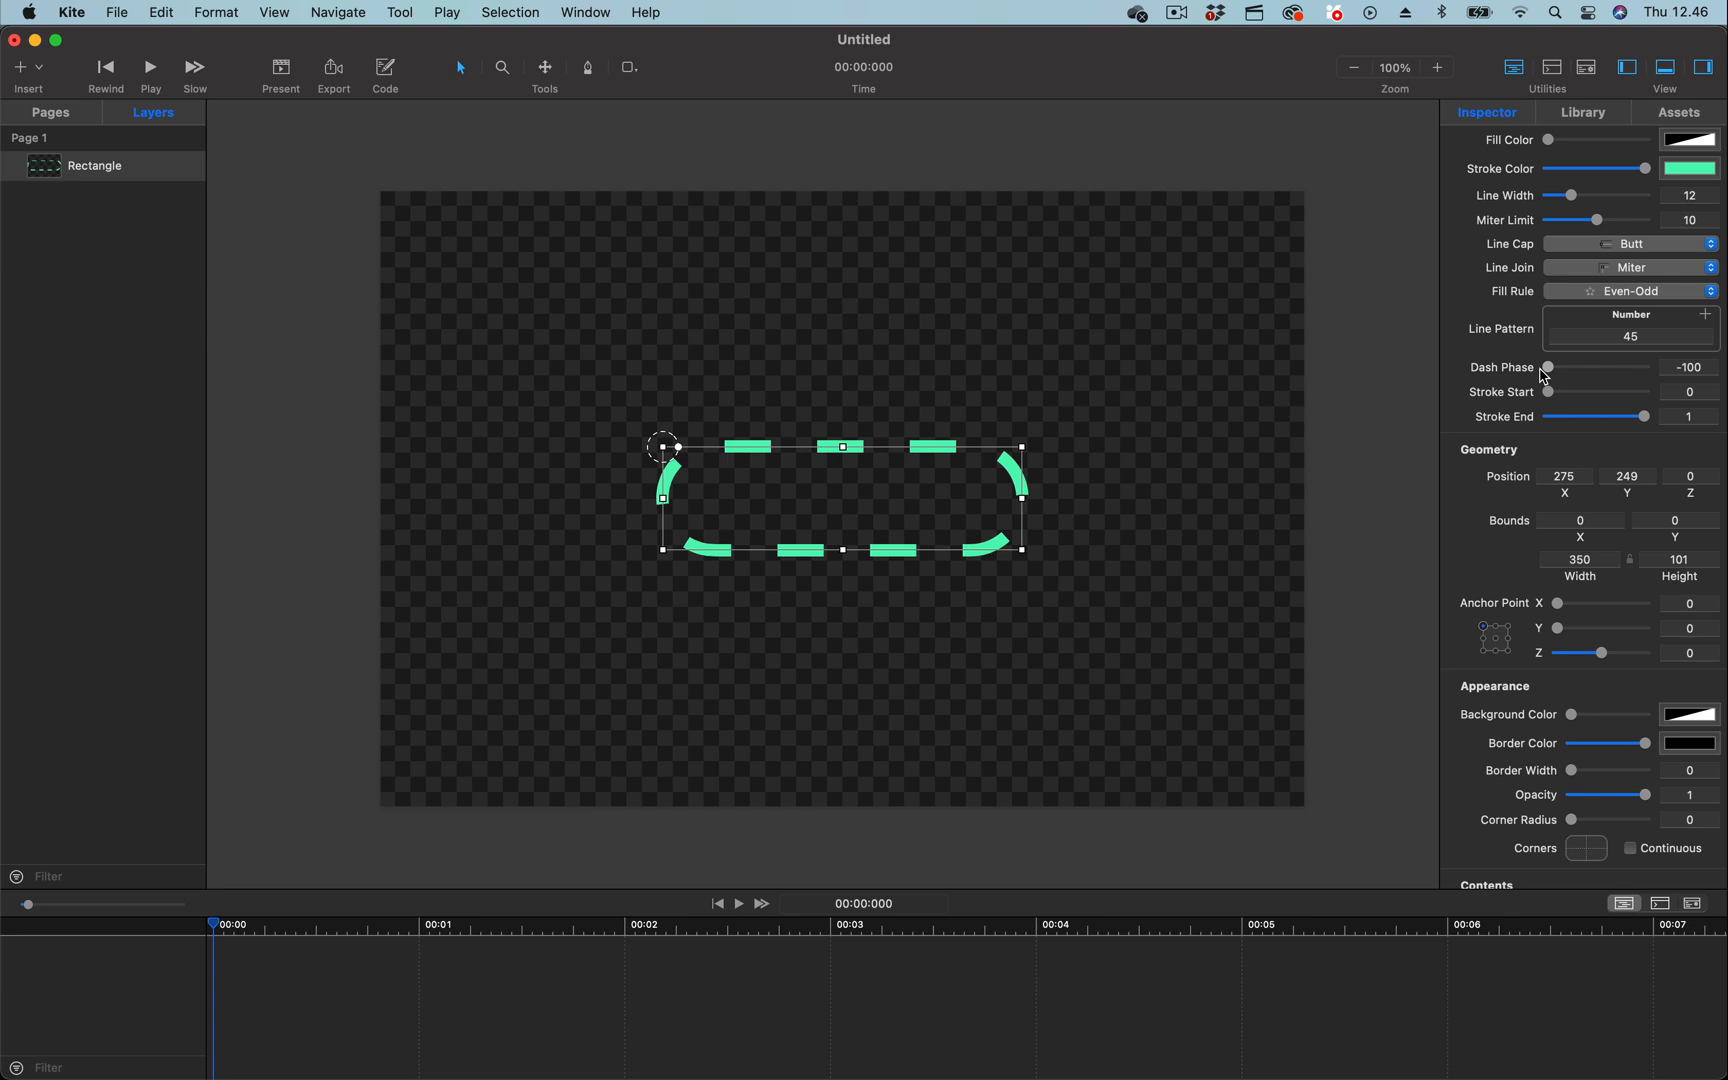
left_click_drag(1547, 367, 1644, 367)
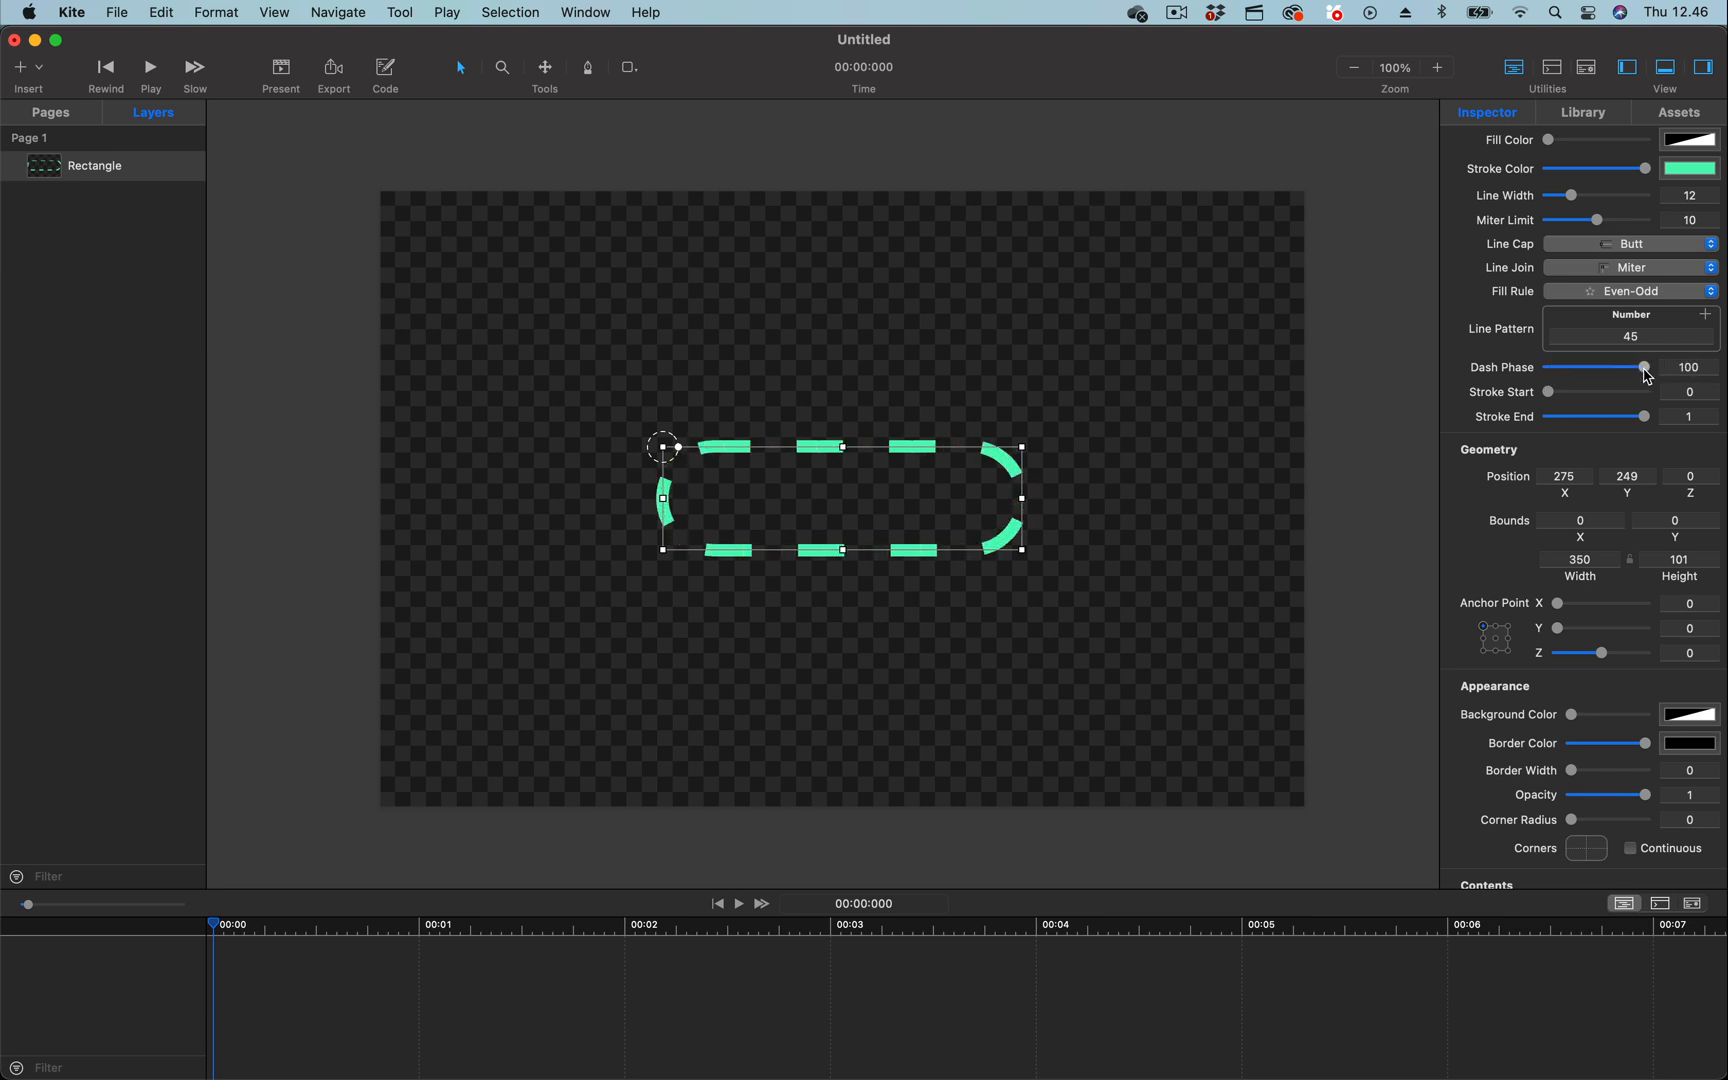
mouse_move(1194, 419)
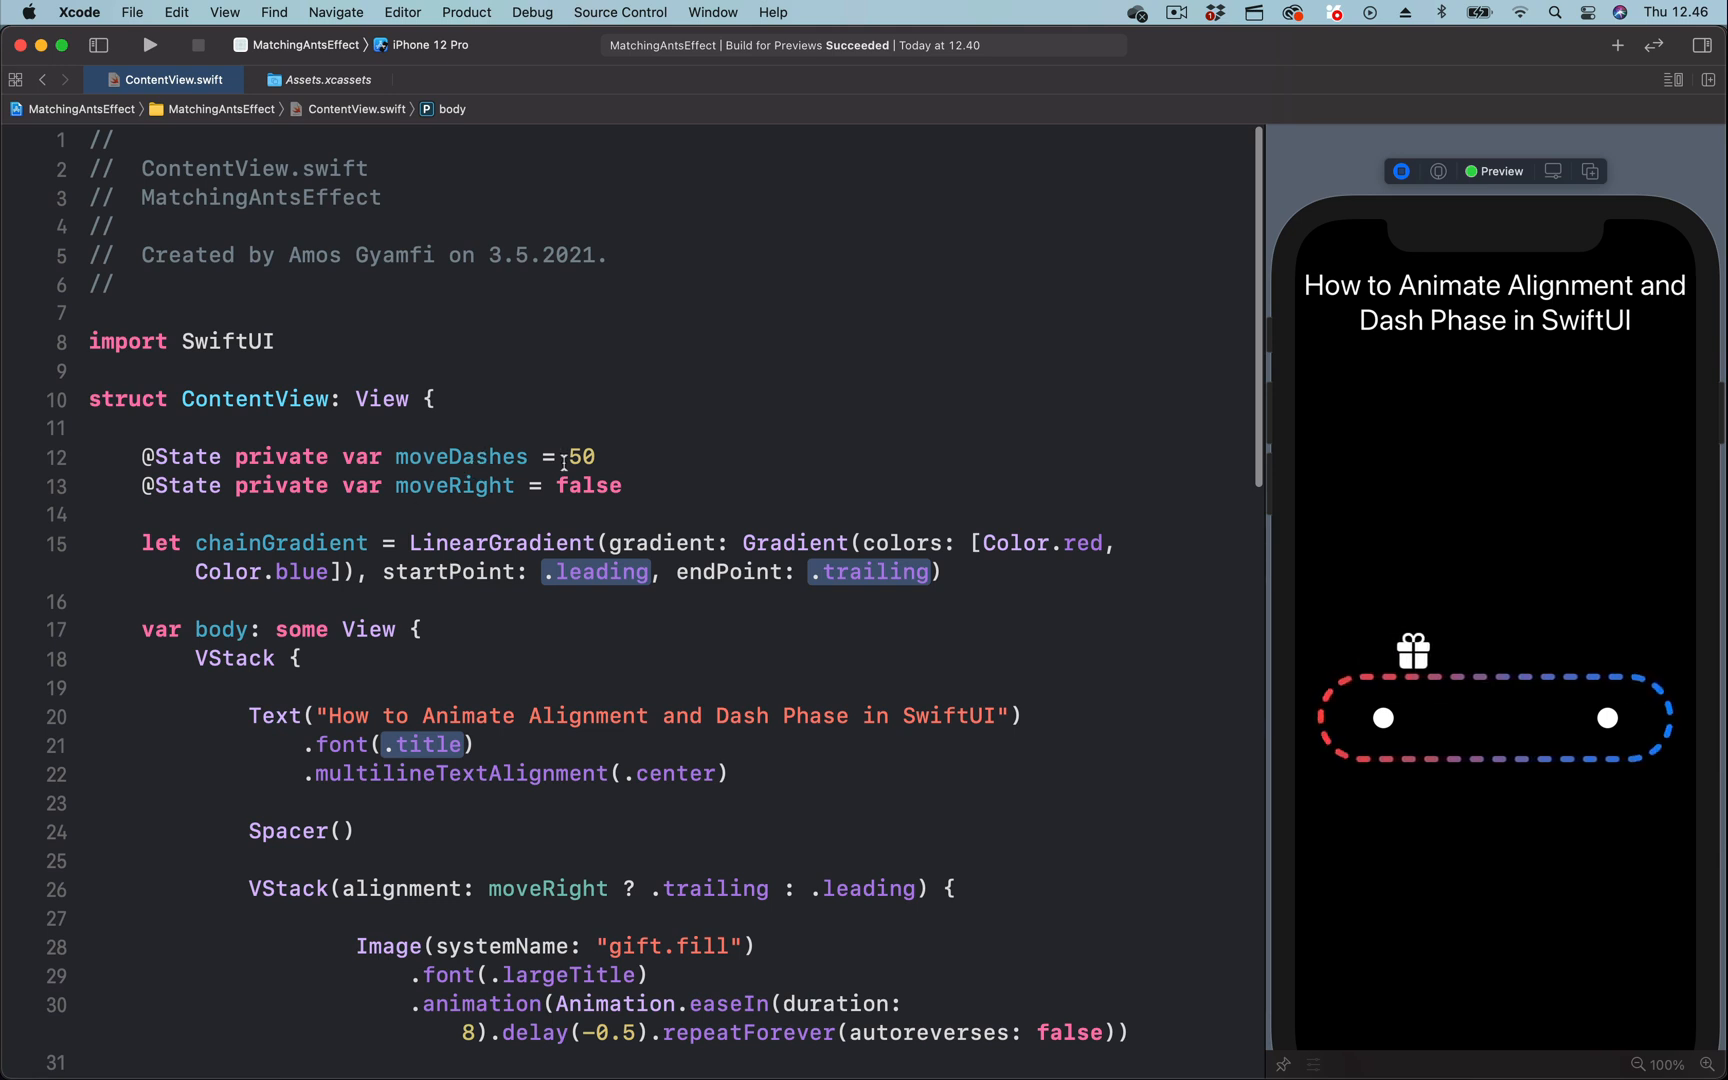
Replace the initial moveDashes value 50 on line 12 with 100.
double_click(581, 456)
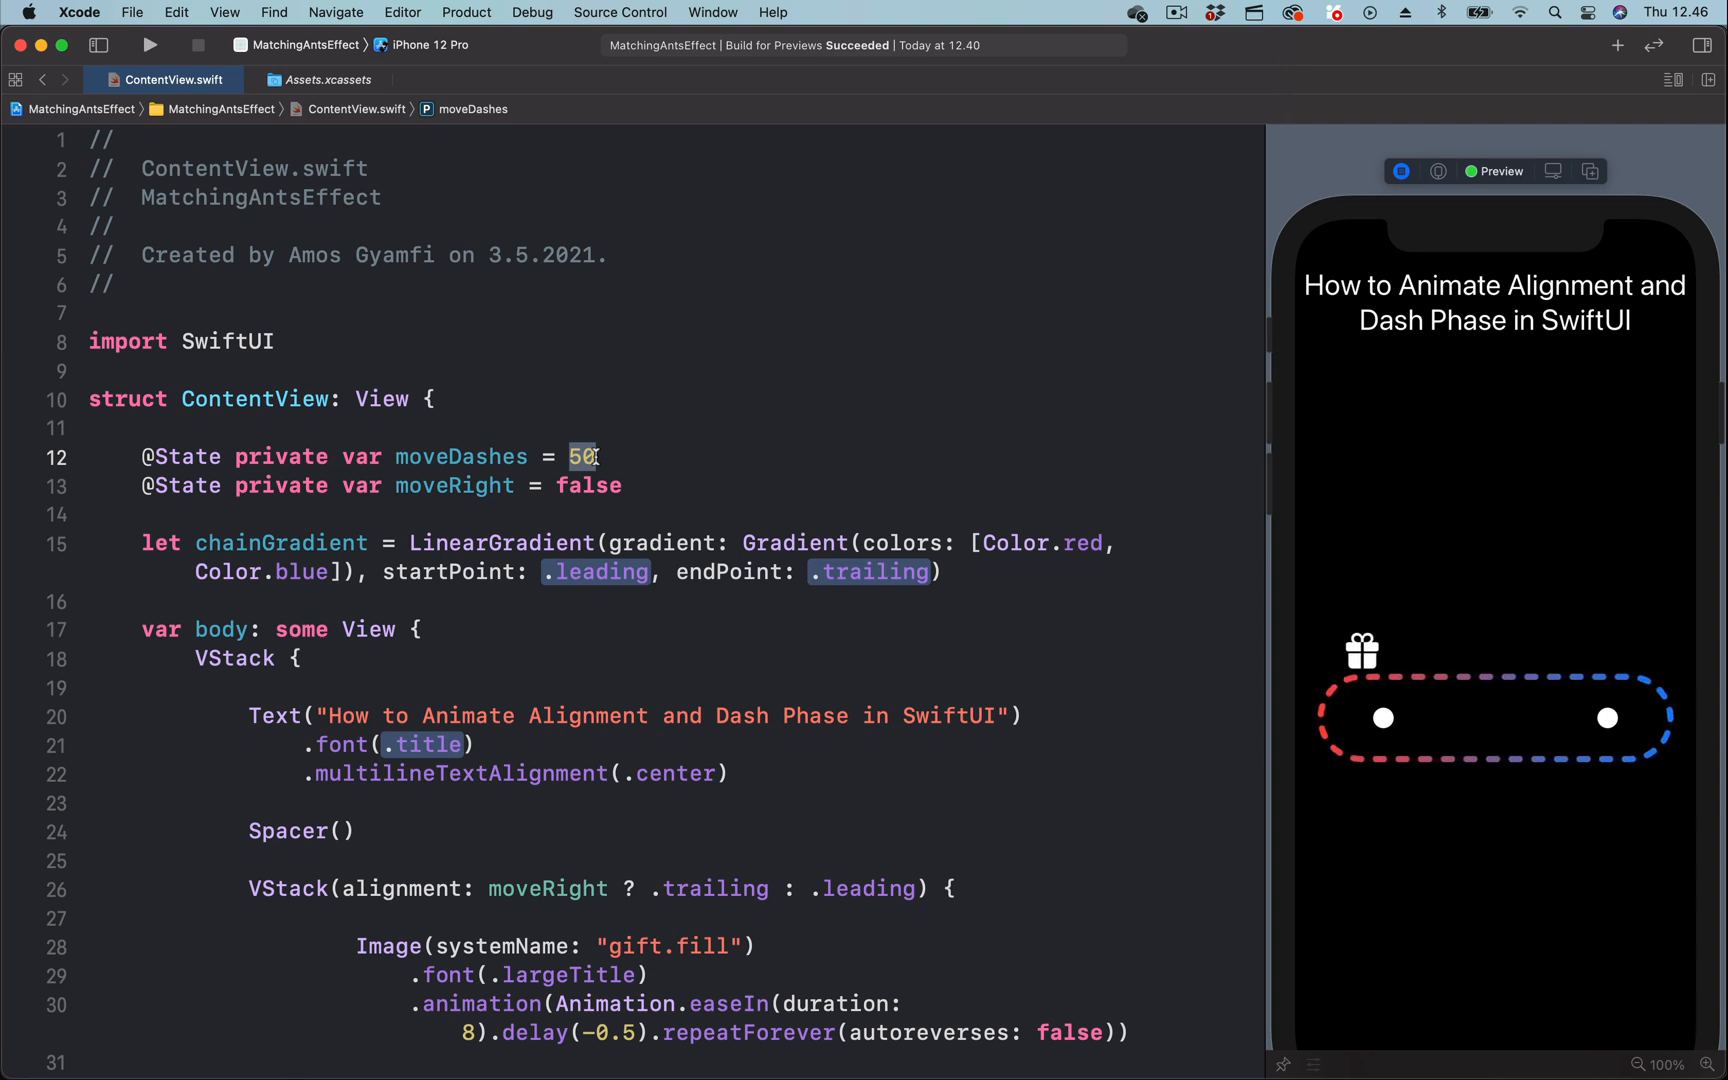
type("100")
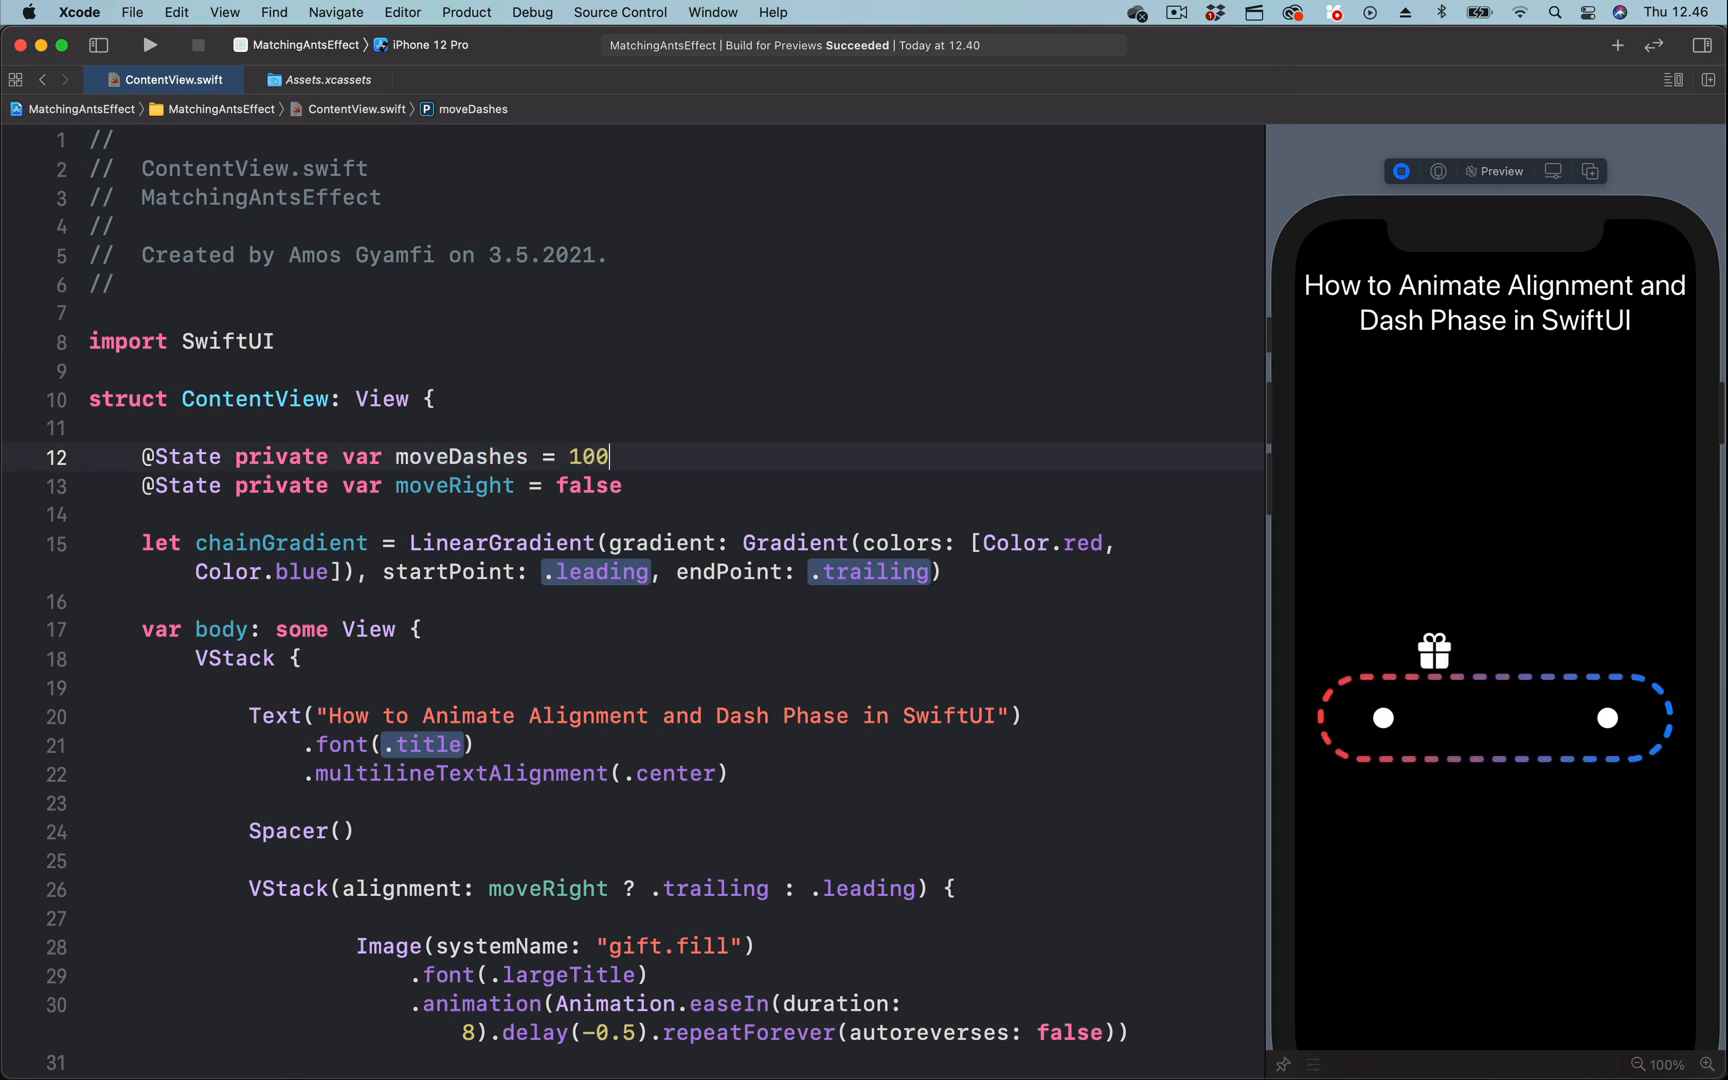
scroll("down", 3)
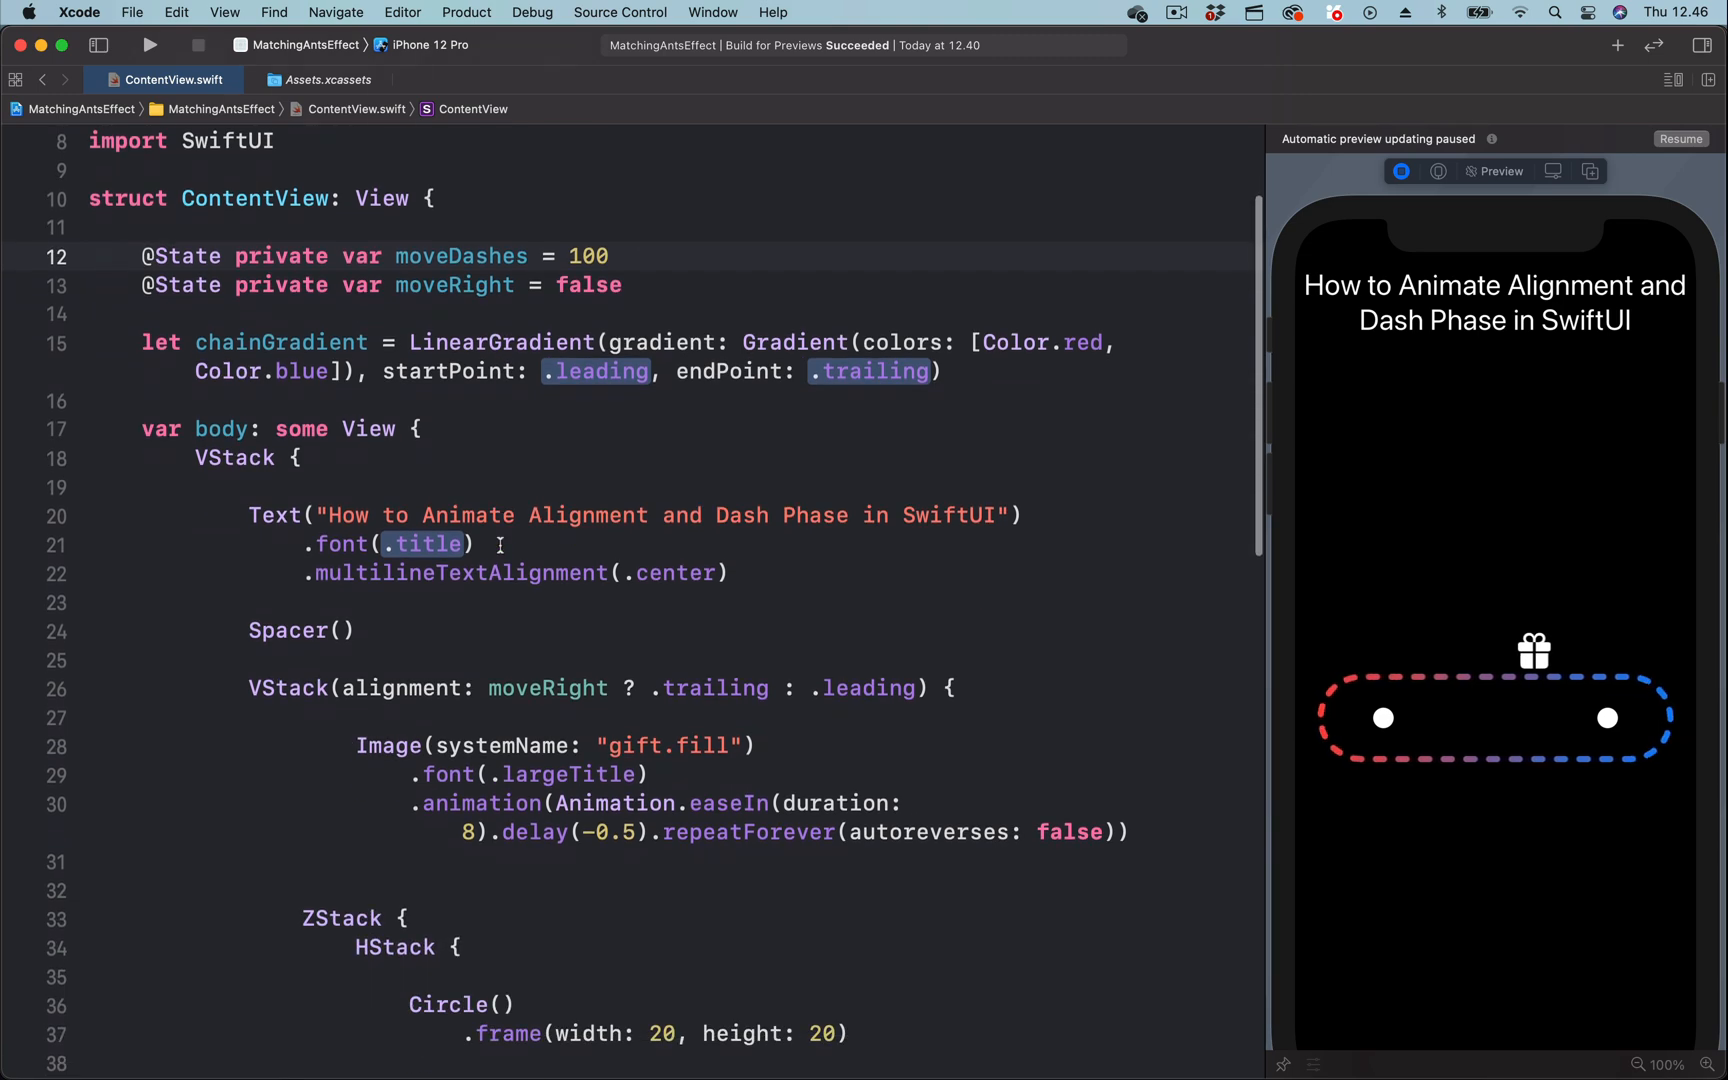
Set the onAppear moveDashes value on line 55 to -100 and restart the live preview.
scroll("down", 3)
type("moveDashes = -5")
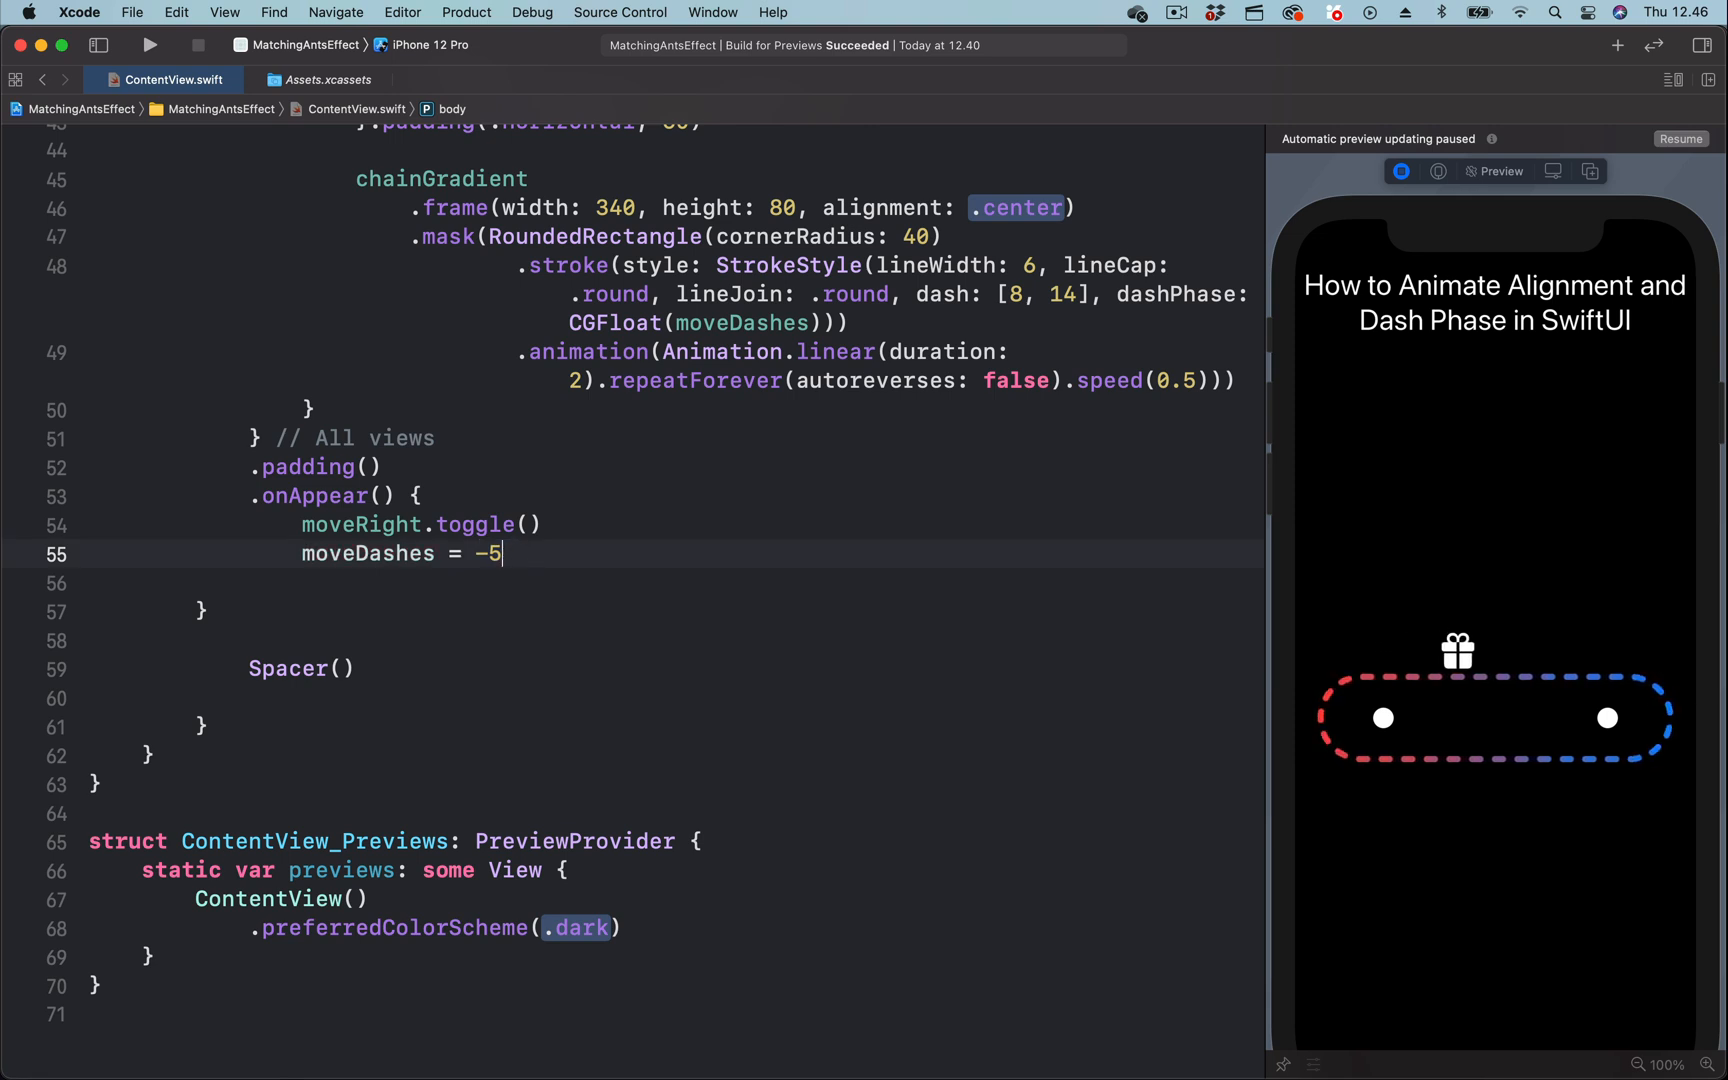
key("backspace")
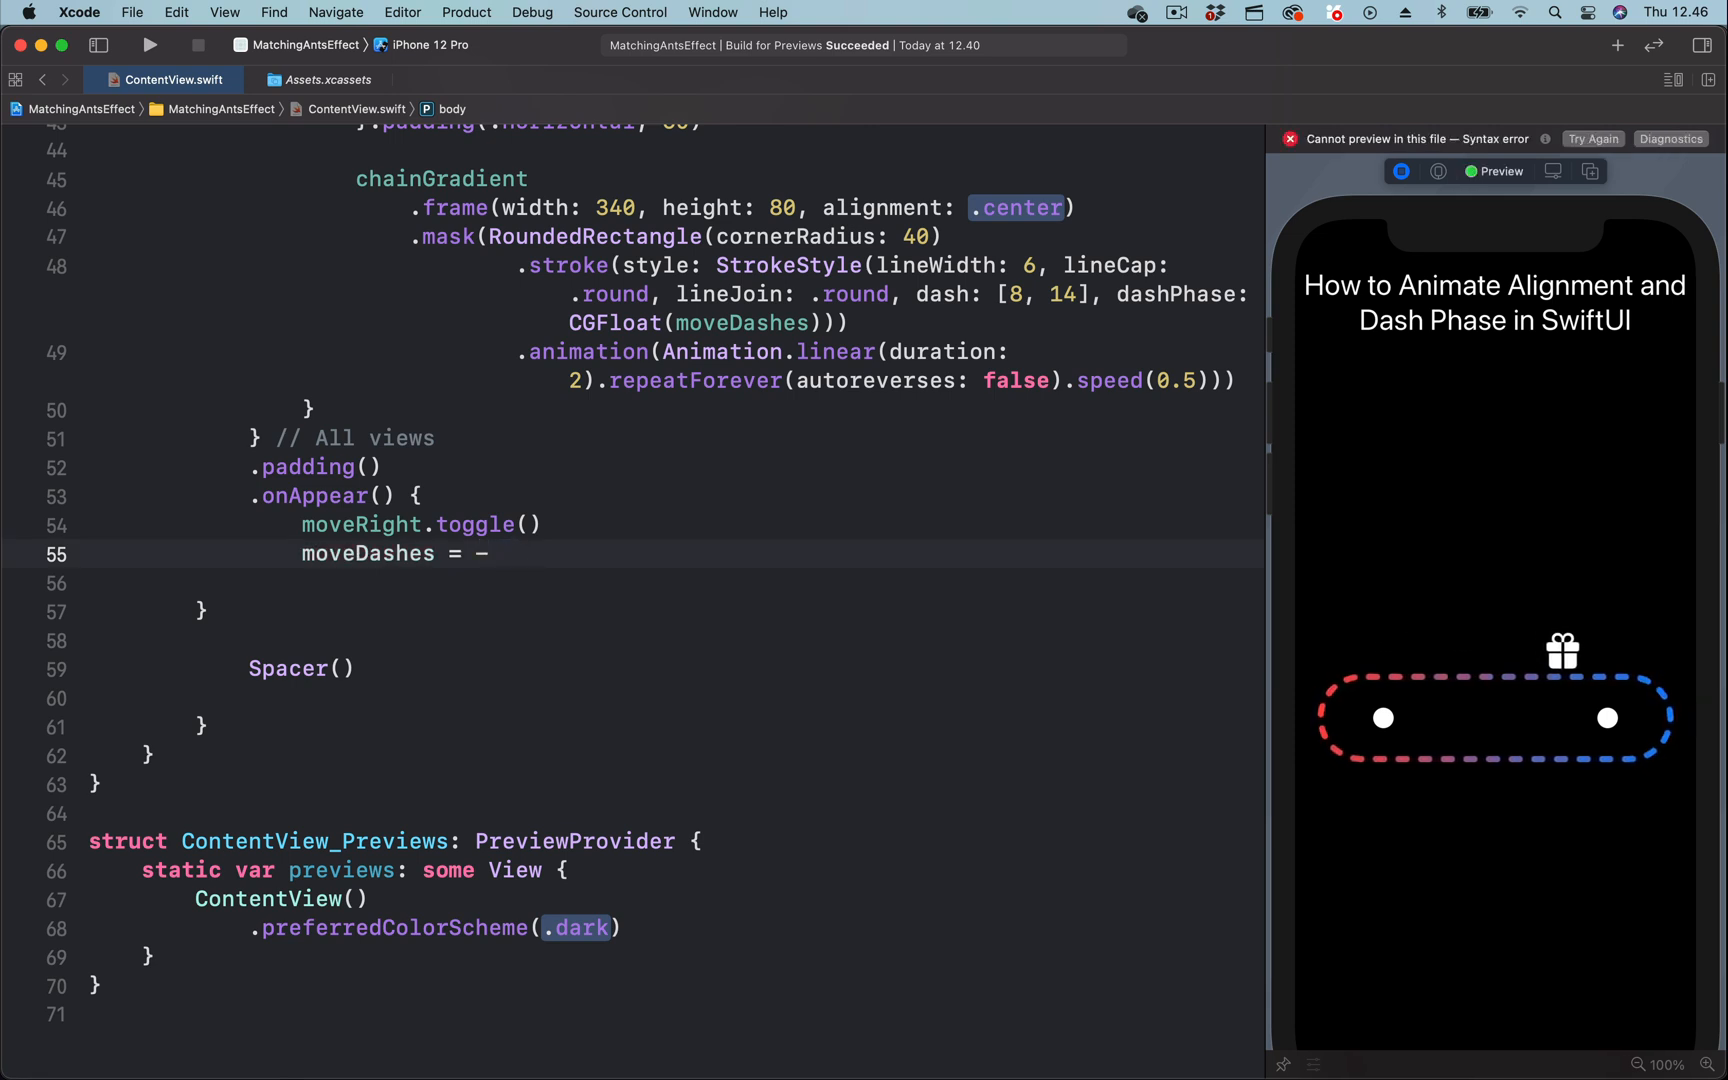
type("100")
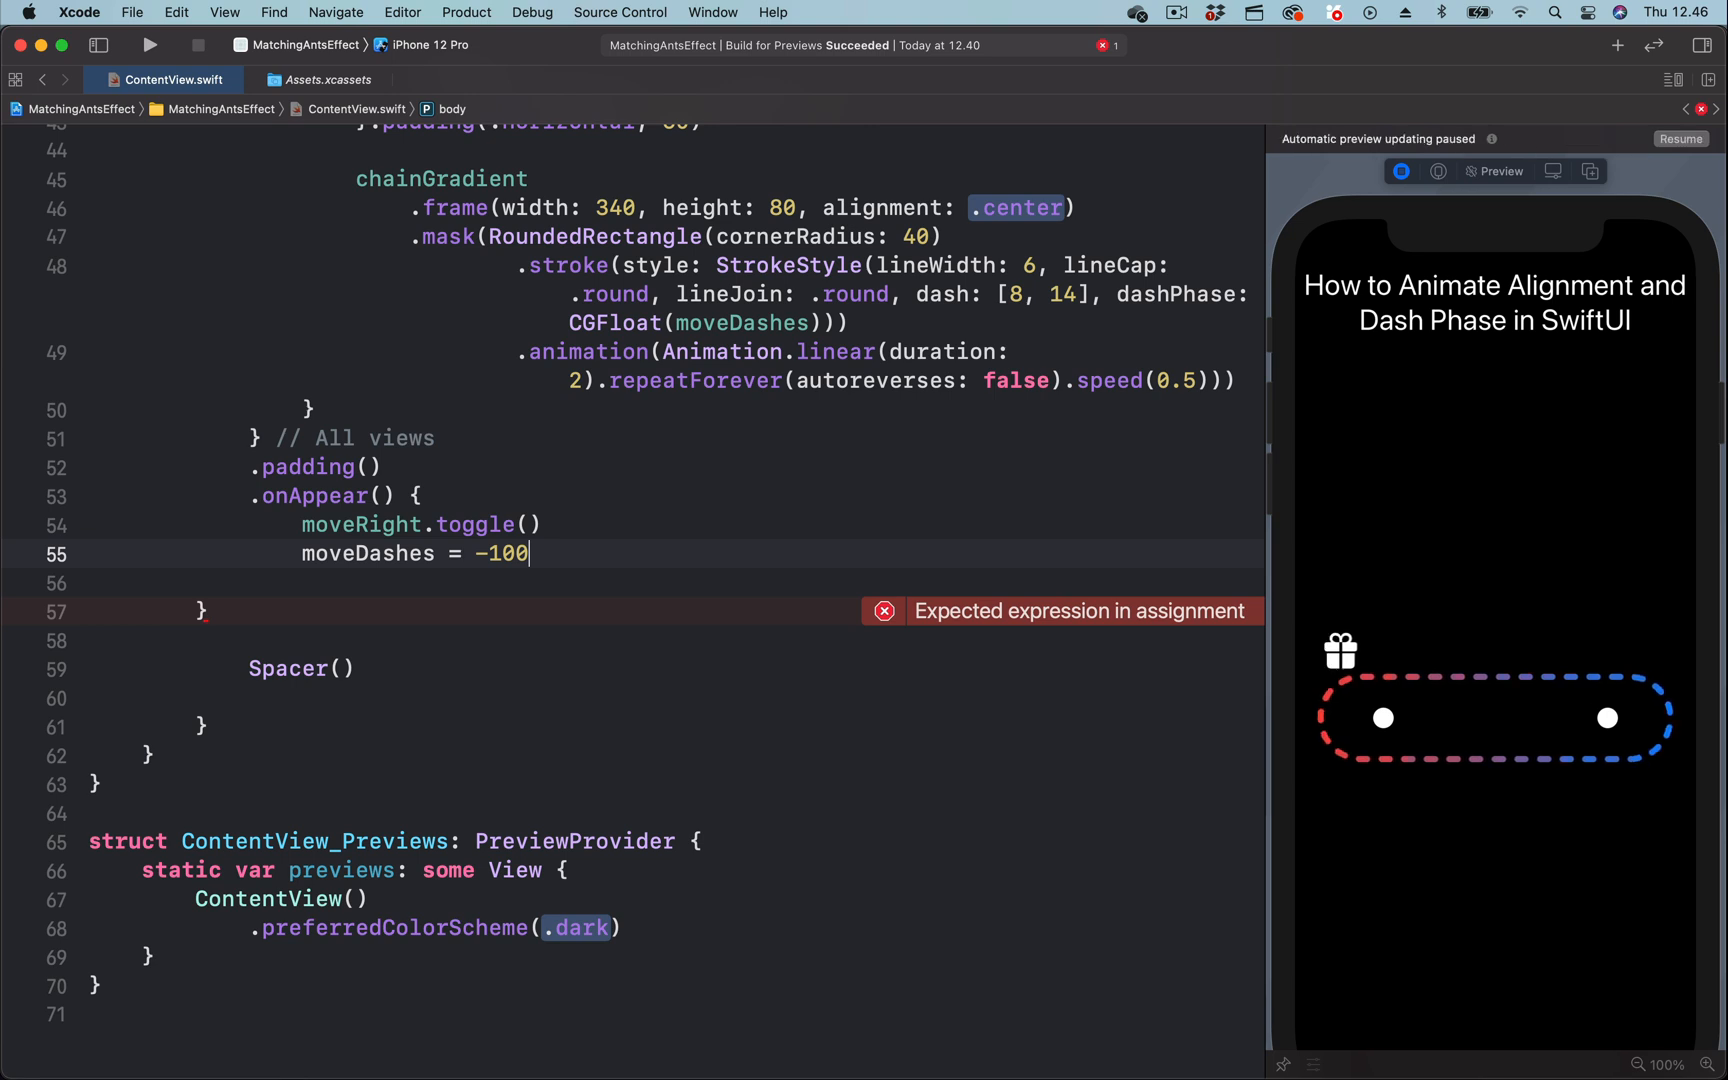
left_click(1401, 171)
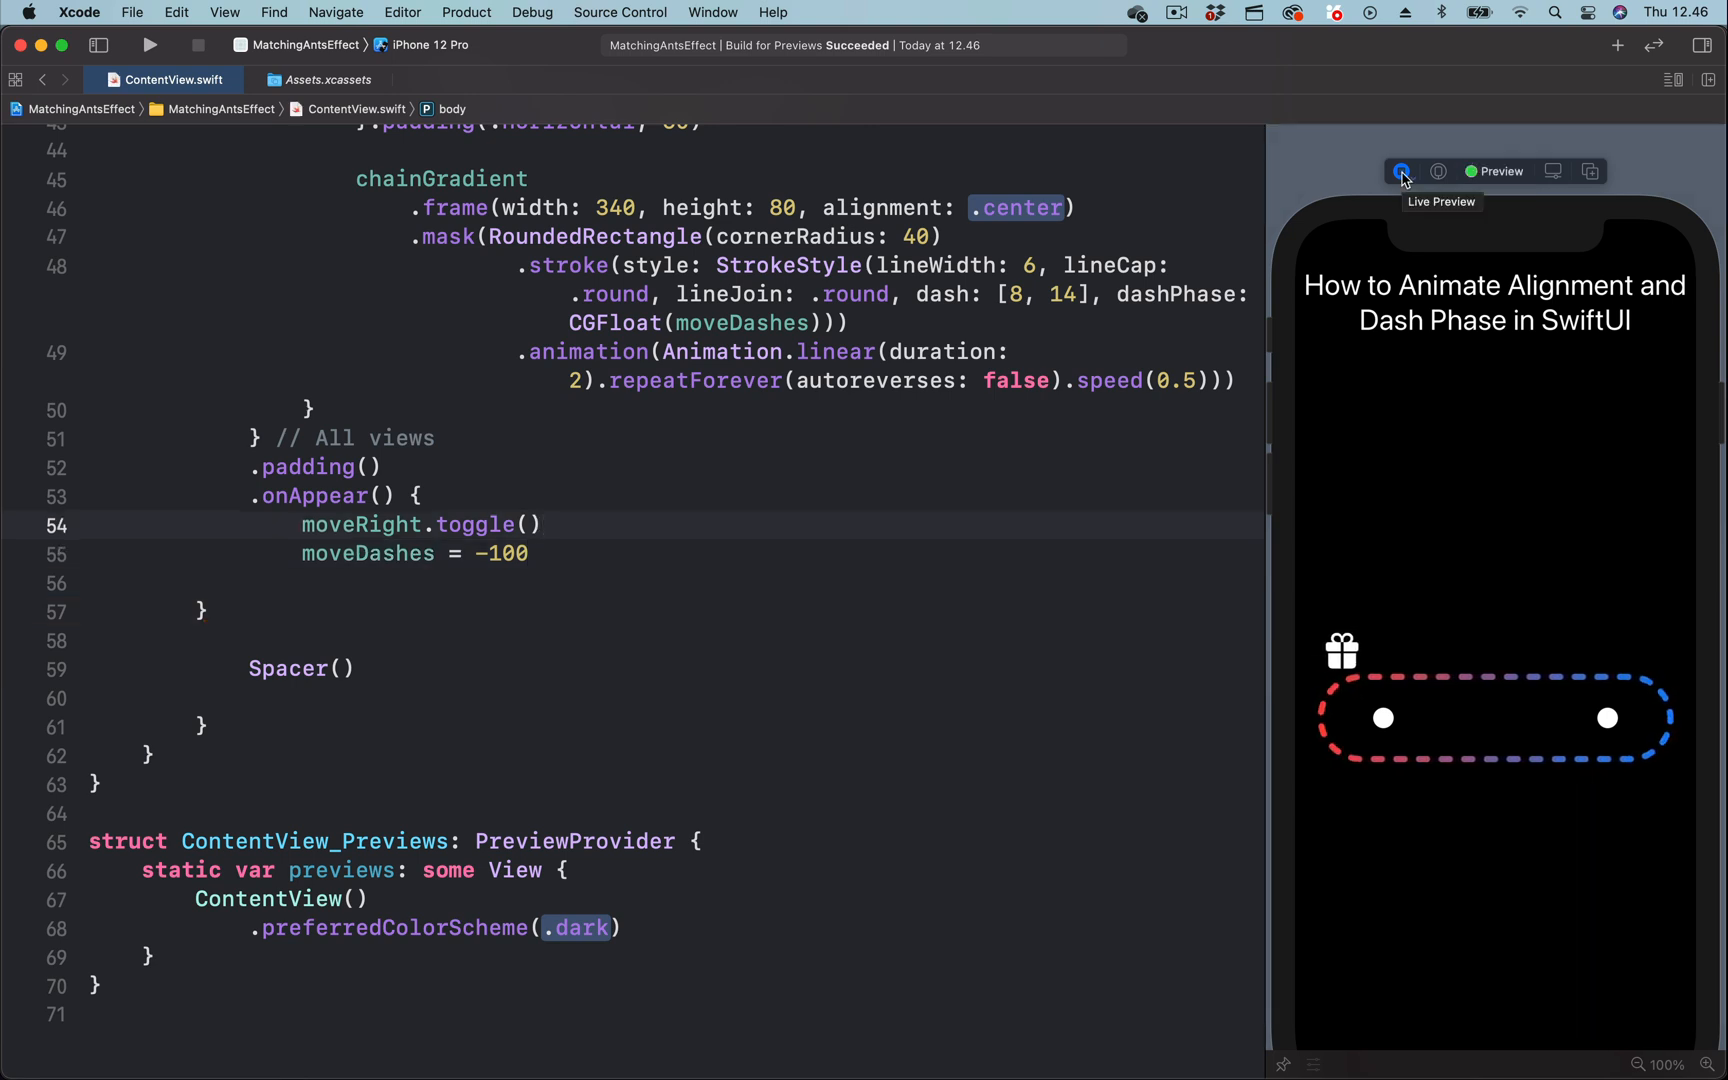